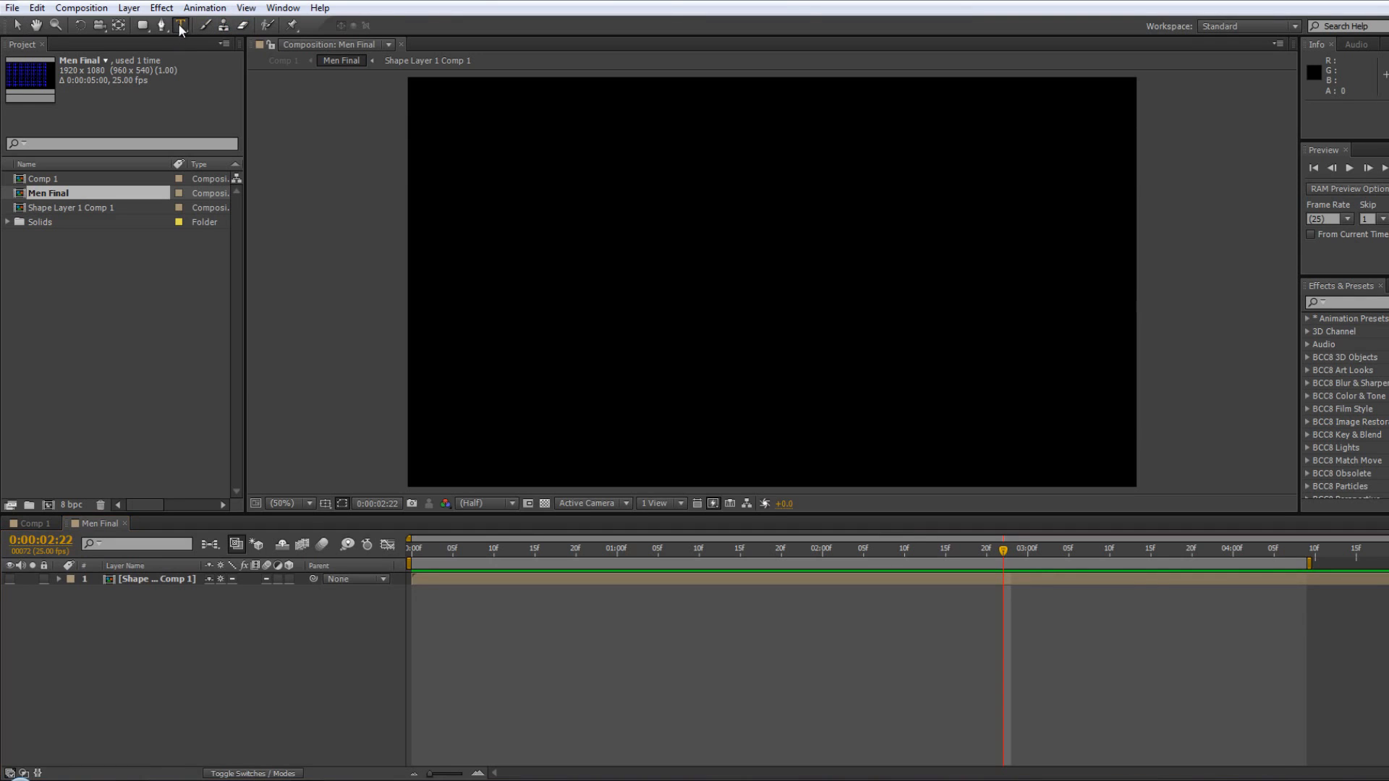
Step: Switch to the Horizontal Type tool to add a £ text layer
{"action": "left_click", "coordinate": [180, 24]}
{"action": "type", "text": "£"}
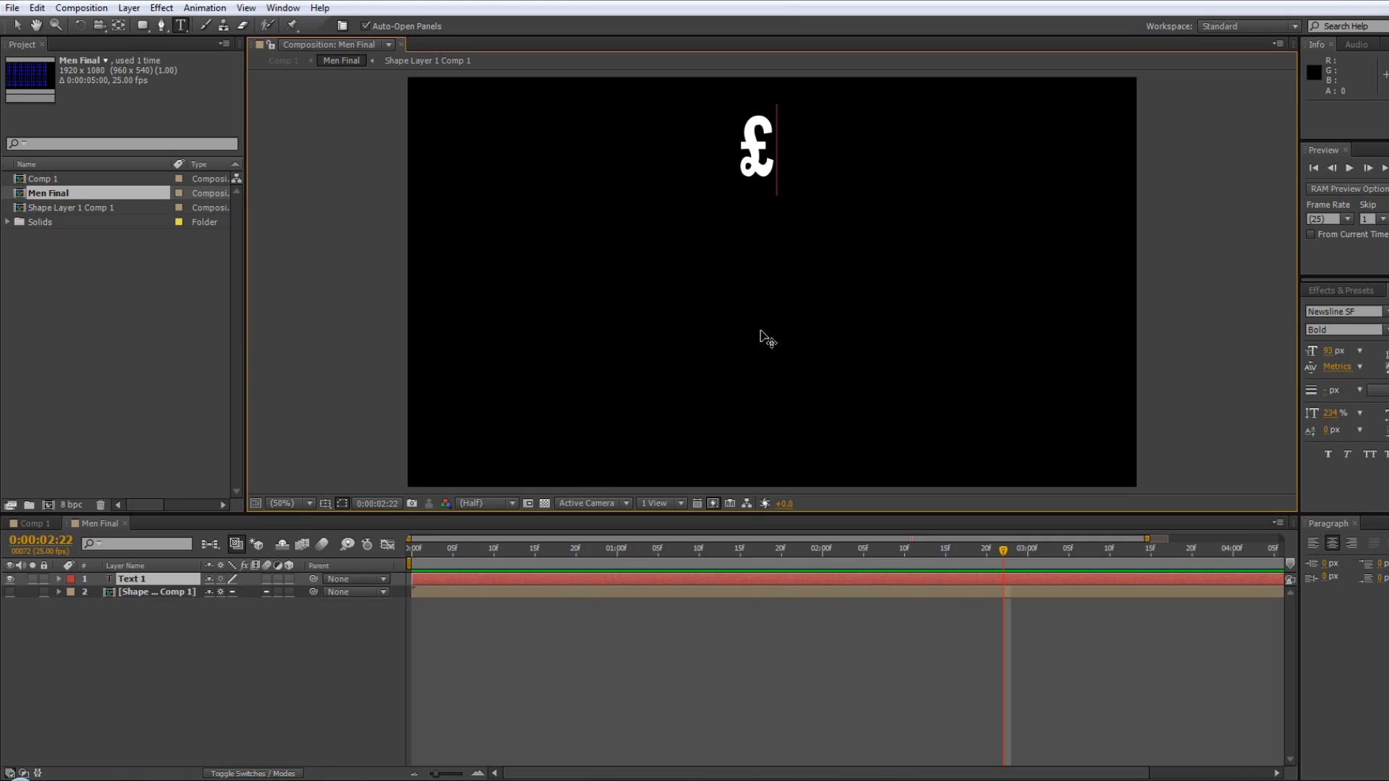
{"action": "mouse_move", "coordinate": [166, 604]}
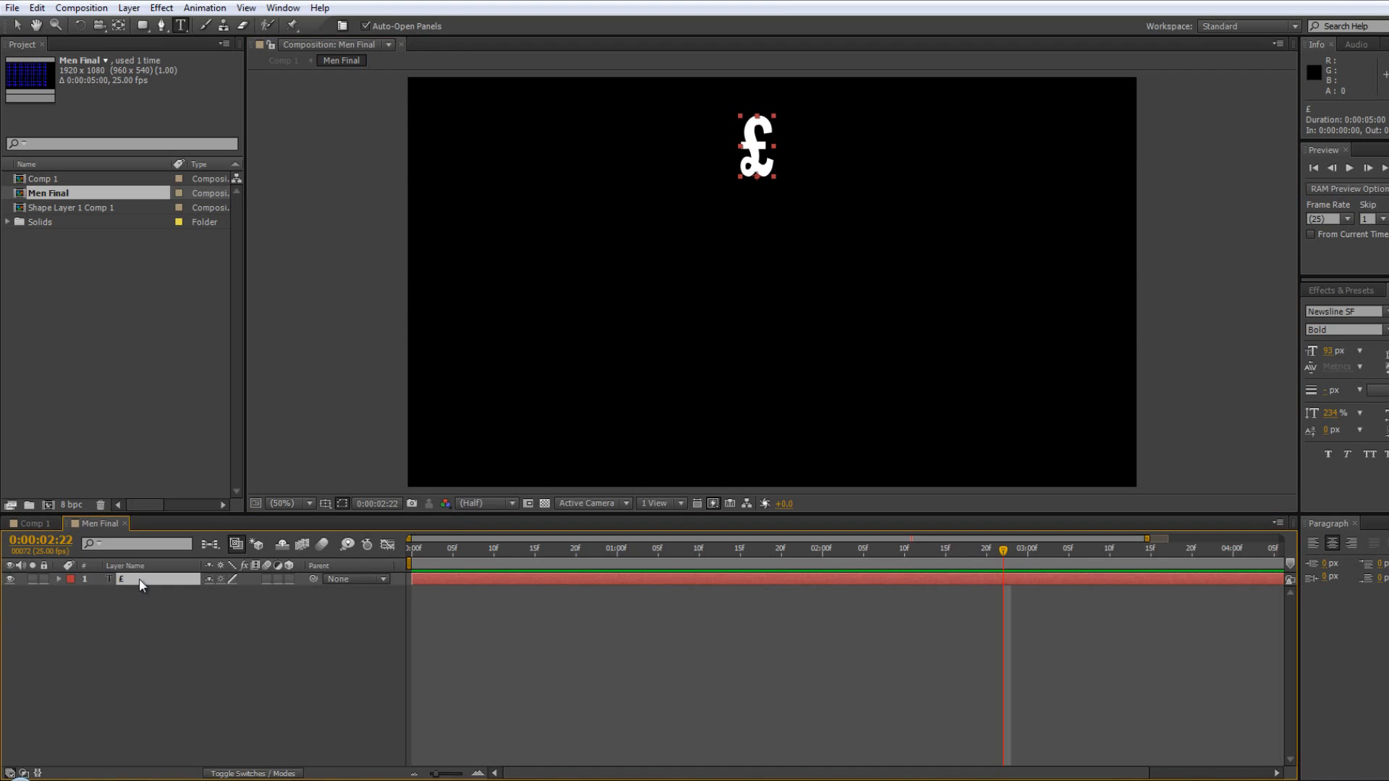
Step: Convert the £ text layer into a '£ Outlines' shape layer via Create Shapes from Text
{"action": "right_click", "coordinate": [139, 584]}
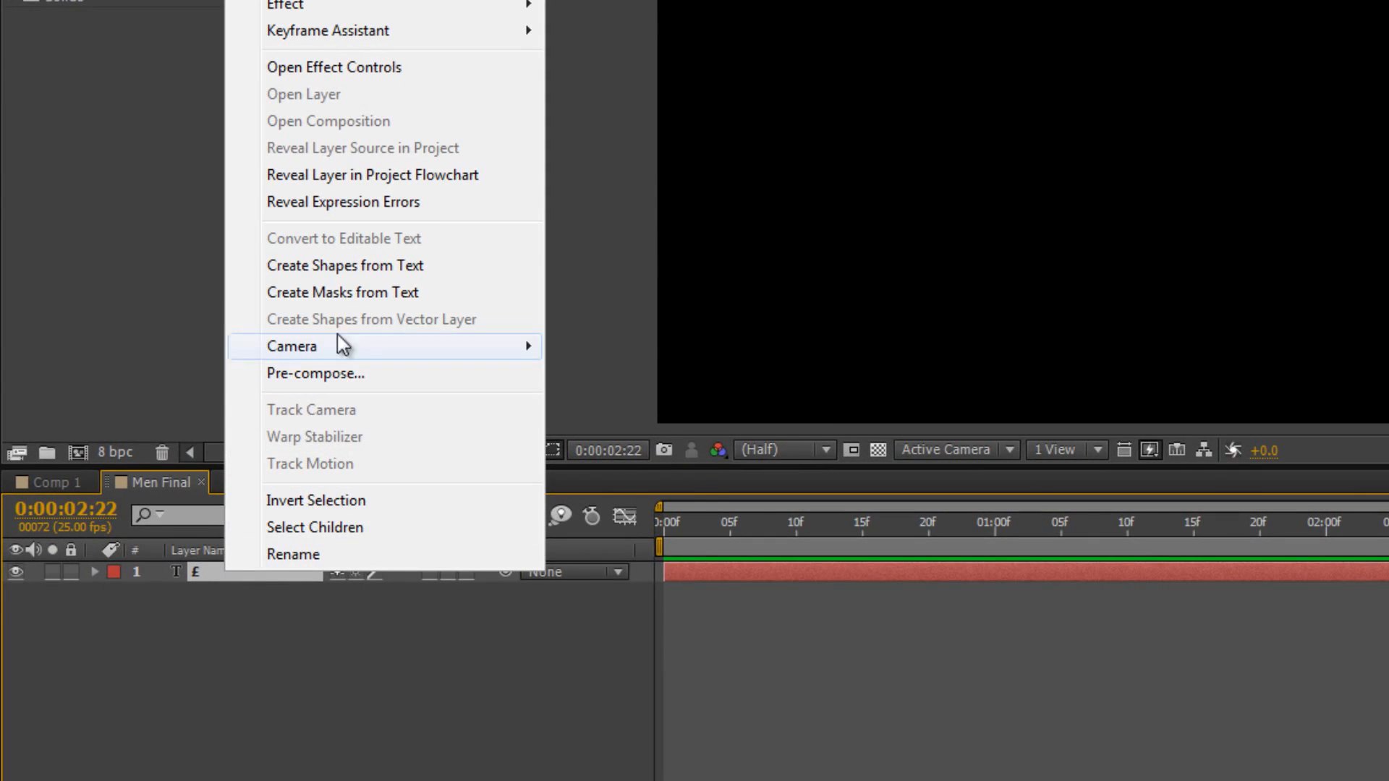
{"action": "mouse_move", "coordinate": [344, 265]}
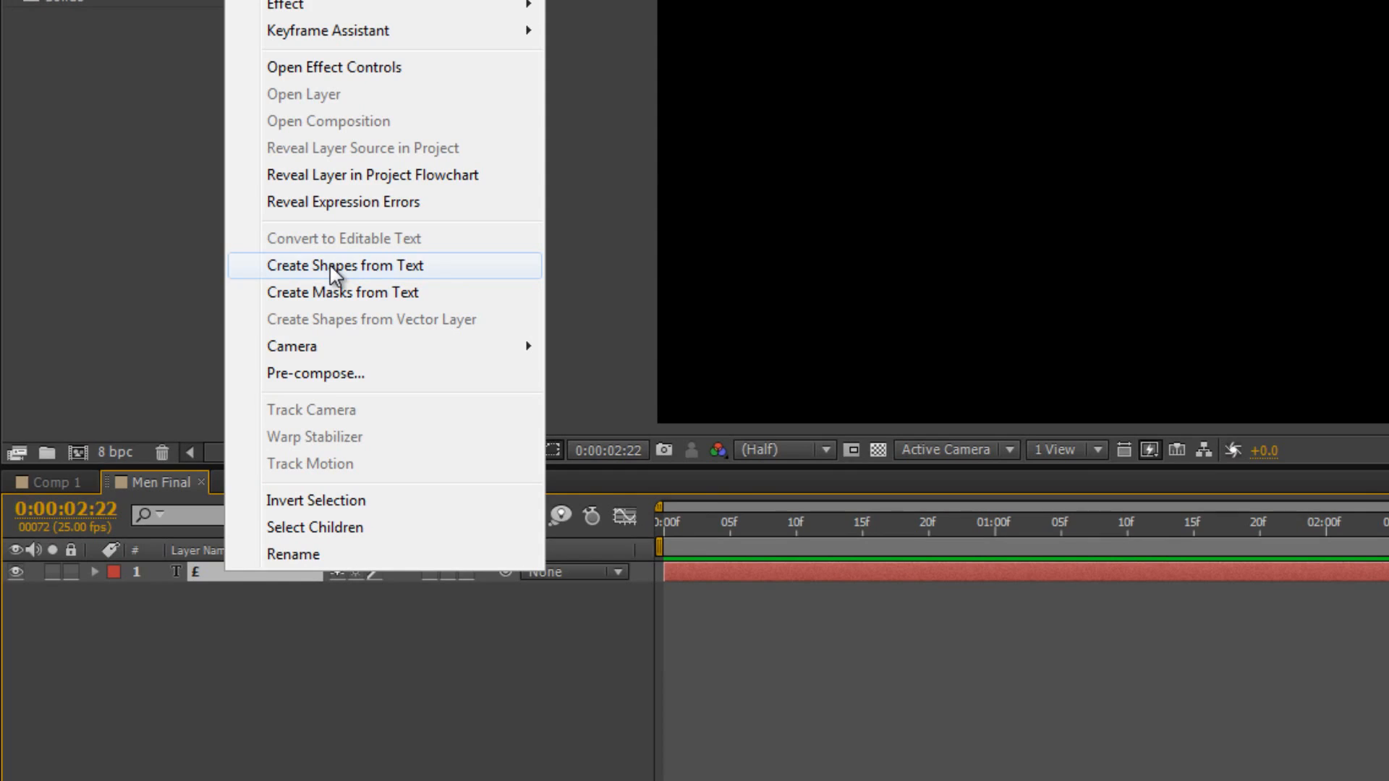
{"action": "left_click", "coordinate": [345, 265]}
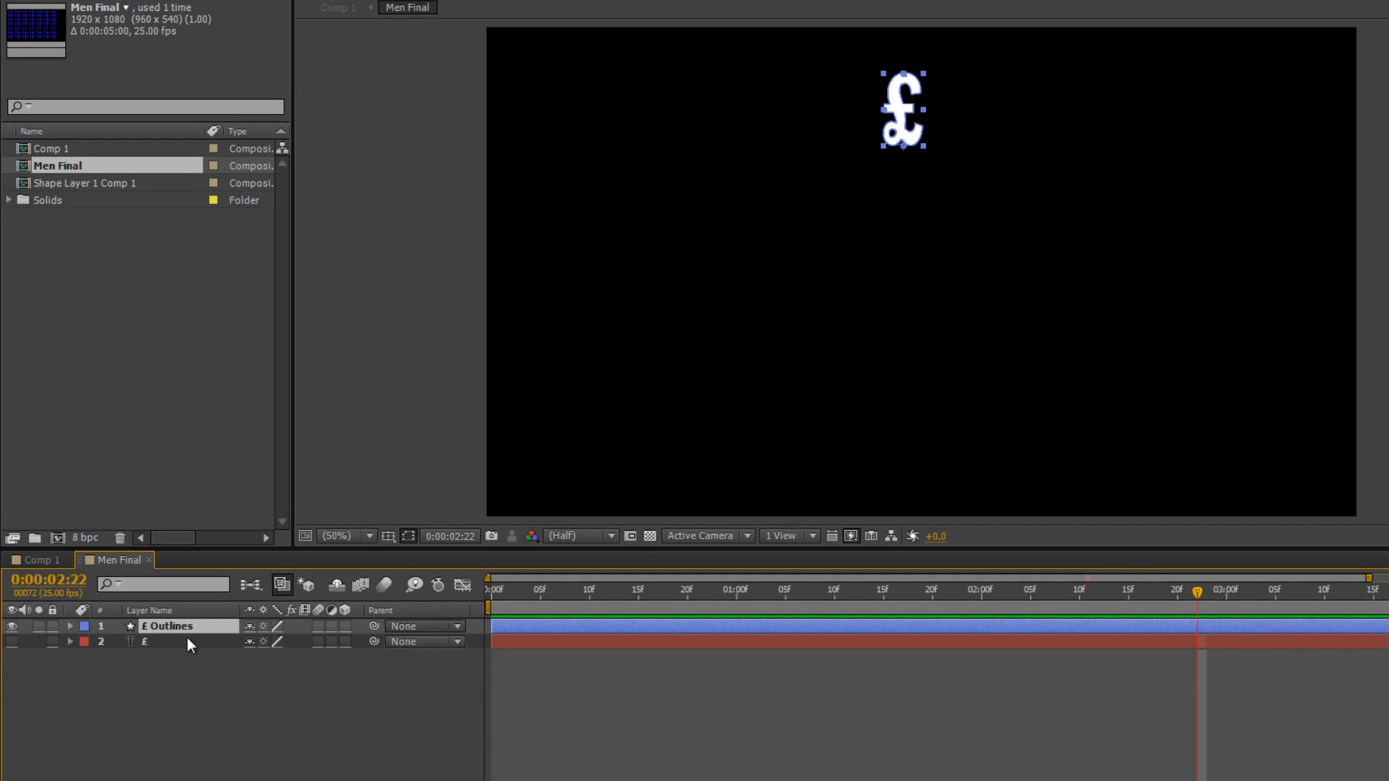
{"action": "mouse_move", "coordinate": [160, 650]}
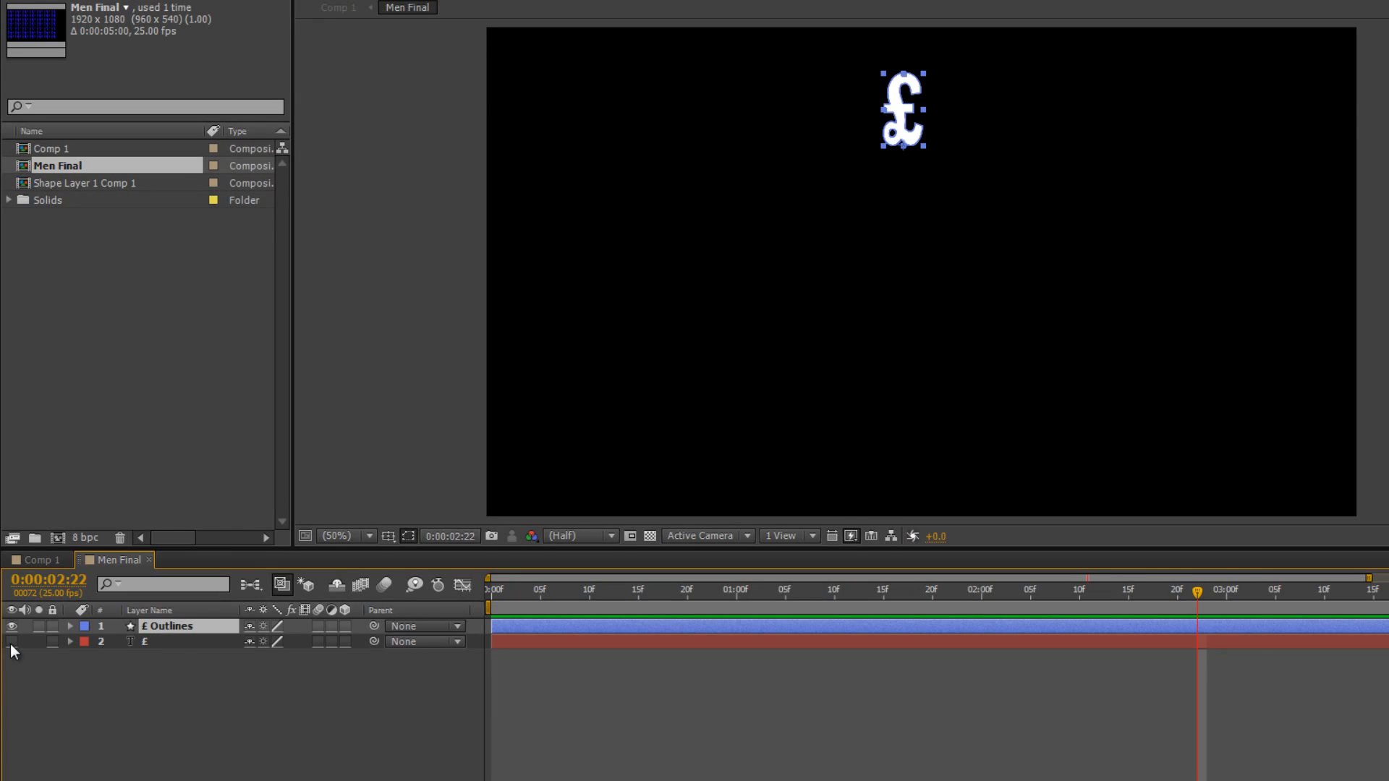
{"action": "mouse_move", "coordinate": [193, 647]}
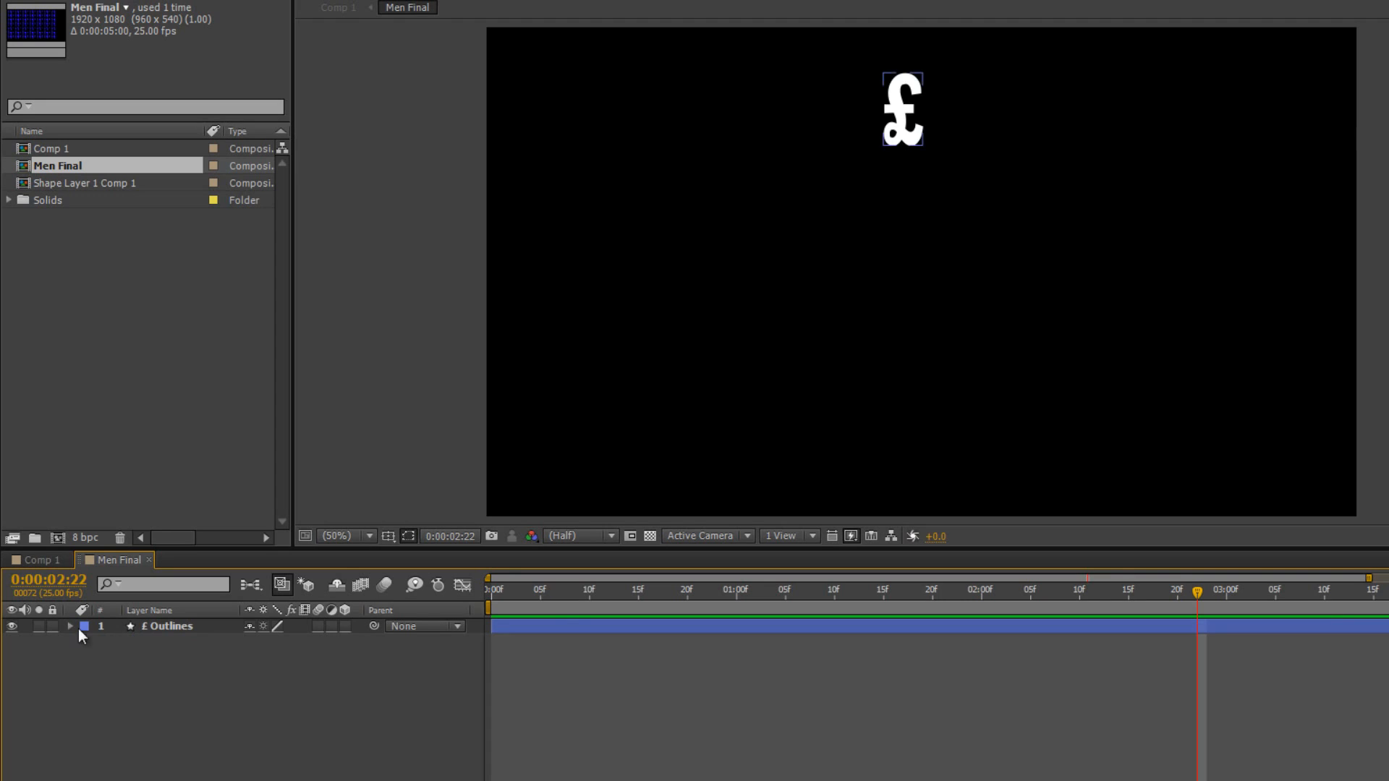
Step: Expand £ Outlines, its Contents and the £ group, and reset the group's Rotation
{"action": "left_click", "coordinate": [70, 626]}
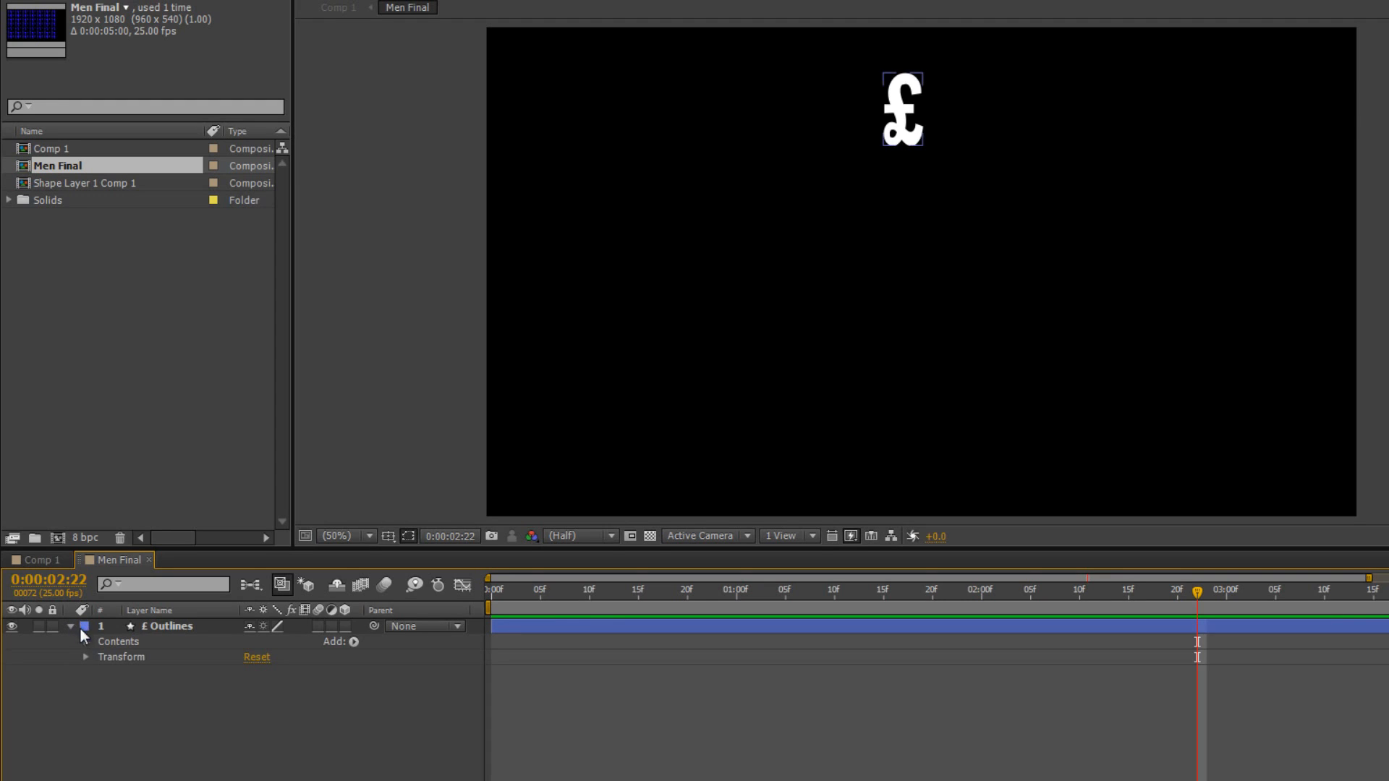
{"action": "left_click", "coordinate": [86, 641]}
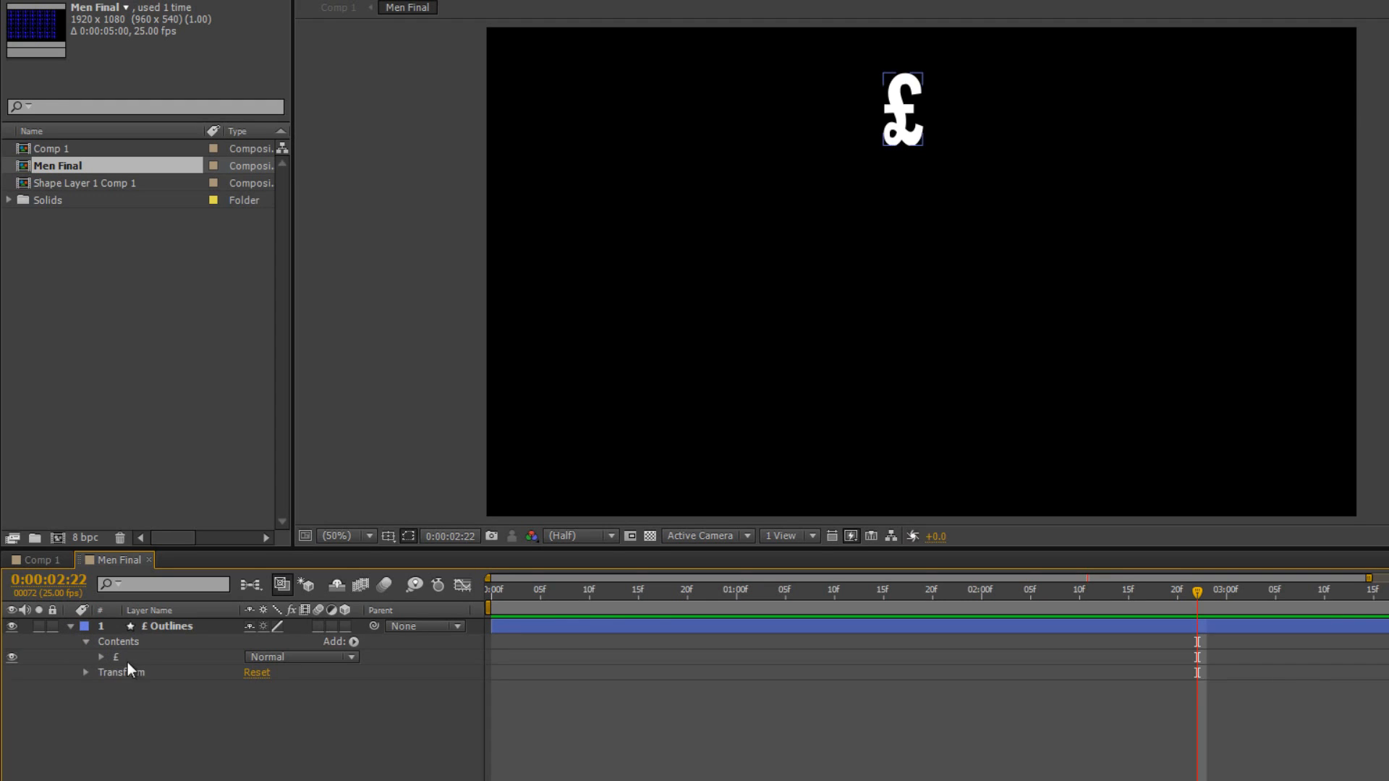
{"action": "left_click", "coordinate": [100, 658]}
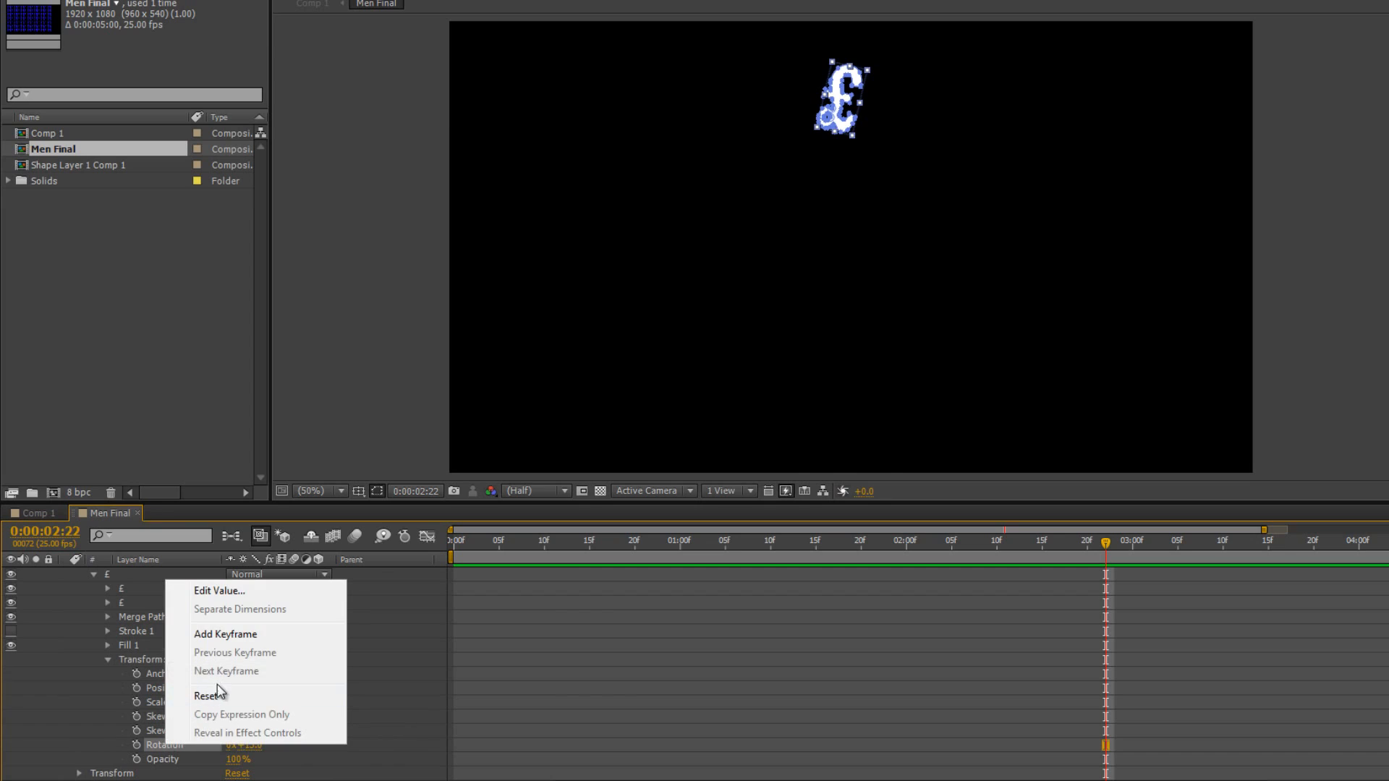
{"action": "left_click", "coordinate": [237, 695]}
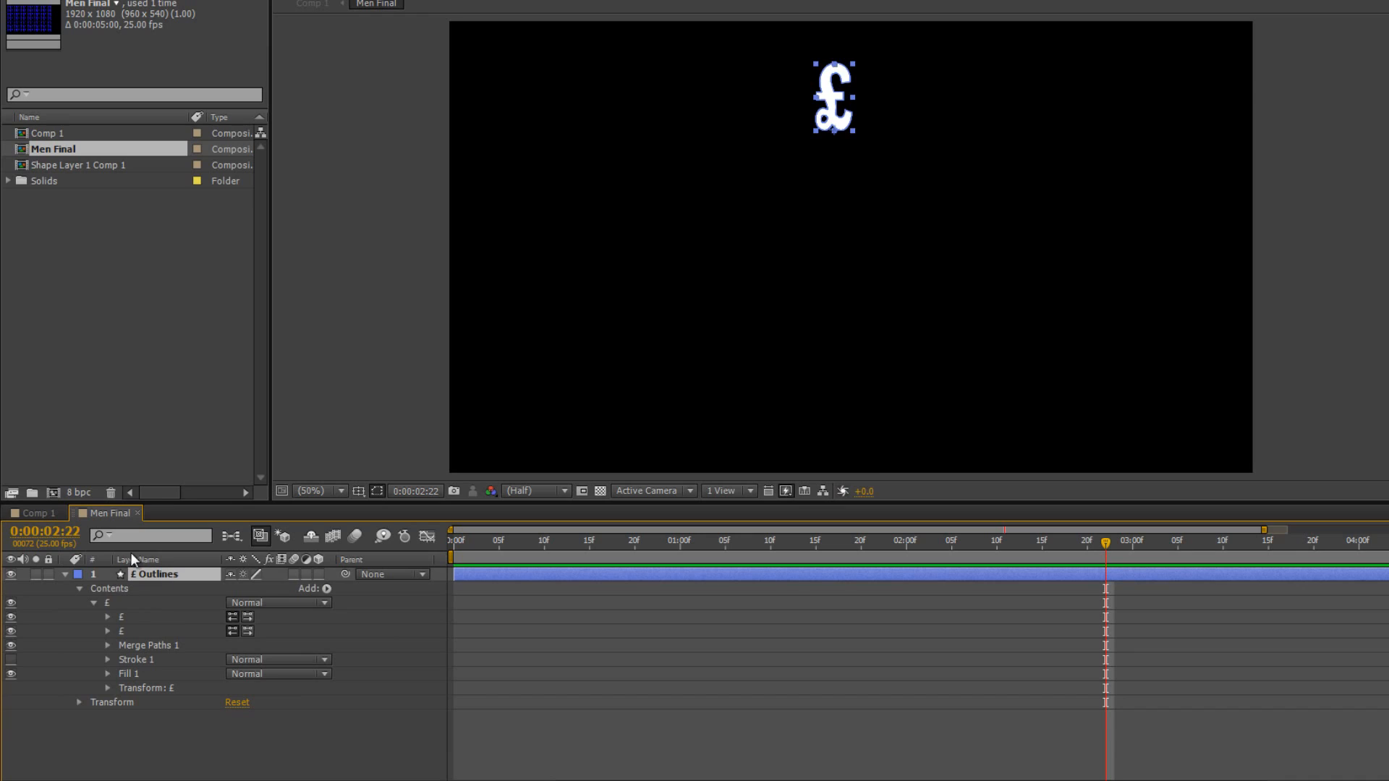
{"action": "mouse_move", "coordinate": [113, 710]}
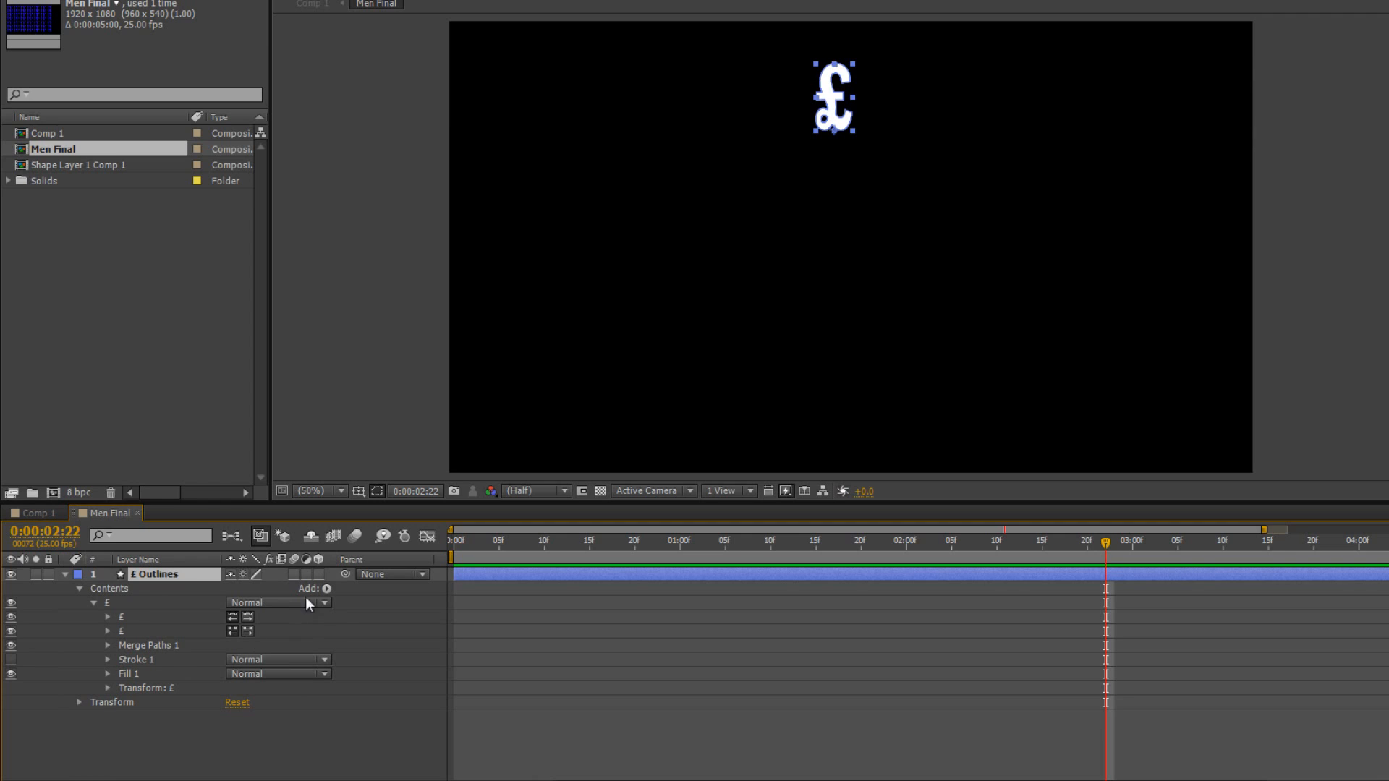
Step: Add Repeater 1 to the pound-sign shape and expand its Copies and Transform settings
{"action": "left_click", "coordinate": [325, 589]}
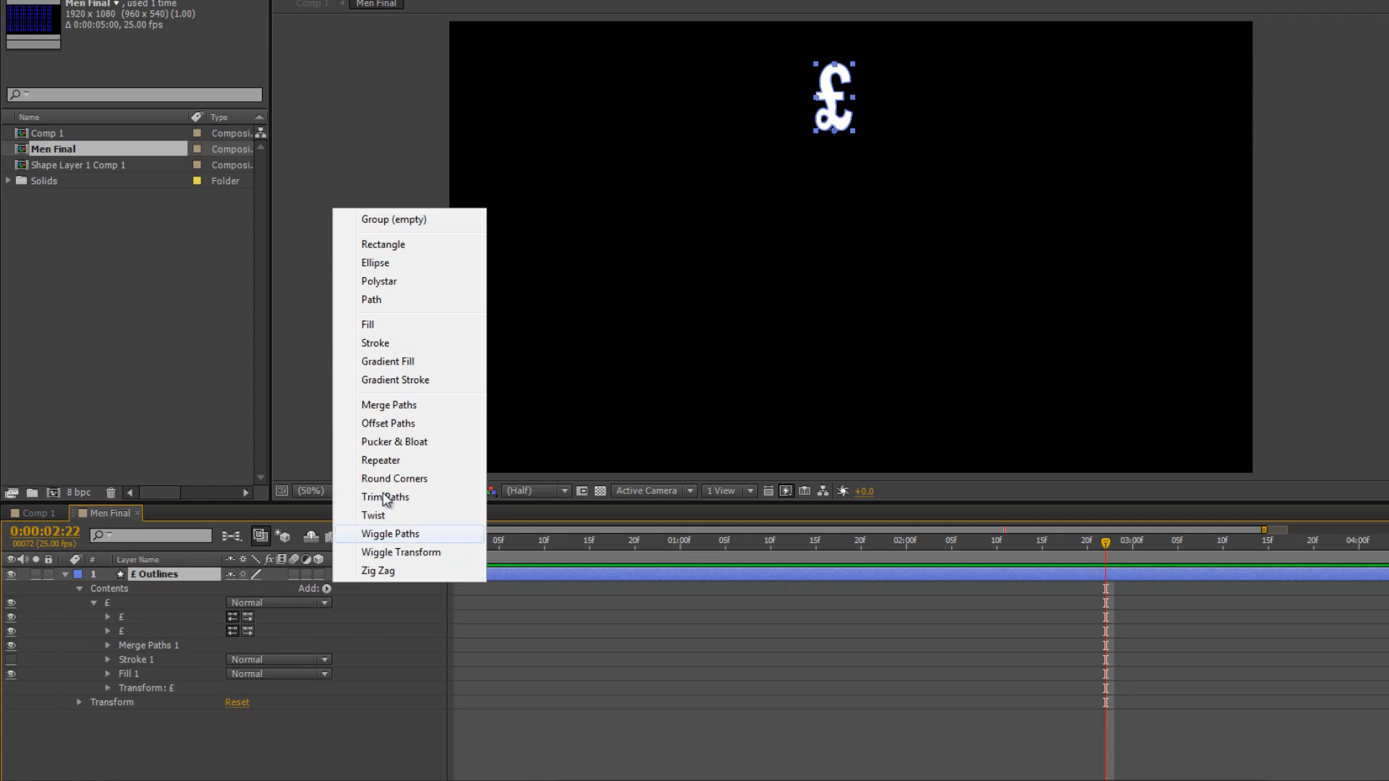
{"action": "left_click", "coordinate": [379, 460]}
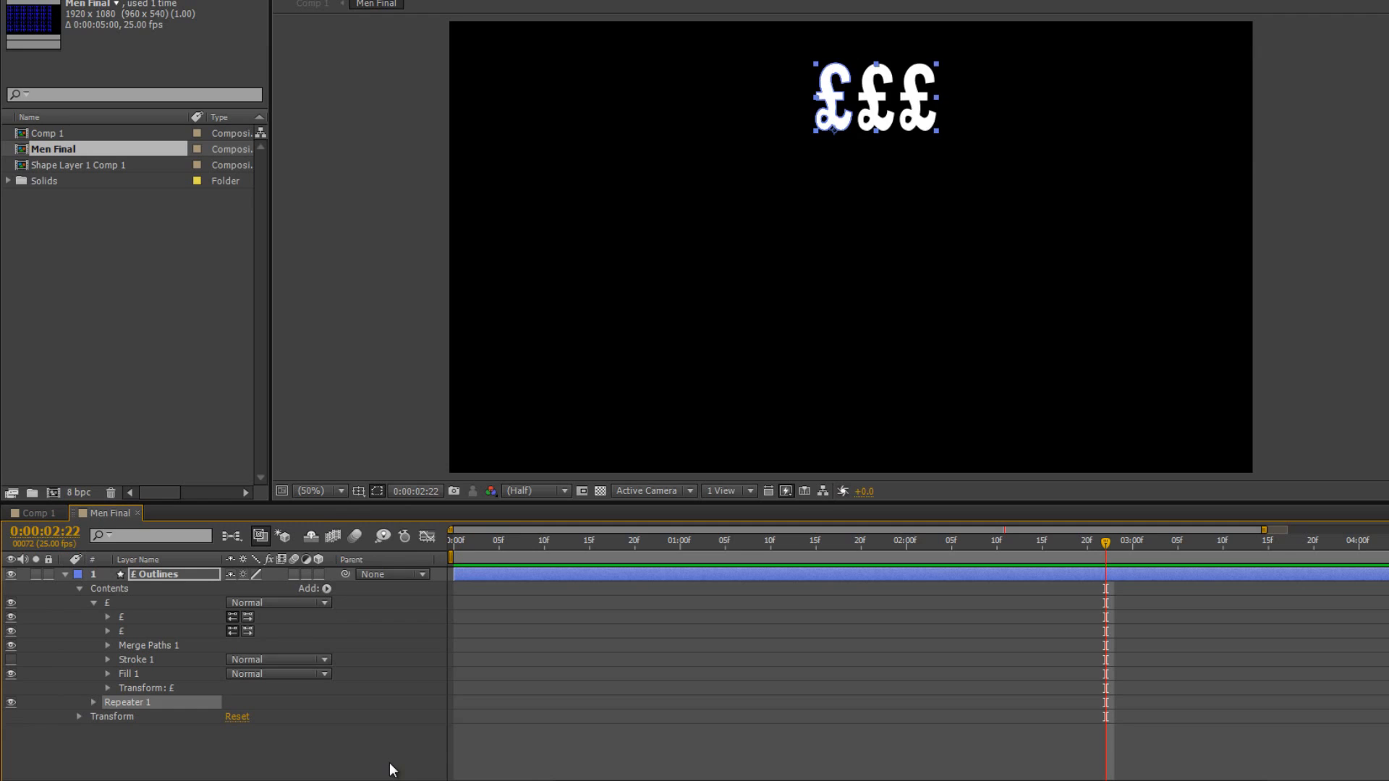
{"action": "mouse_move", "coordinate": [820, 161]}
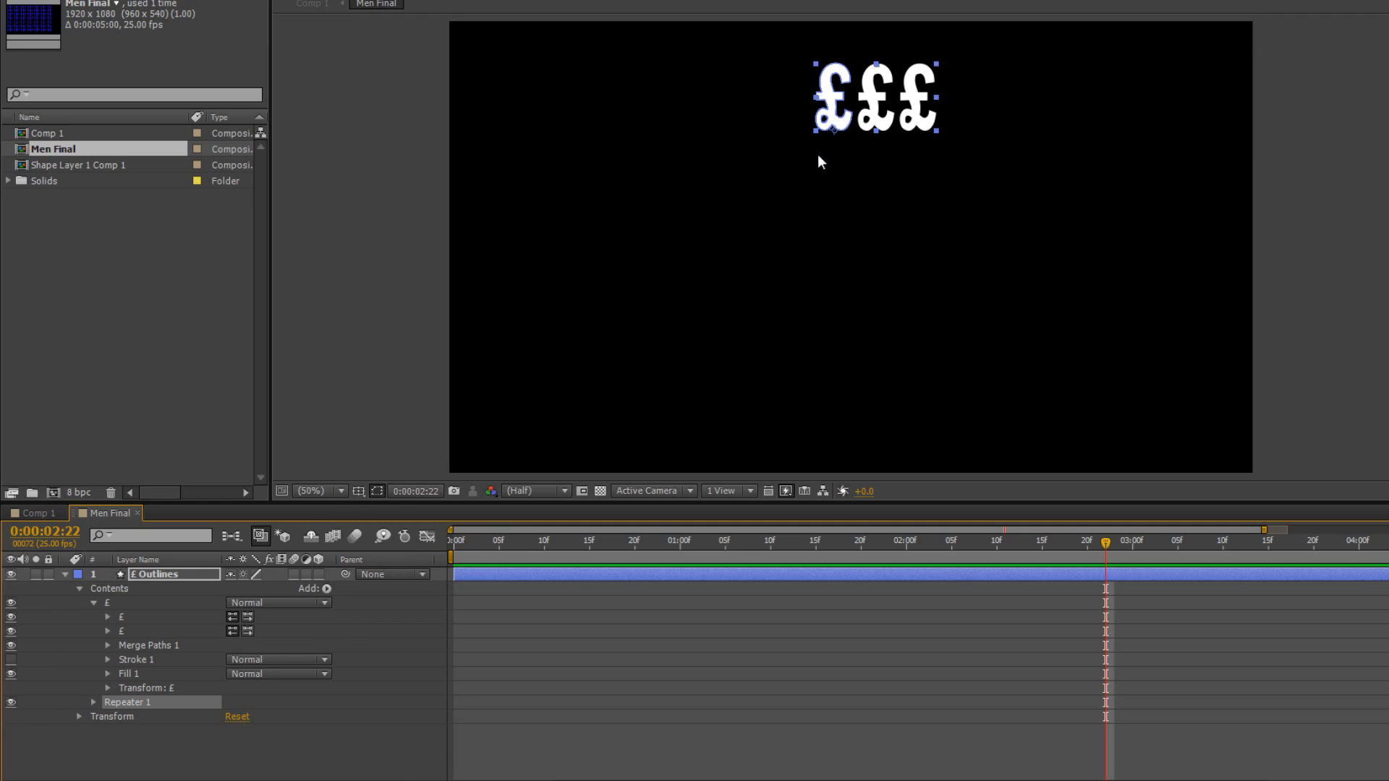
{"action": "mouse_move", "coordinate": [864, 67]}
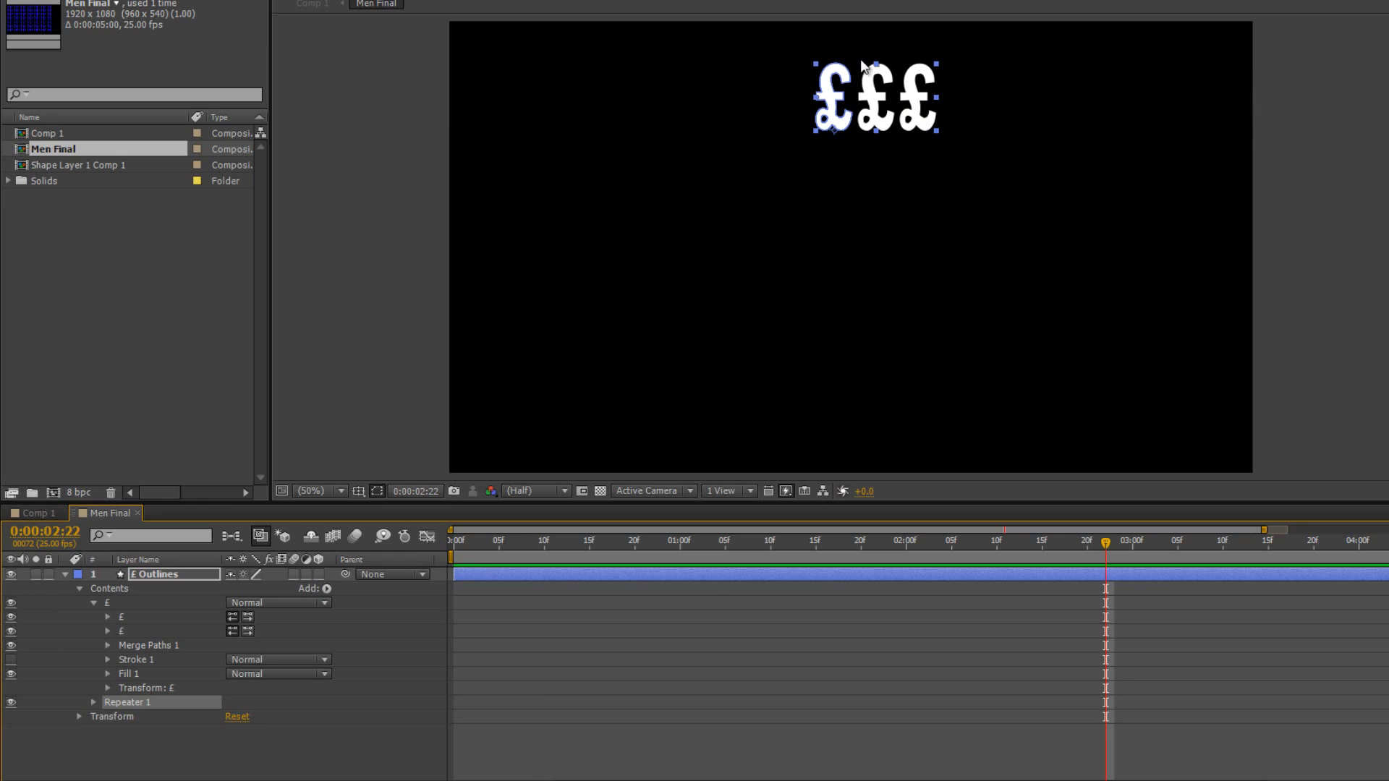
{"action": "mouse_move", "coordinate": [895, 129]}
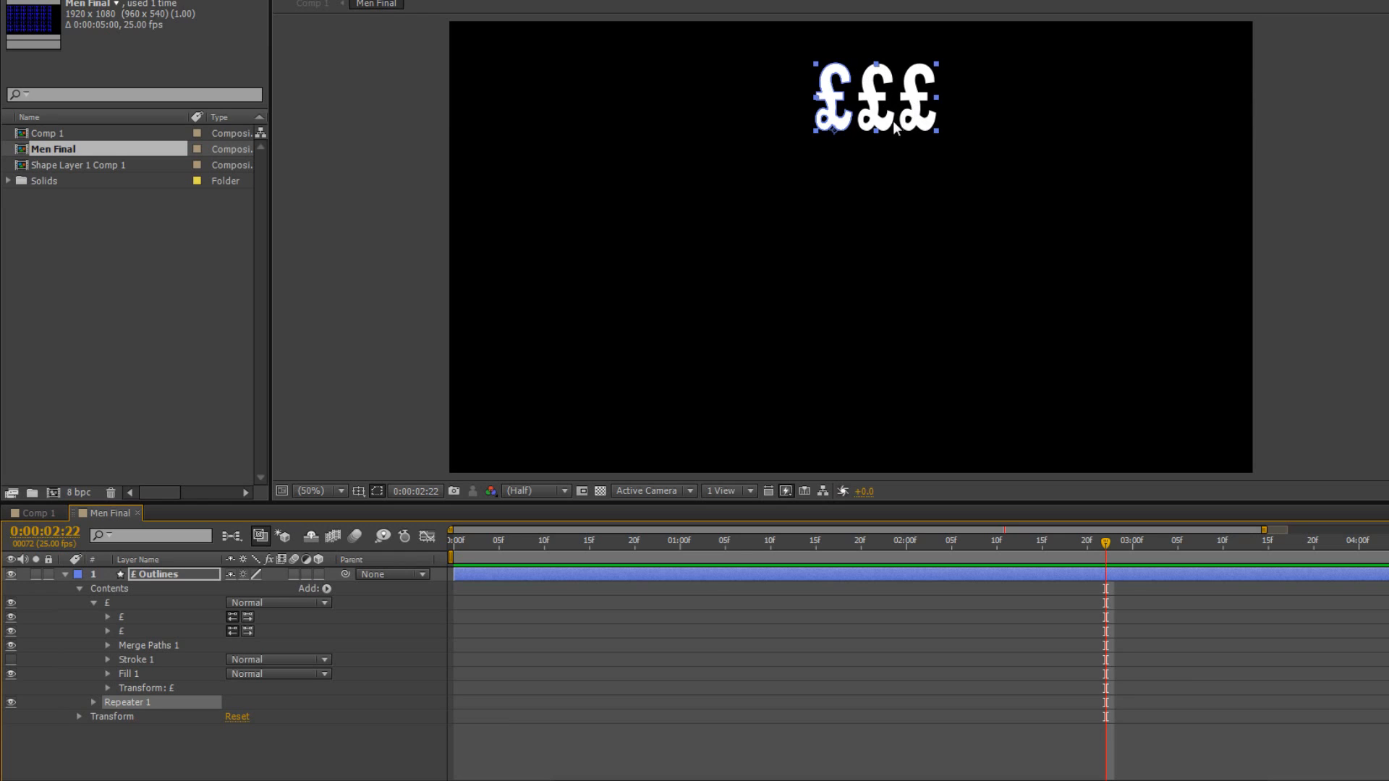
{"action": "mouse_move", "coordinate": [1144, 110]}
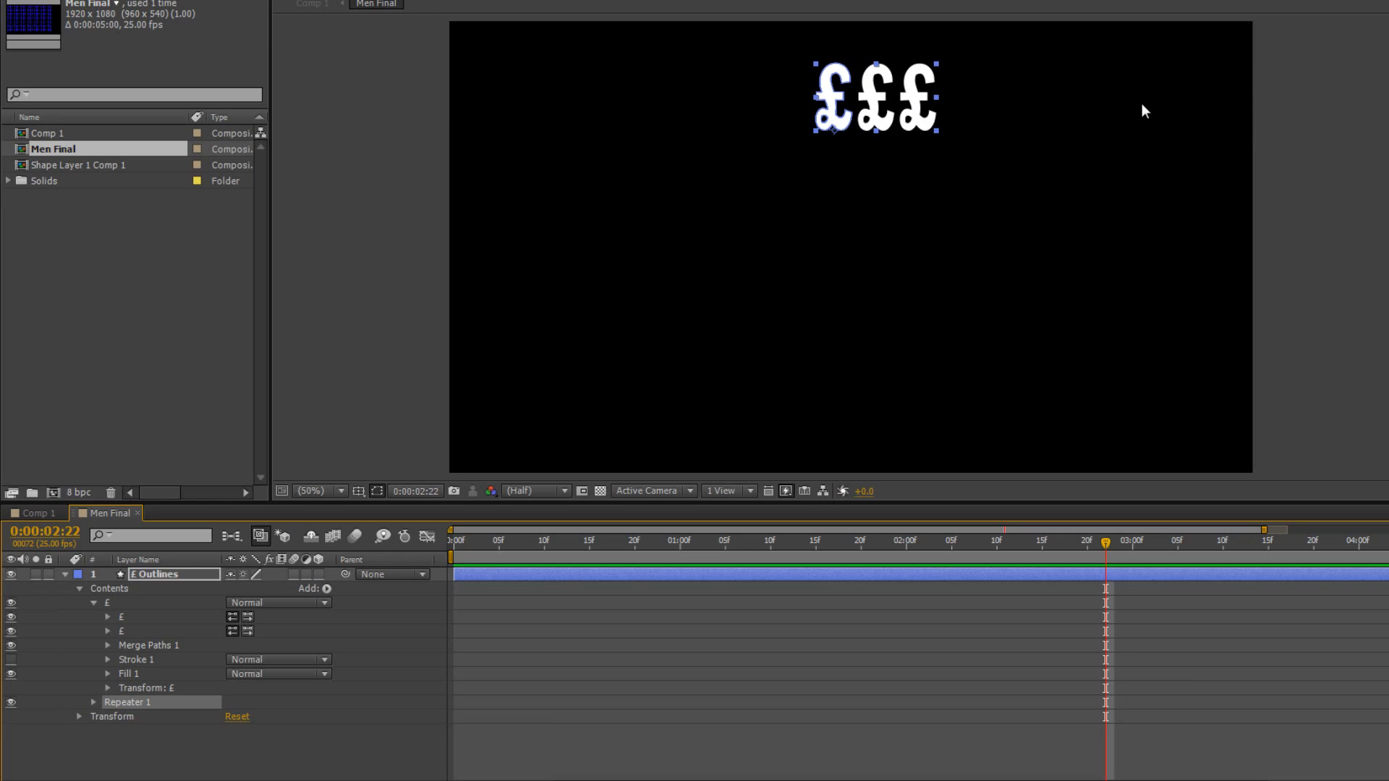
{"action": "left_click", "coordinate": [92, 702]}
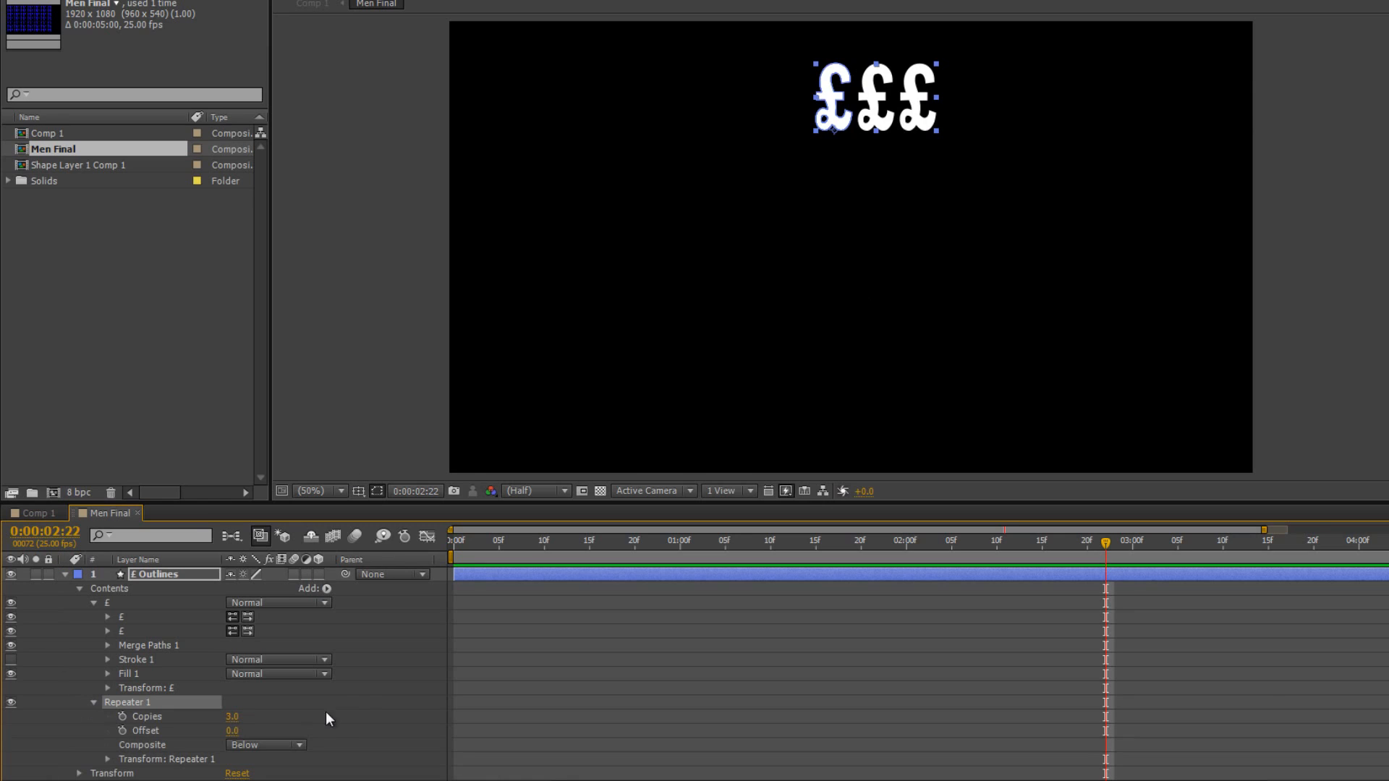
{"action": "mouse_move", "coordinate": [95, 766]}
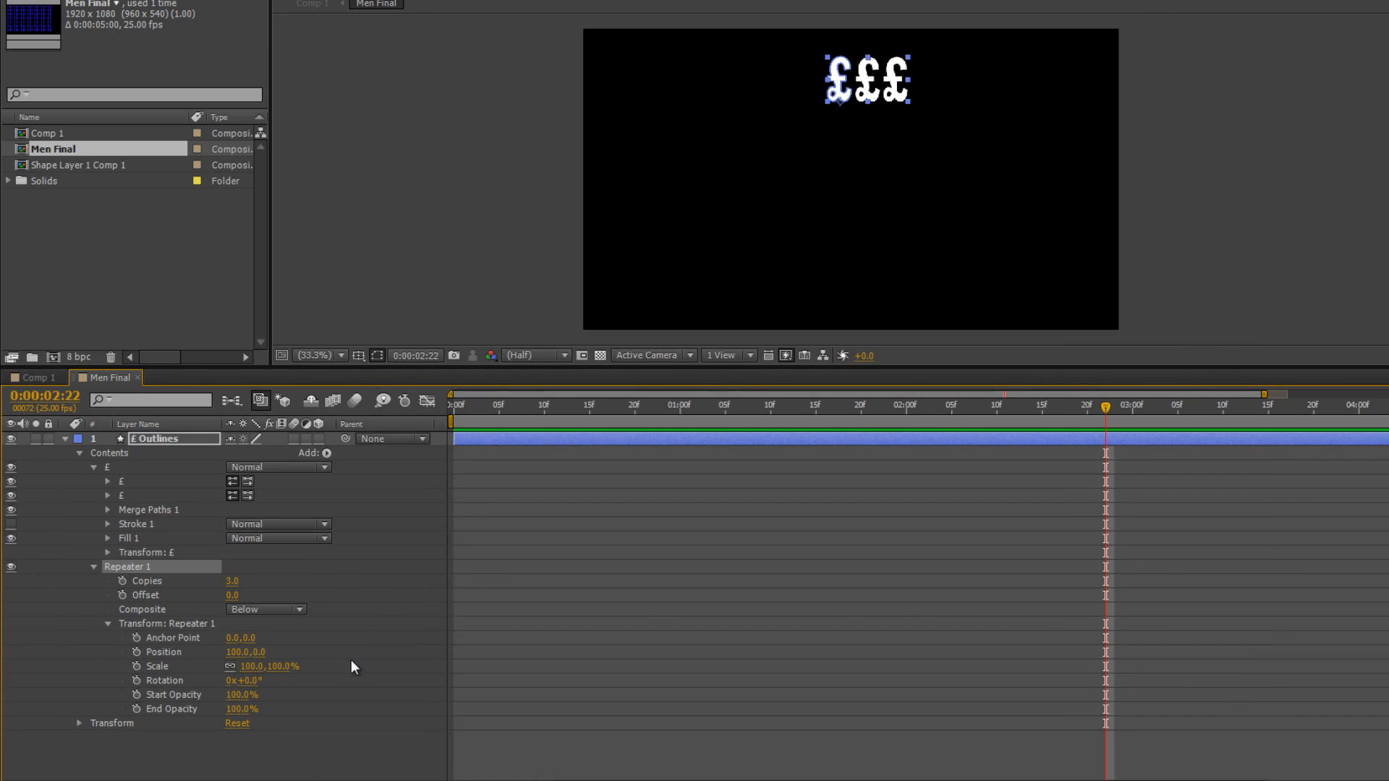
{"action": "mouse_move", "coordinate": [78, 731]}
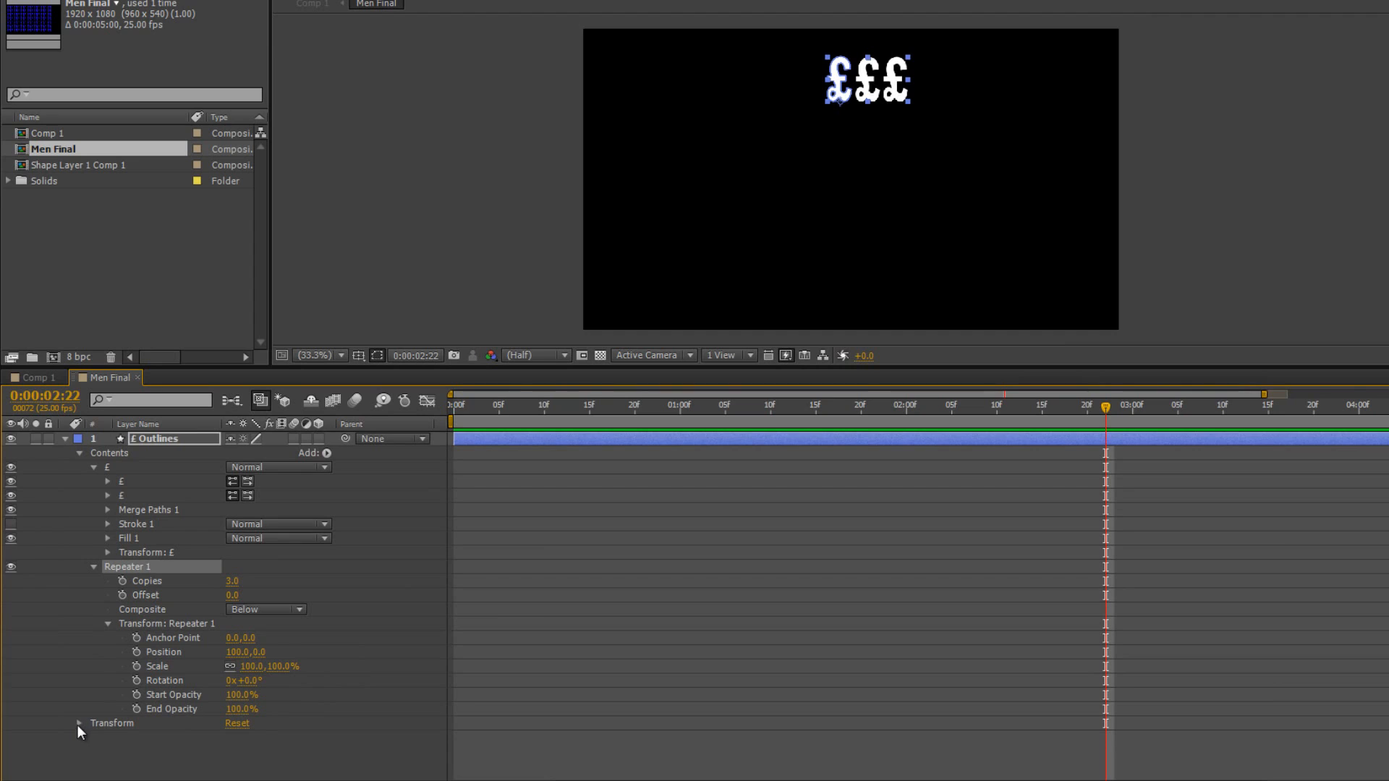
{"action": "left_click", "coordinate": [78, 722]}
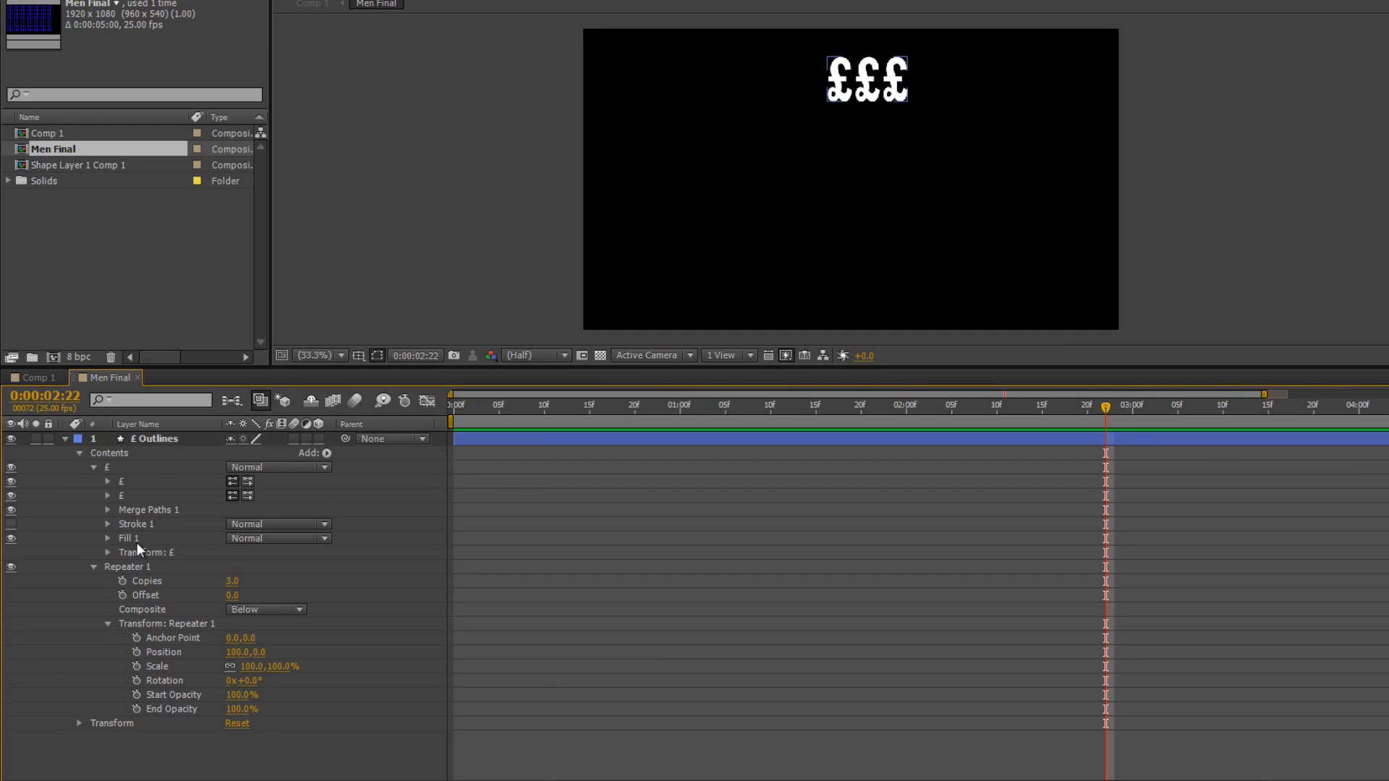
{"action": "mouse_move", "coordinate": [110, 563]}
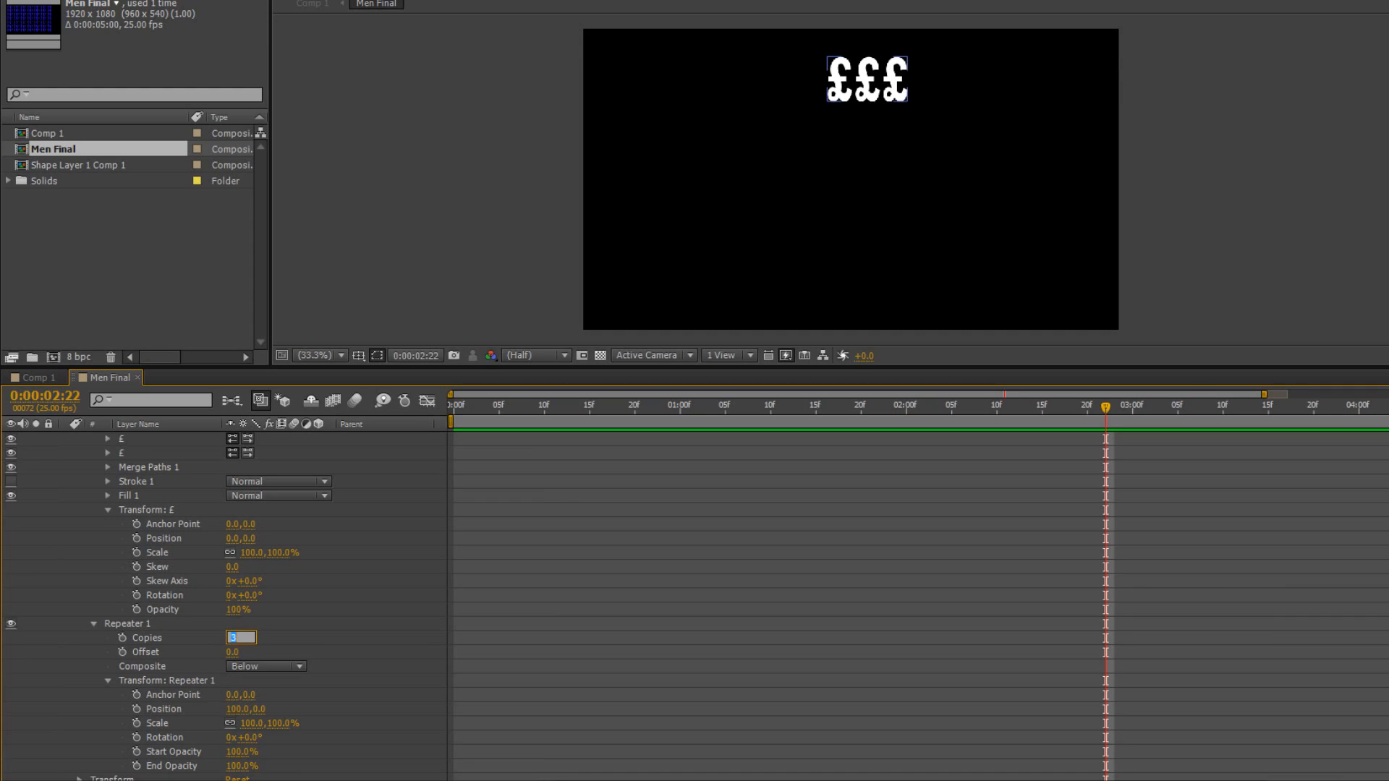
Step: Set the Repeater 1 Copies value to 12
{"action": "type", "text": "12.0"}
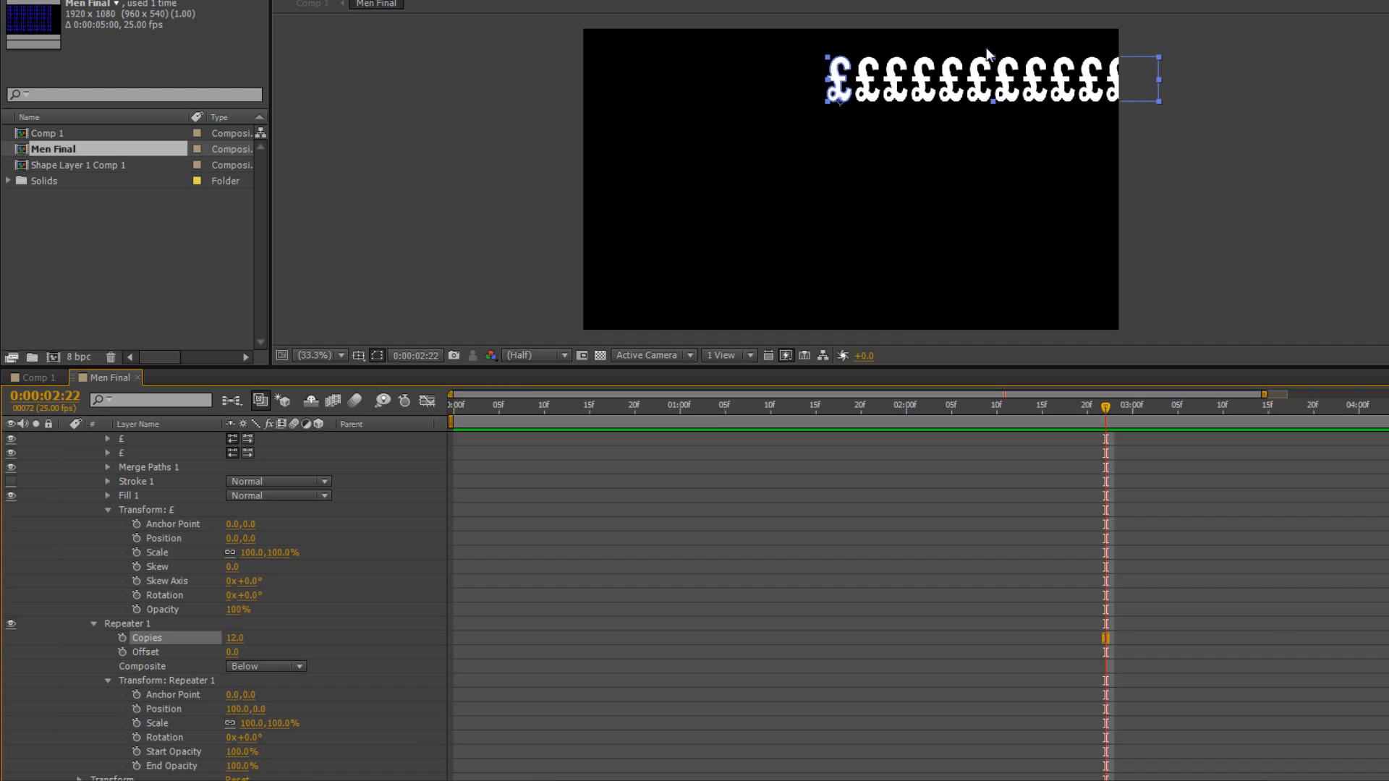
{"action": "mouse_move", "coordinate": [811, 57]}
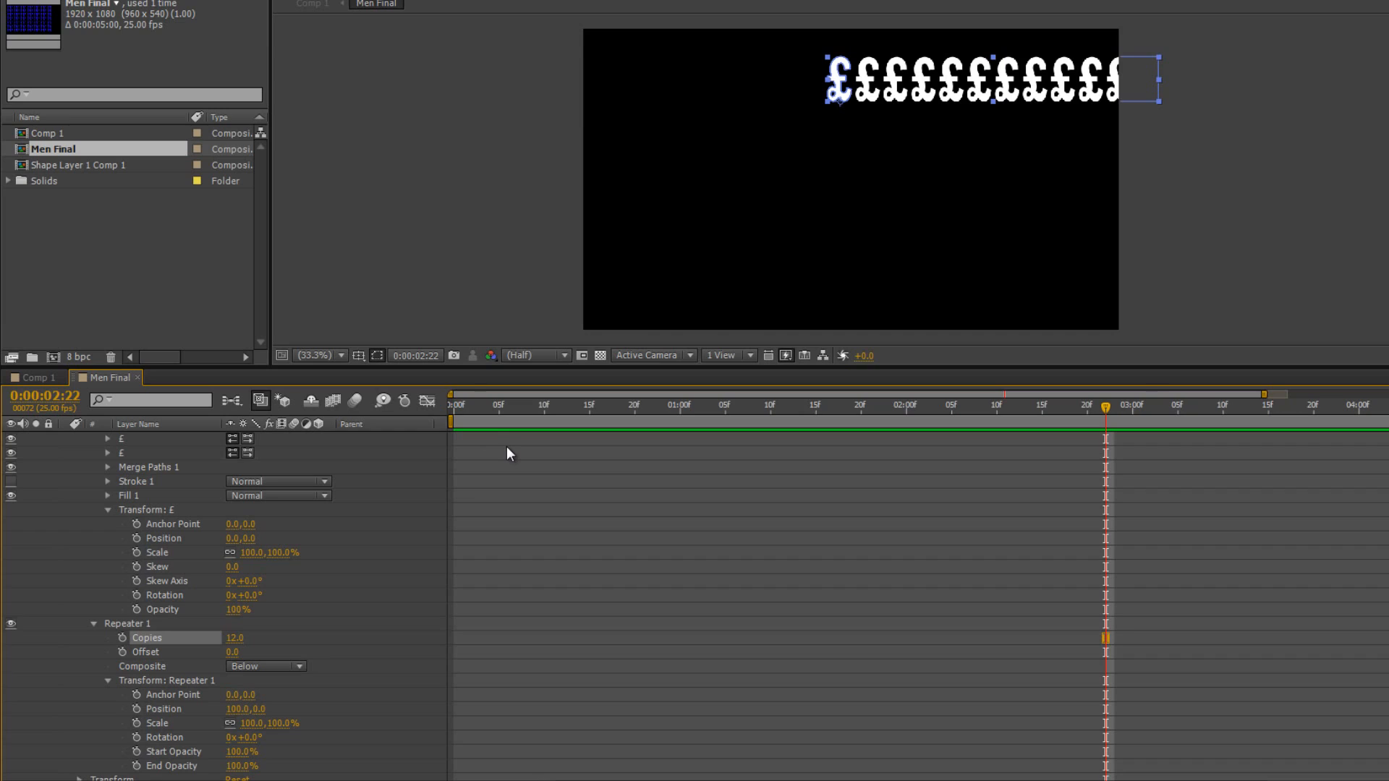
{"action": "mouse_move", "coordinate": [751, 222]}
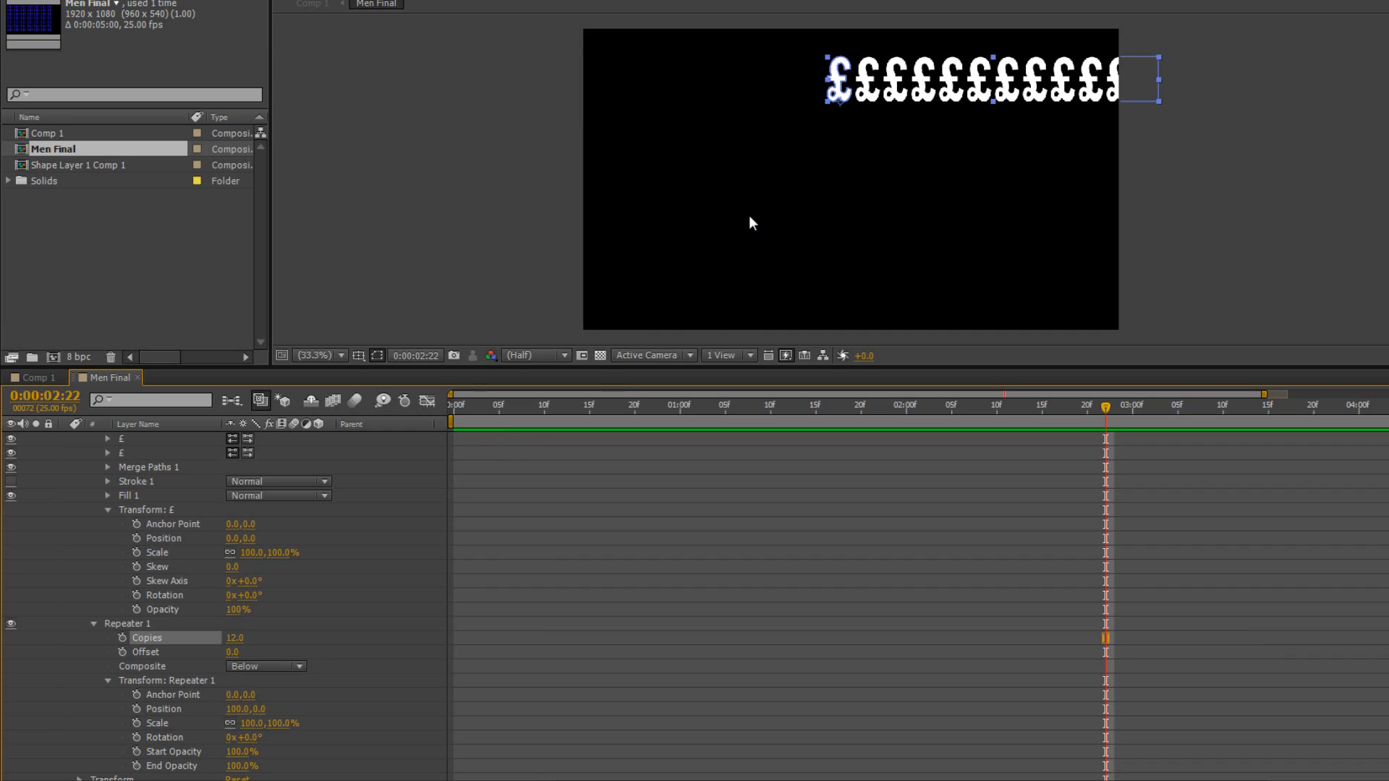
{"action": "mouse_move", "coordinate": [842, 117]}
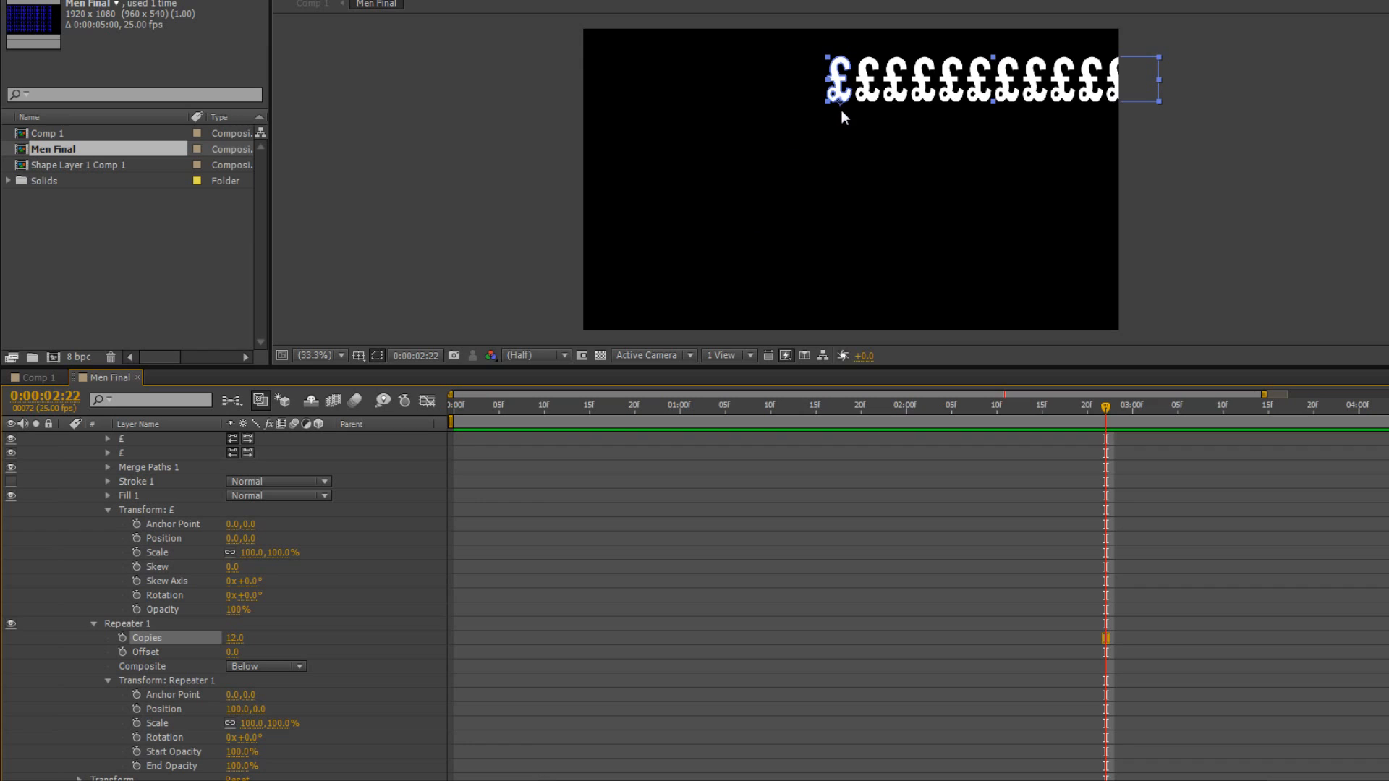
{"action": "mouse_move", "coordinate": [808, 116]}
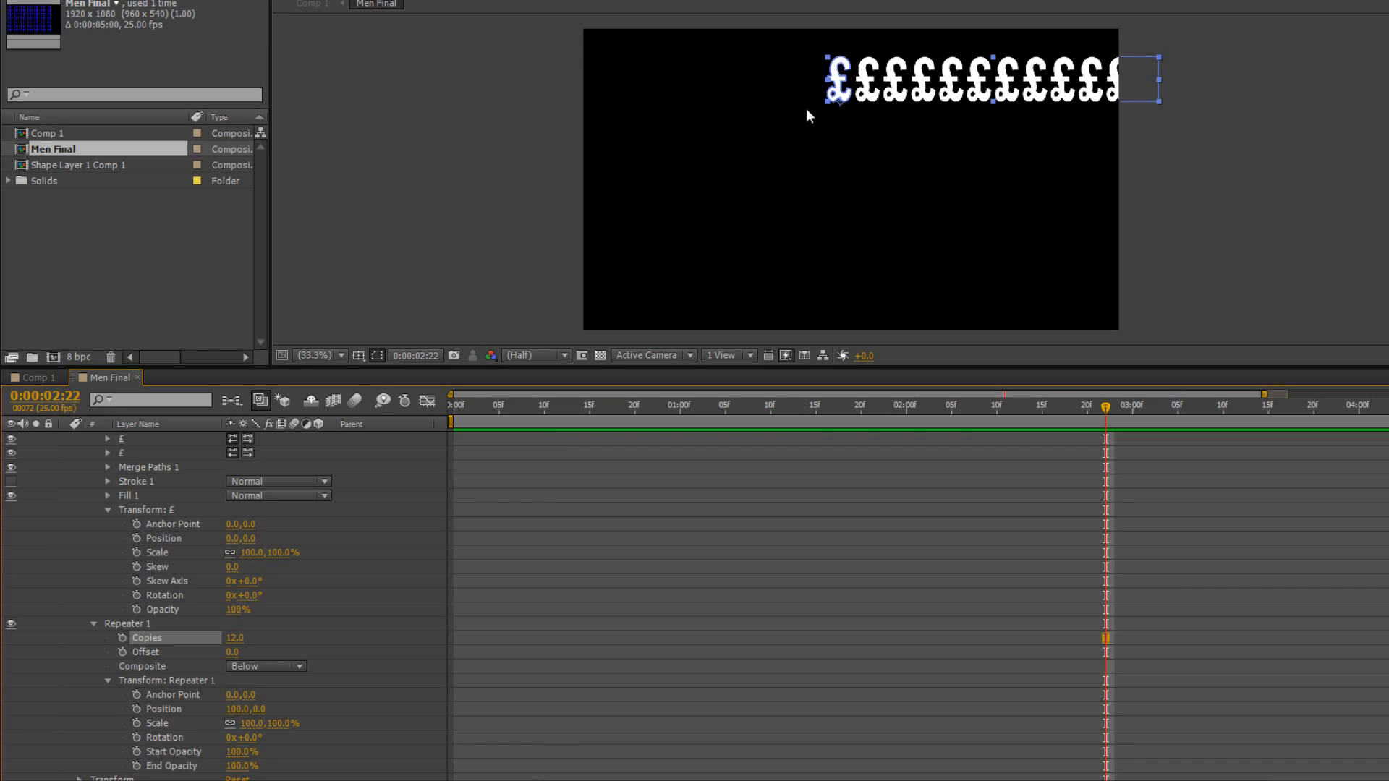
{"action": "mouse_move", "coordinate": [836, 104]}
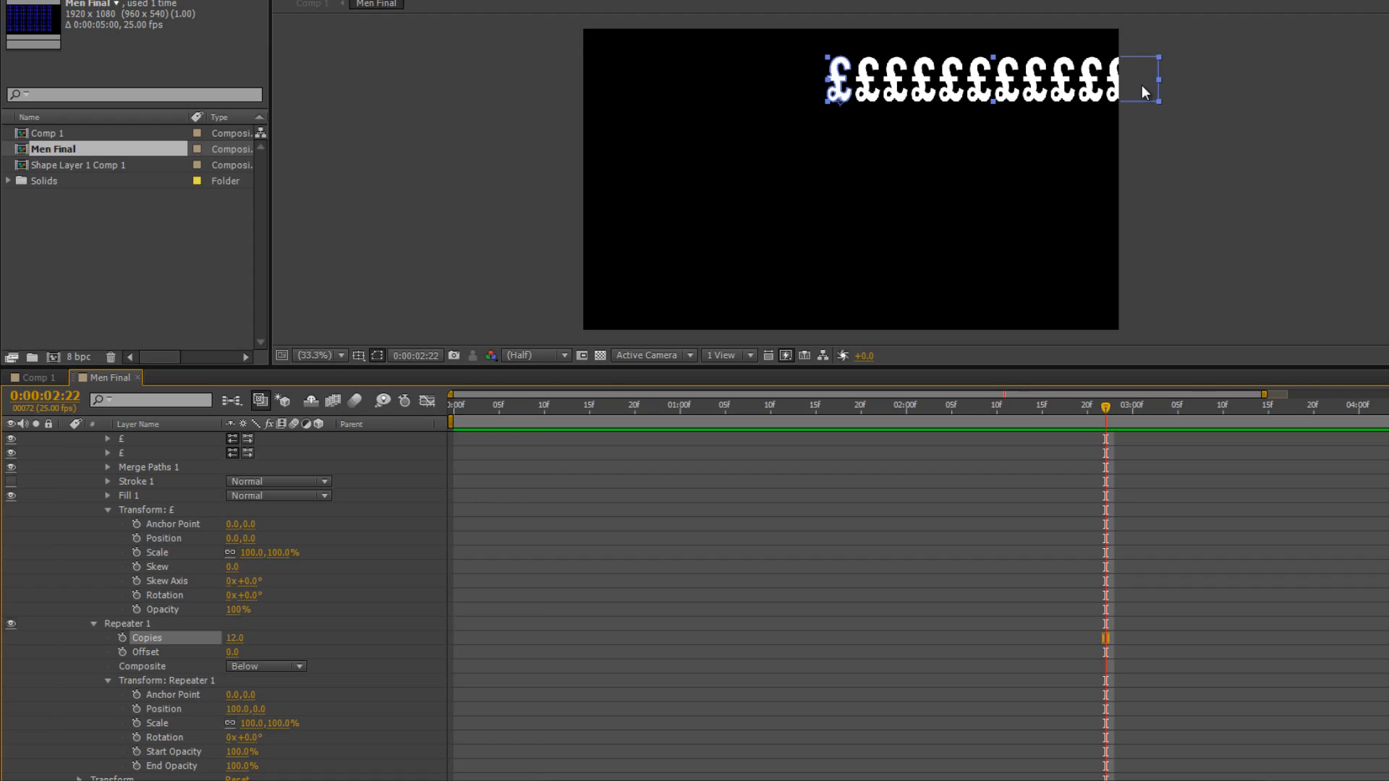
{"action": "mouse_move", "coordinate": [161, 709]}
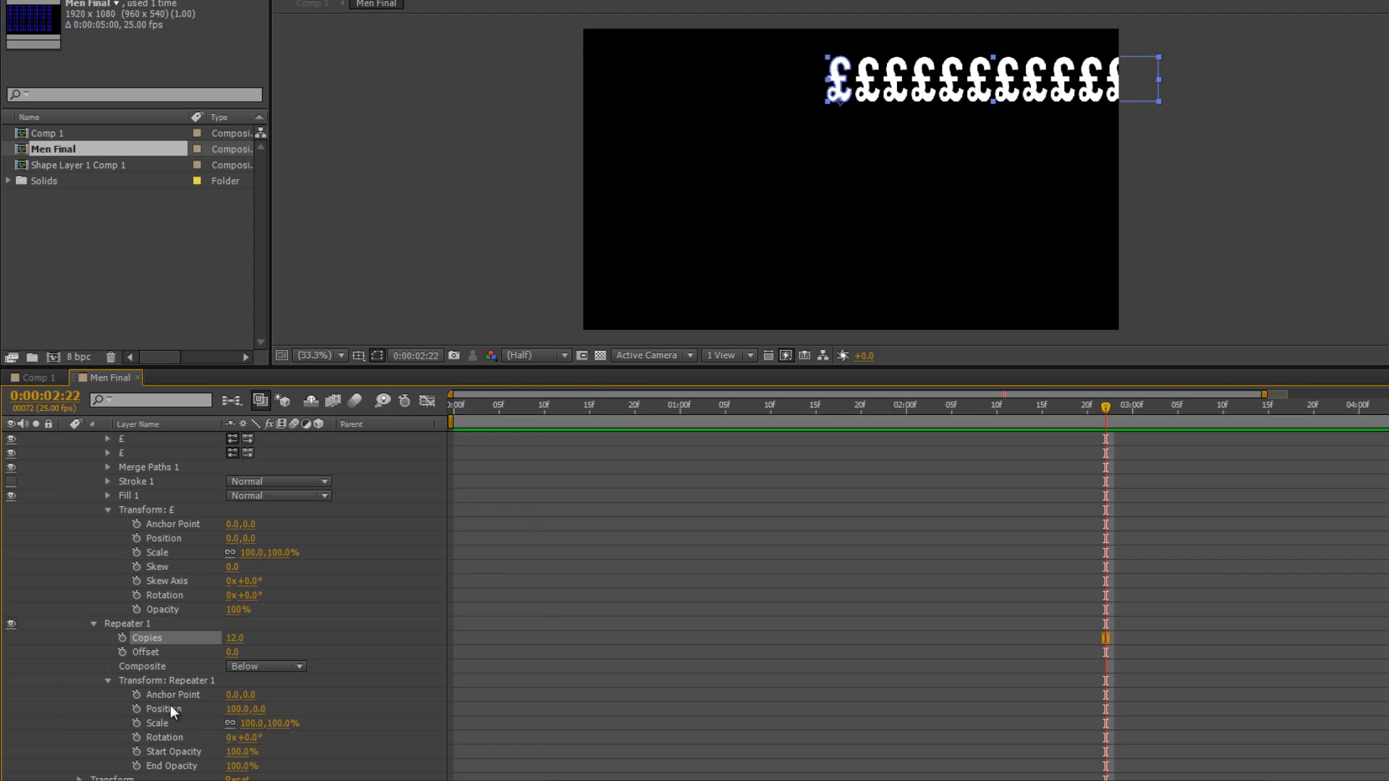
{"action": "mouse_move", "coordinate": [126, 636]}
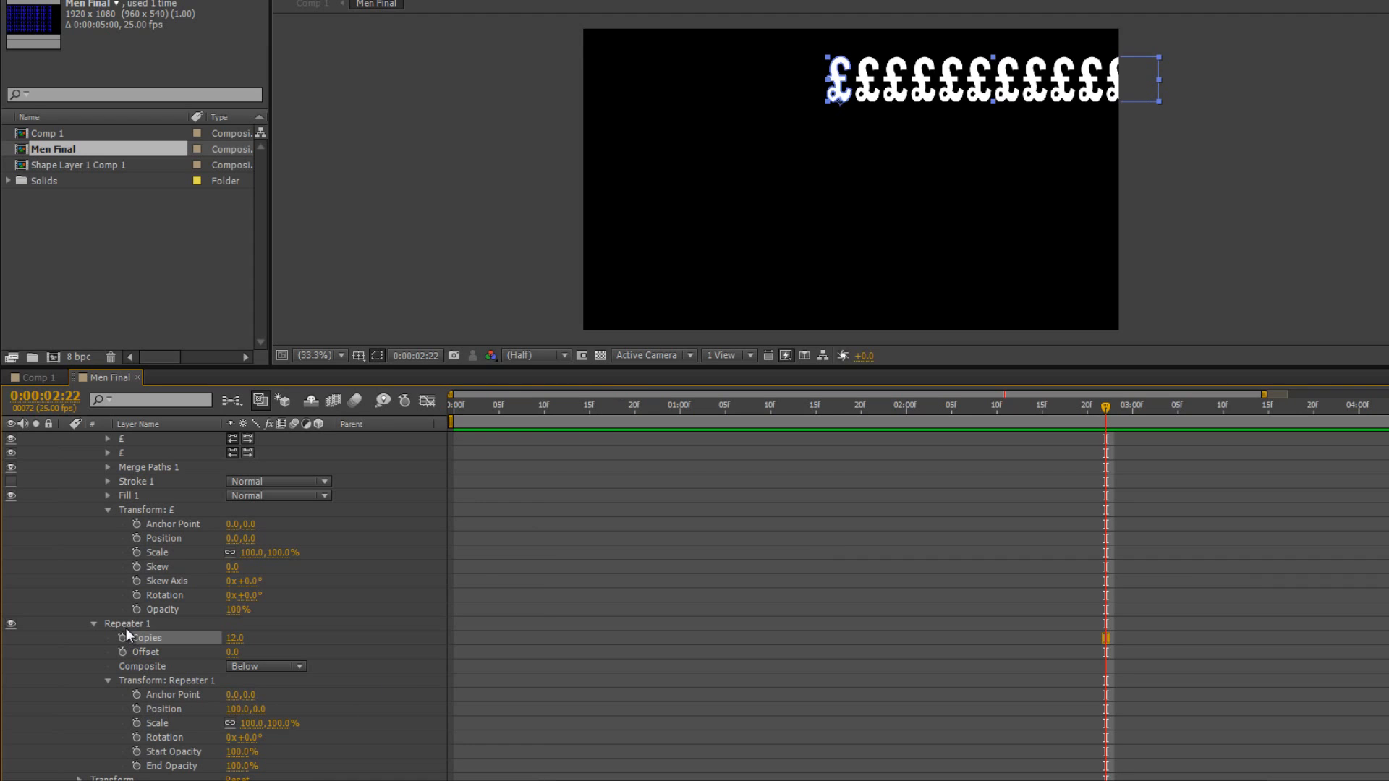
{"action": "mouse_move", "coordinate": [162, 721]}
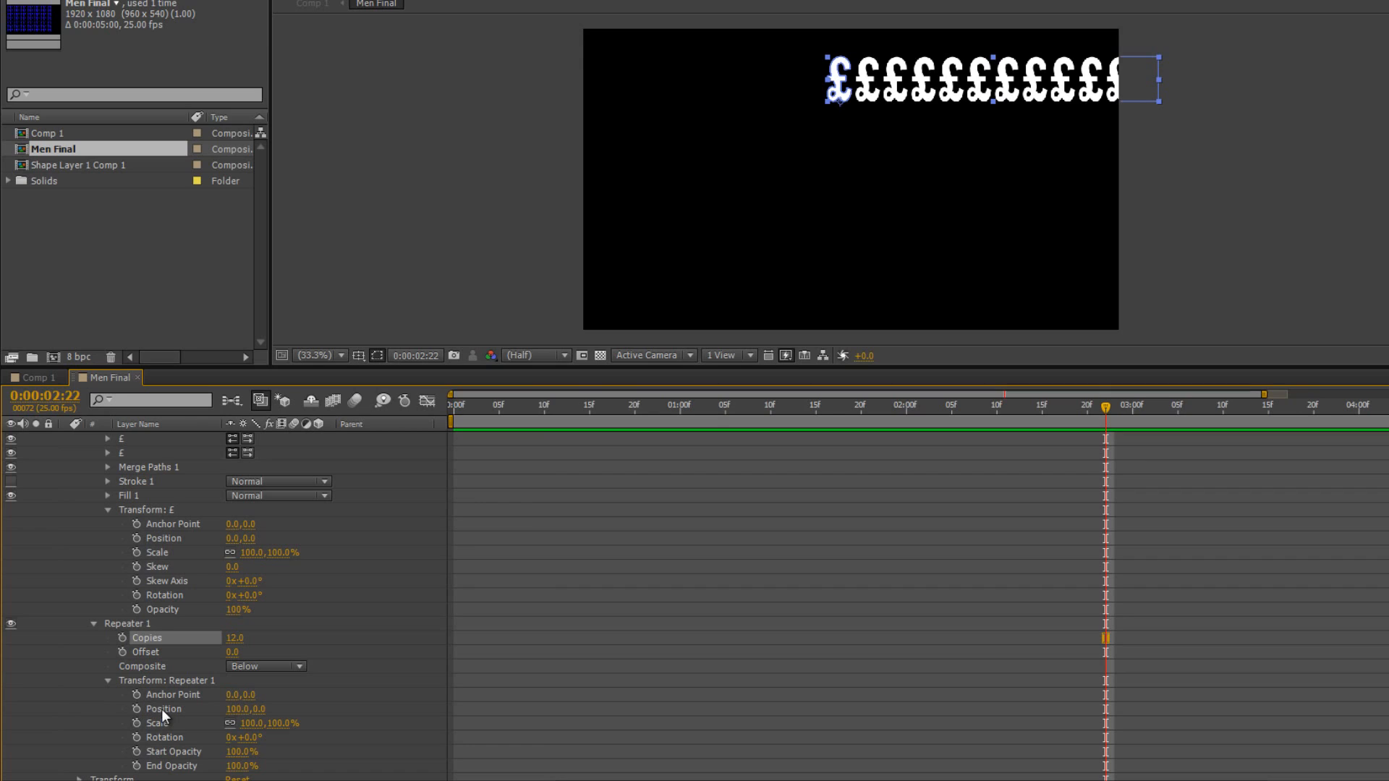
Step: Reset the Transform: Repeater 1 Position to 0,0 so the copies overlap
{"action": "right_click", "coordinate": [162, 709]}
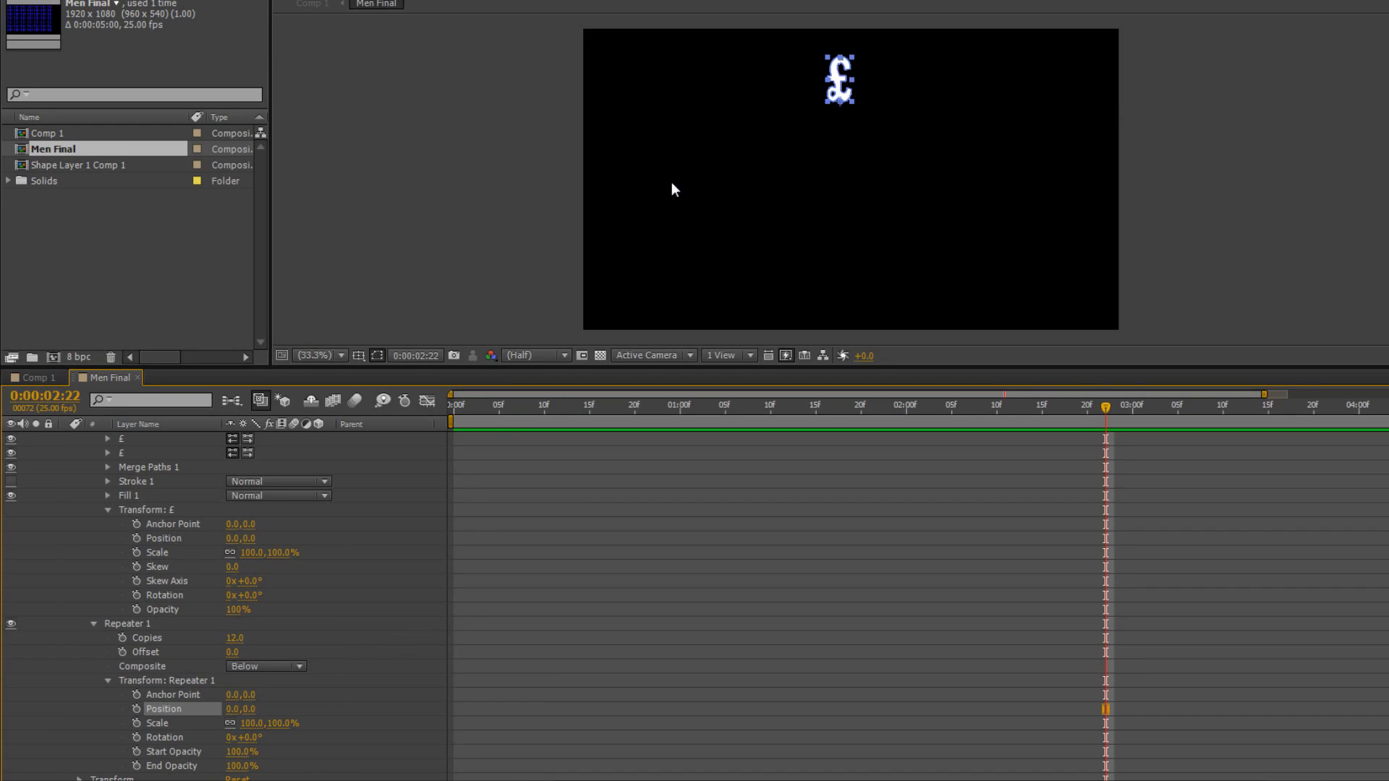
{"action": "mouse_move", "coordinate": [881, 35]}
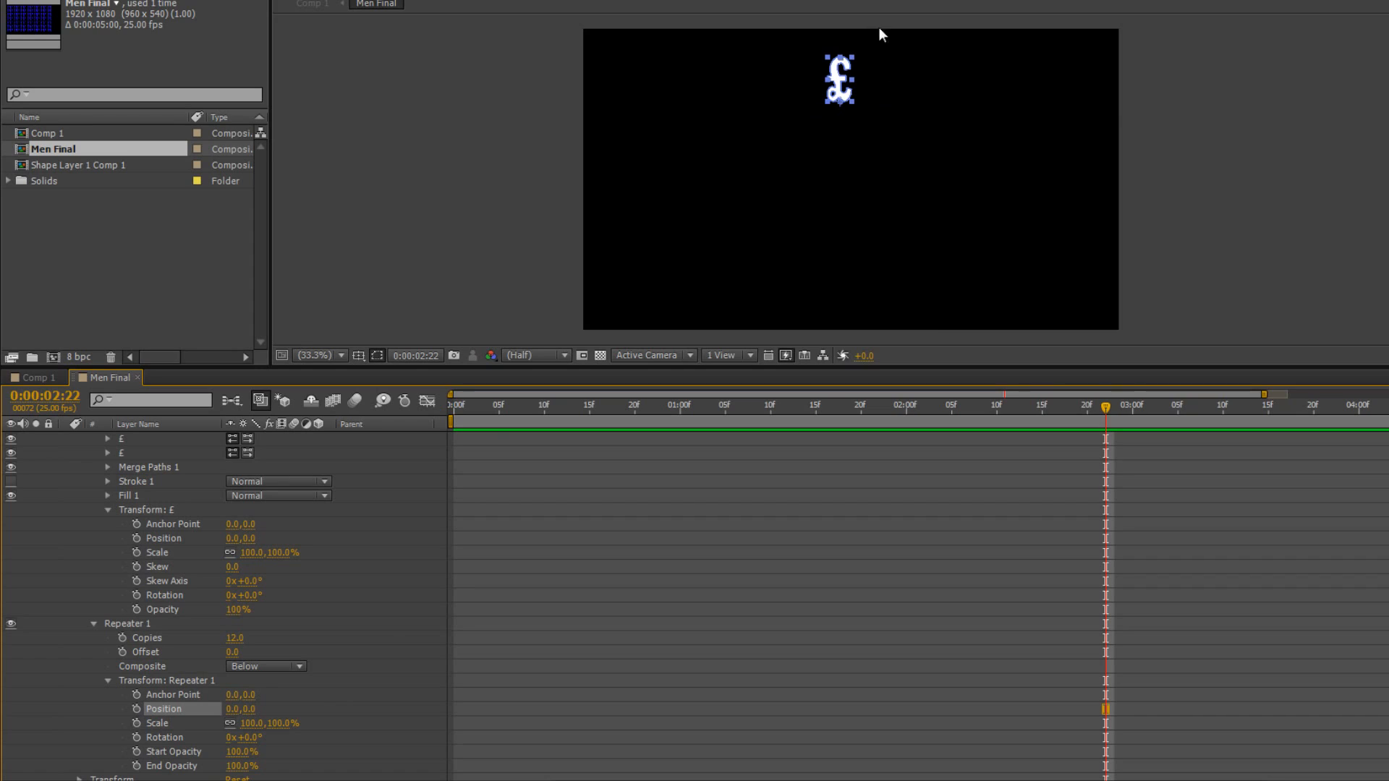
{"action": "mouse_move", "coordinate": [854, 46]}
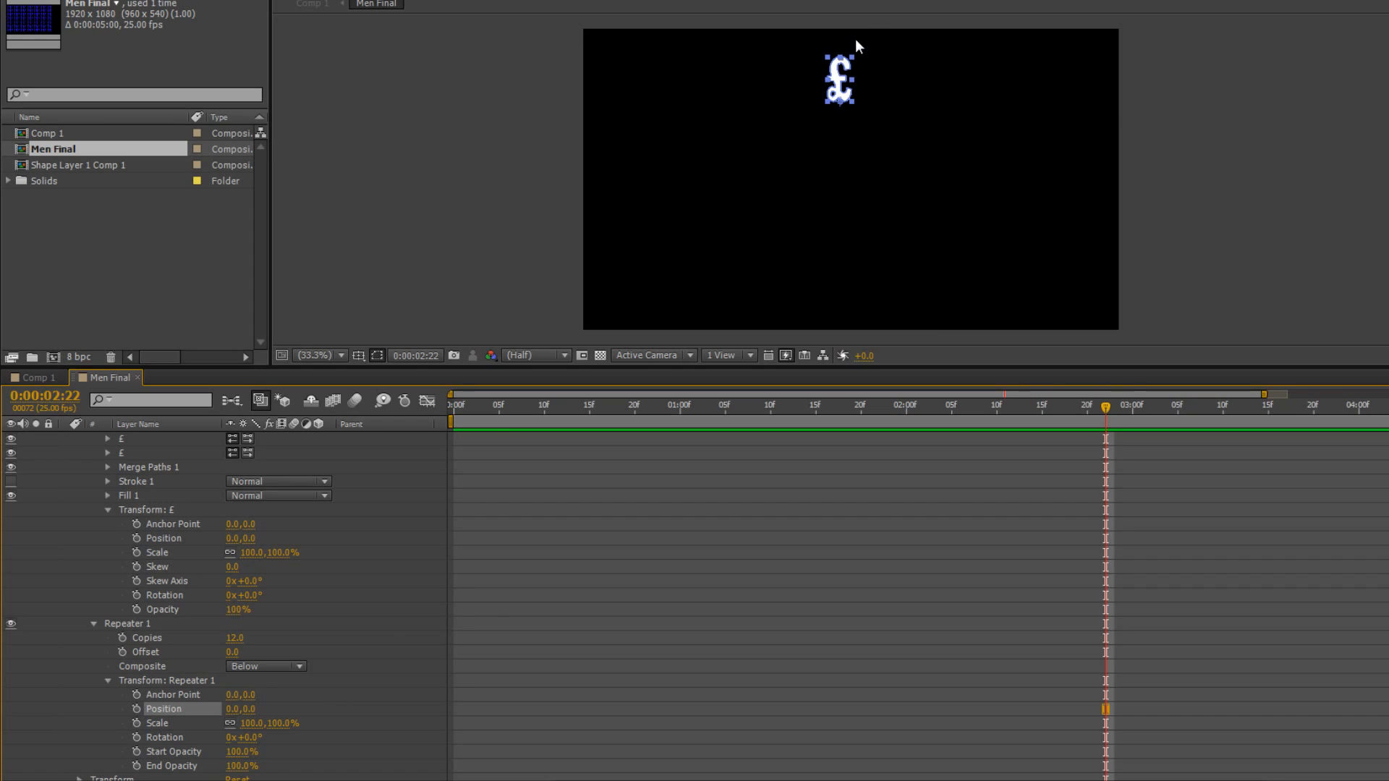
{"action": "mouse_move", "coordinate": [142, 691]}
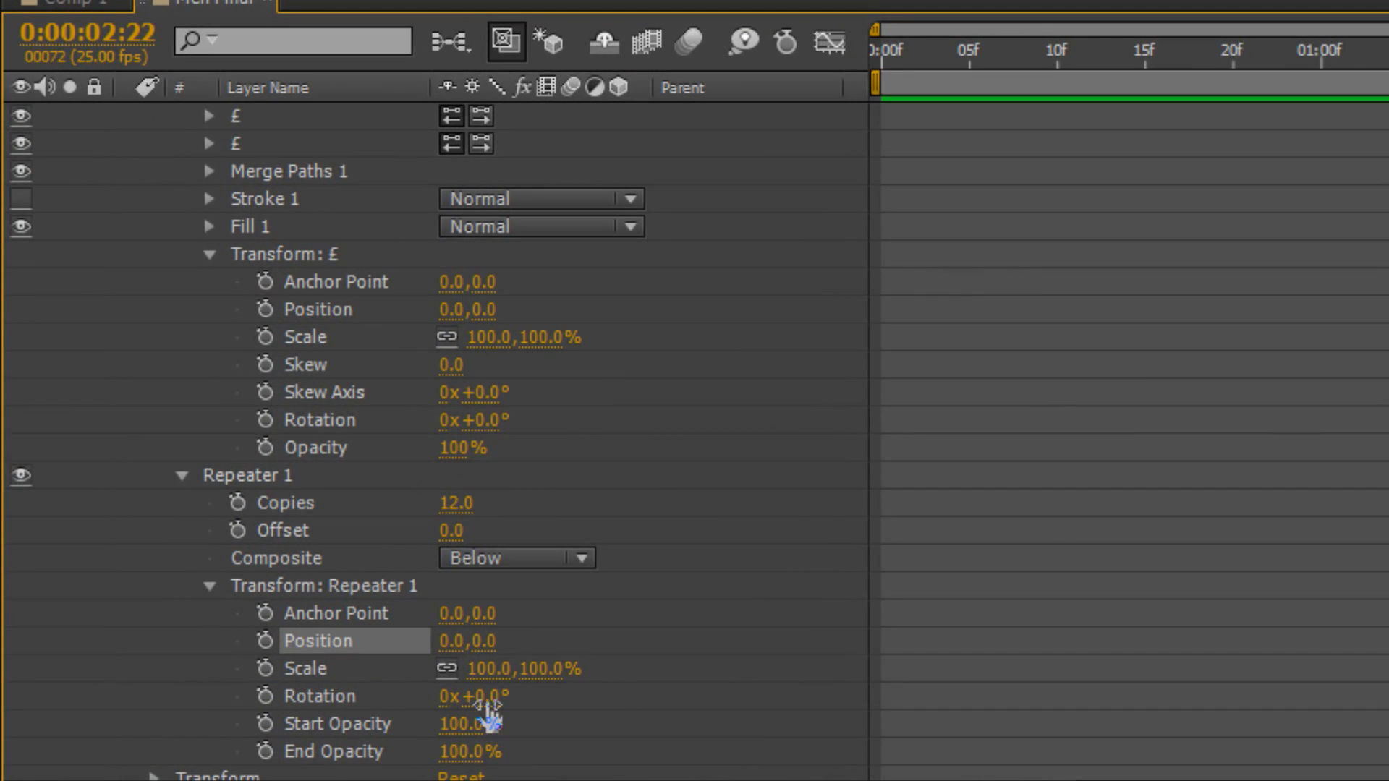
Step: Set the repeater Rotation between copies to 360/12, giving 30°
{"action": "left_click", "coordinate": [474, 696]}
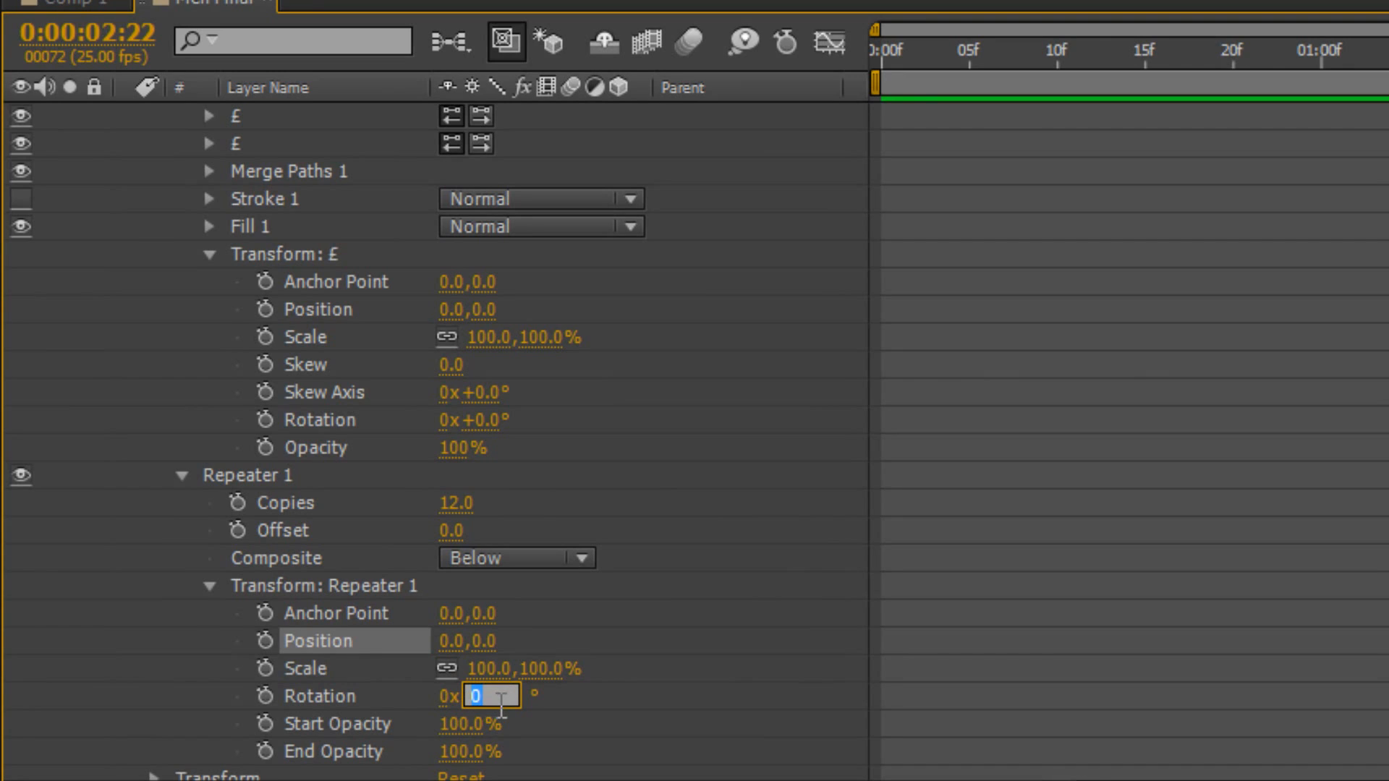
{"action": "type", "text": "3"}
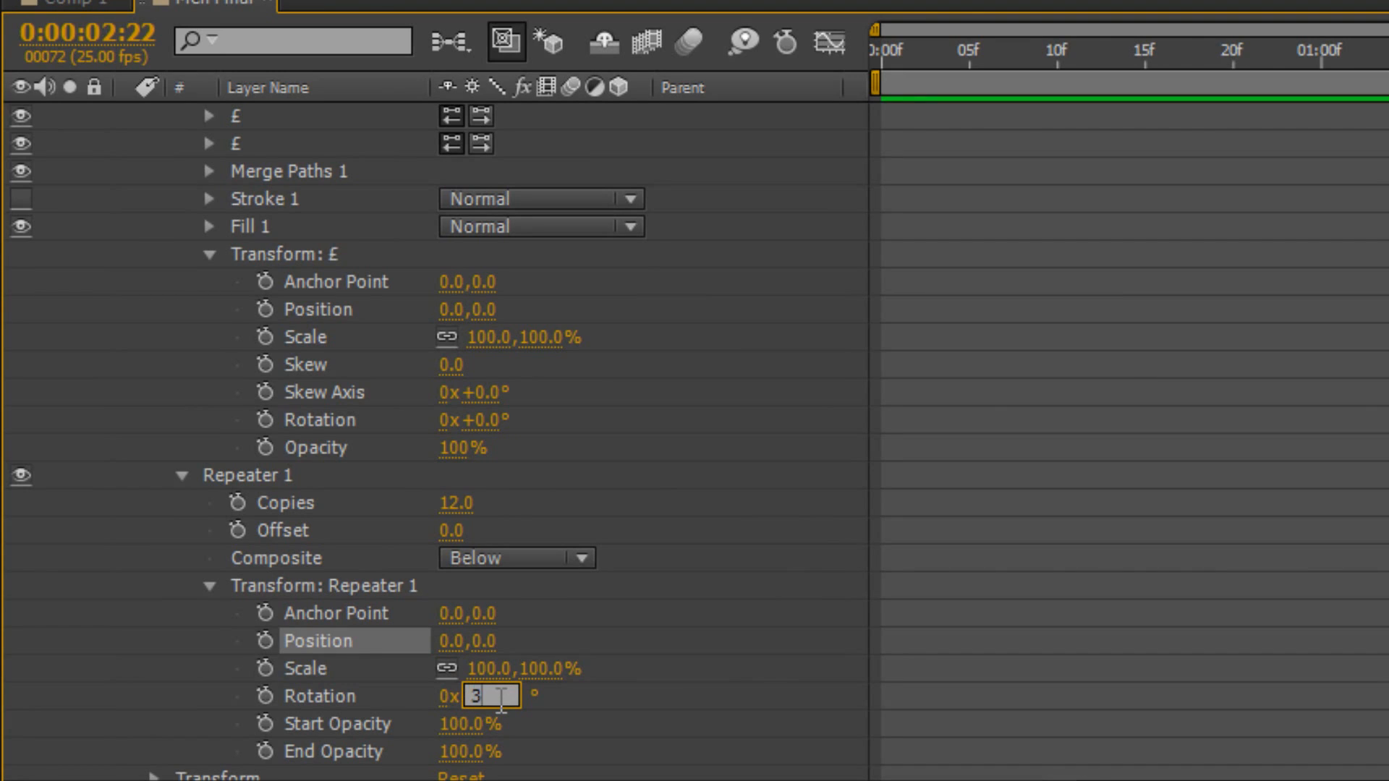
{"action": "type", "text": "60"}
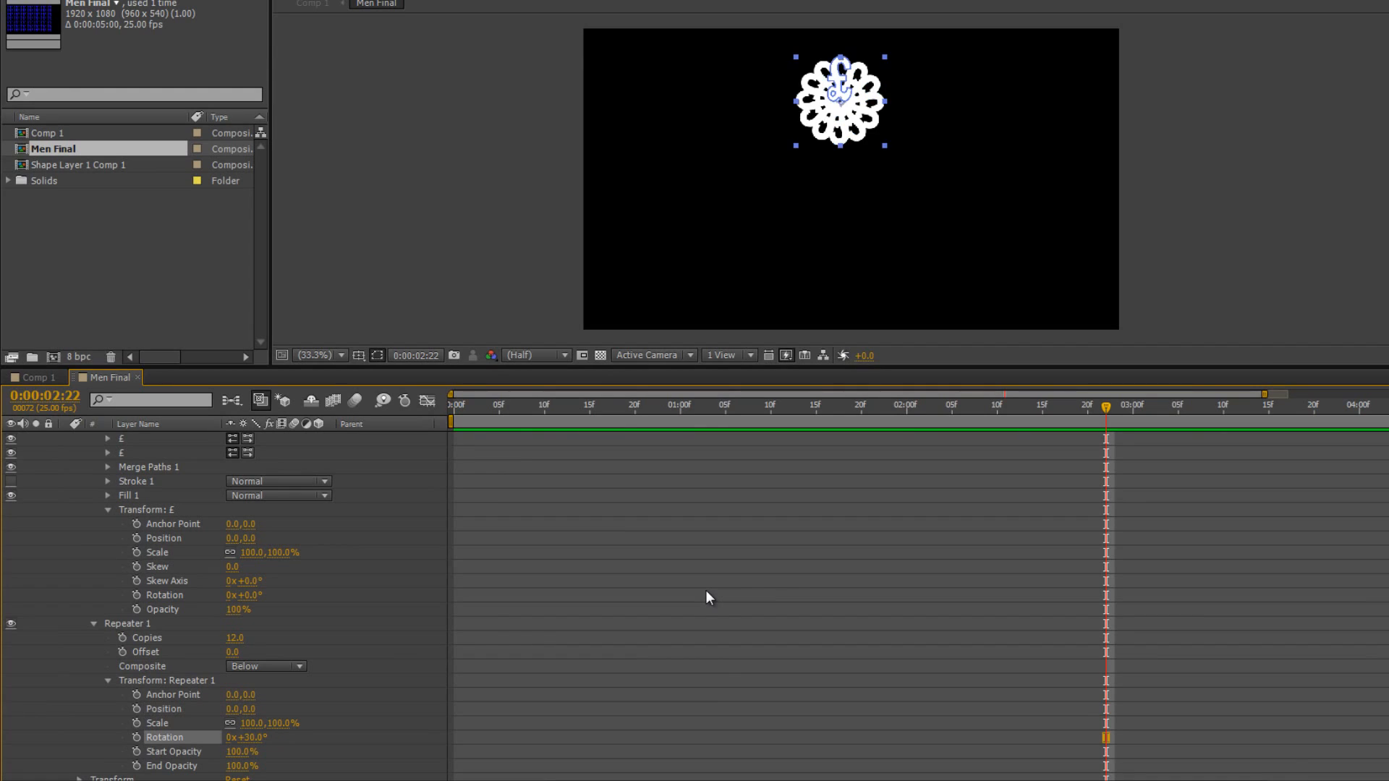
{"action": "mouse_move", "coordinate": [269, 752]}
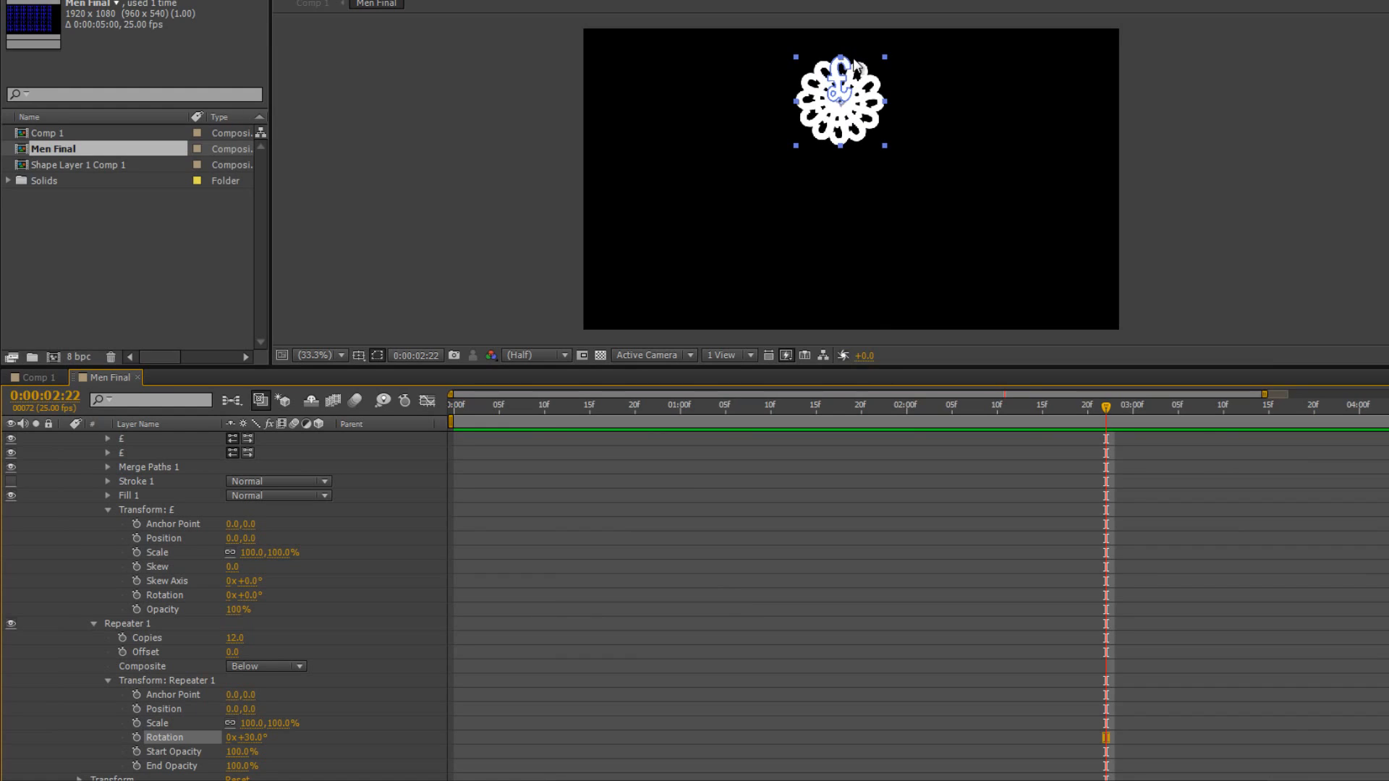
{"action": "mouse_move", "coordinate": [778, 138]}
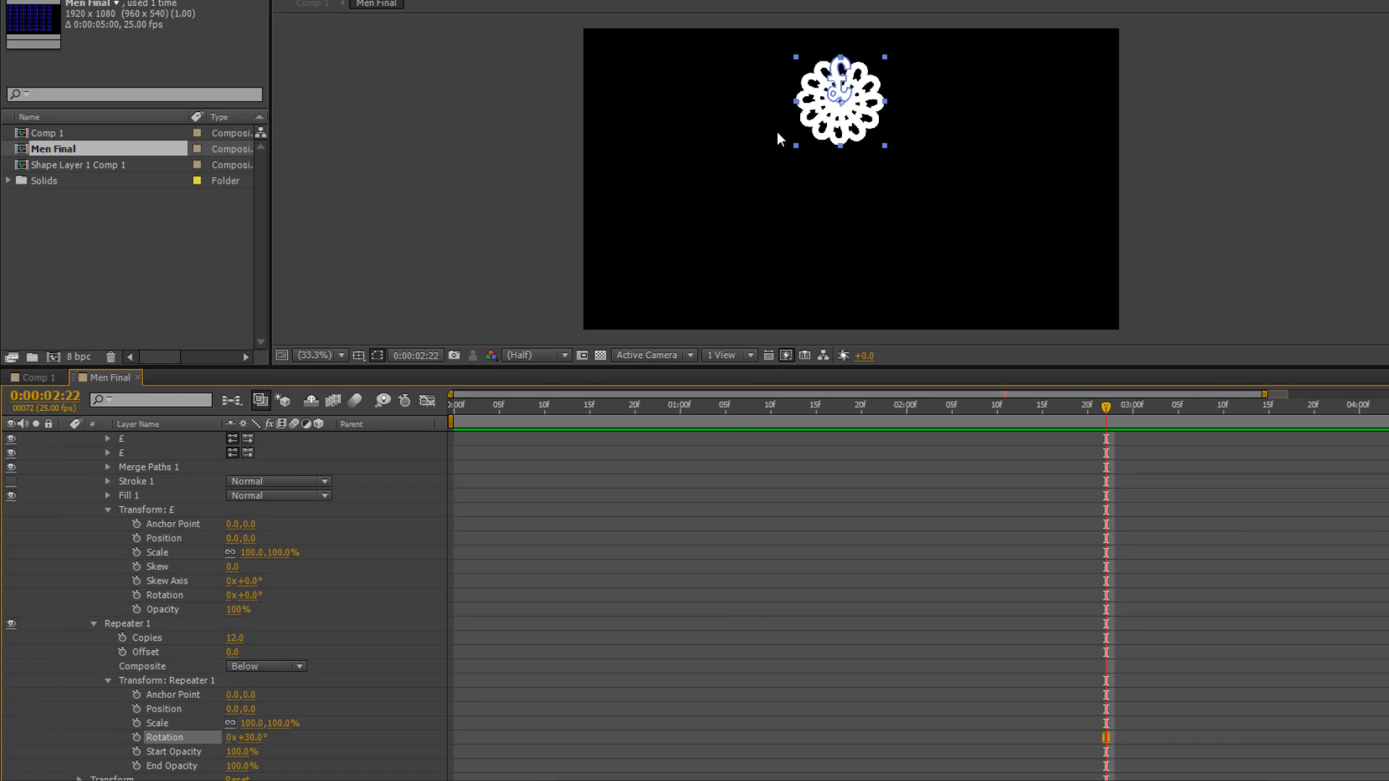
{"action": "mouse_move", "coordinate": [348, 370]}
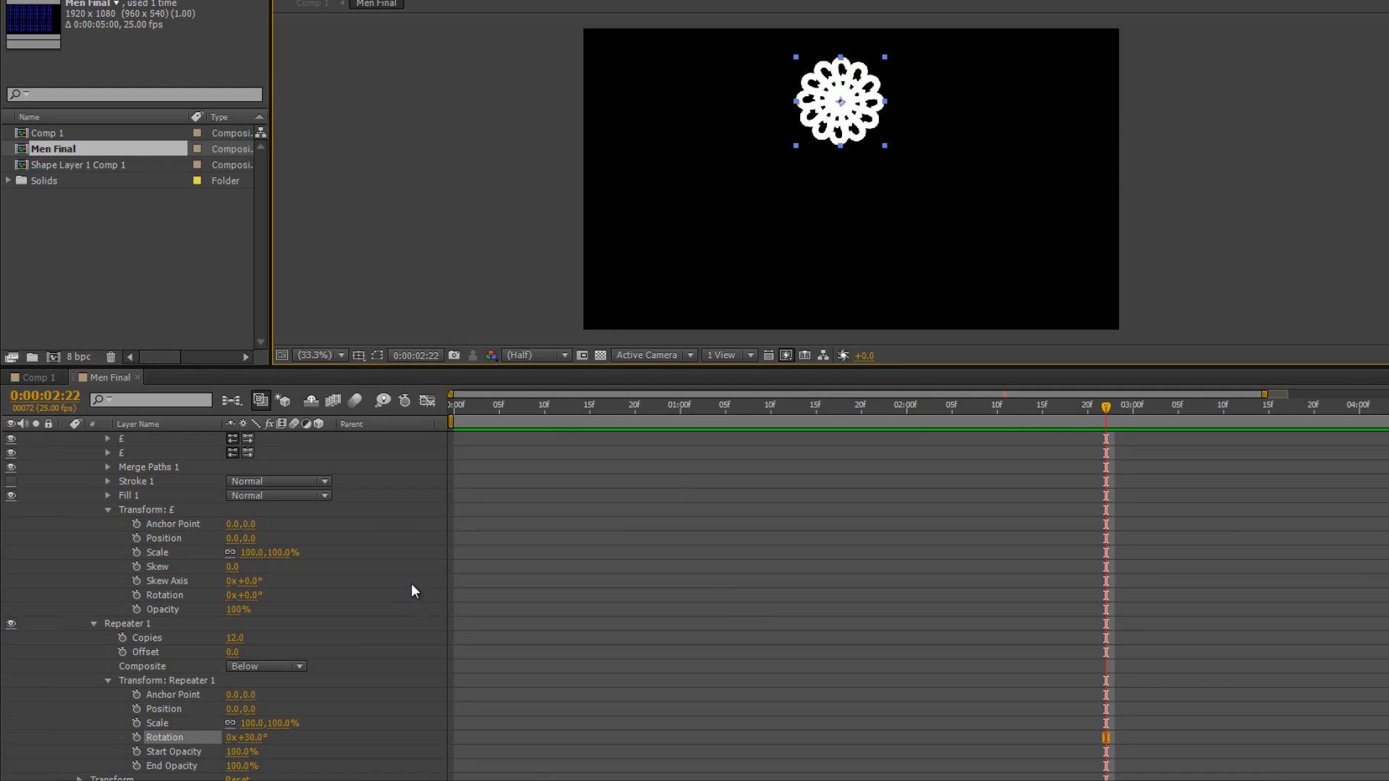
{"action": "mouse_move", "coordinate": [899, 170]}
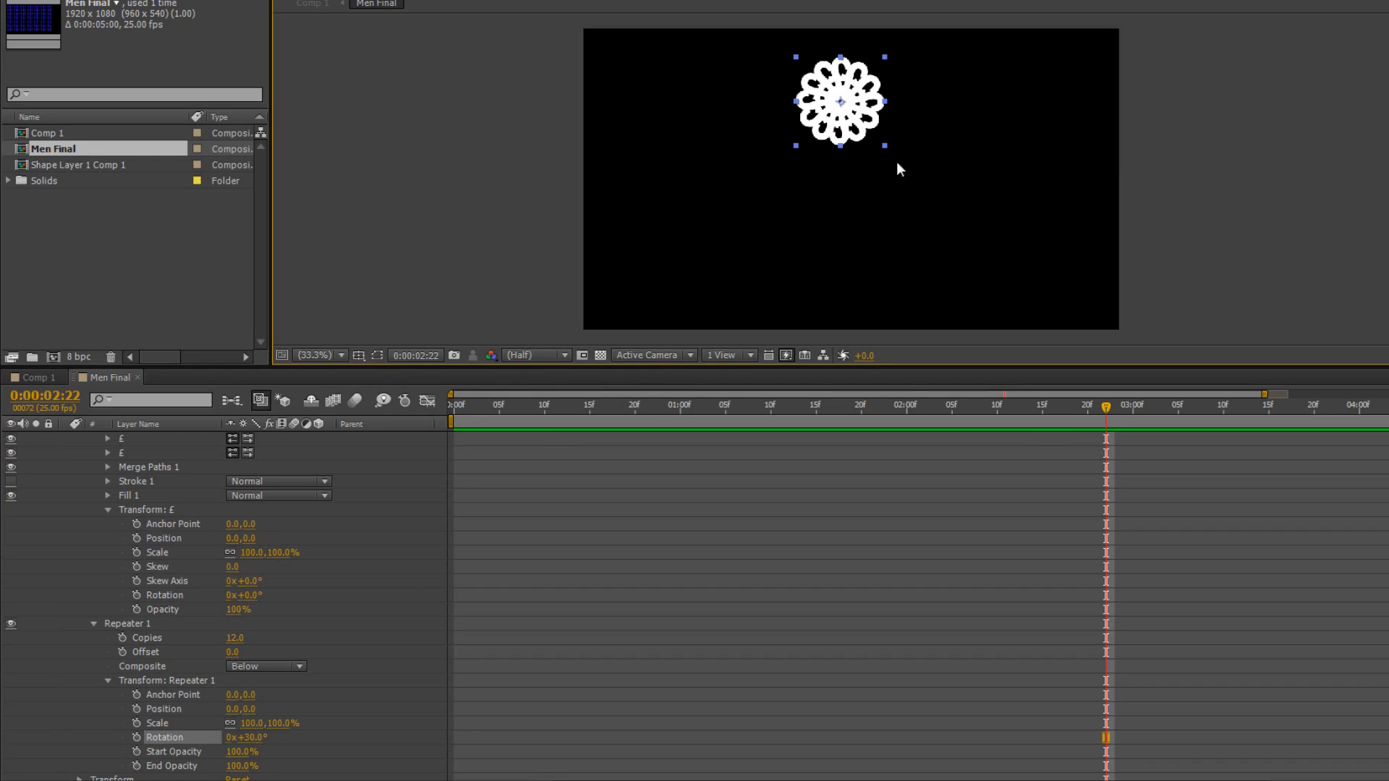
{"action": "mouse_move", "coordinate": [392, 716]}
{"action": "type", "text": "288"}
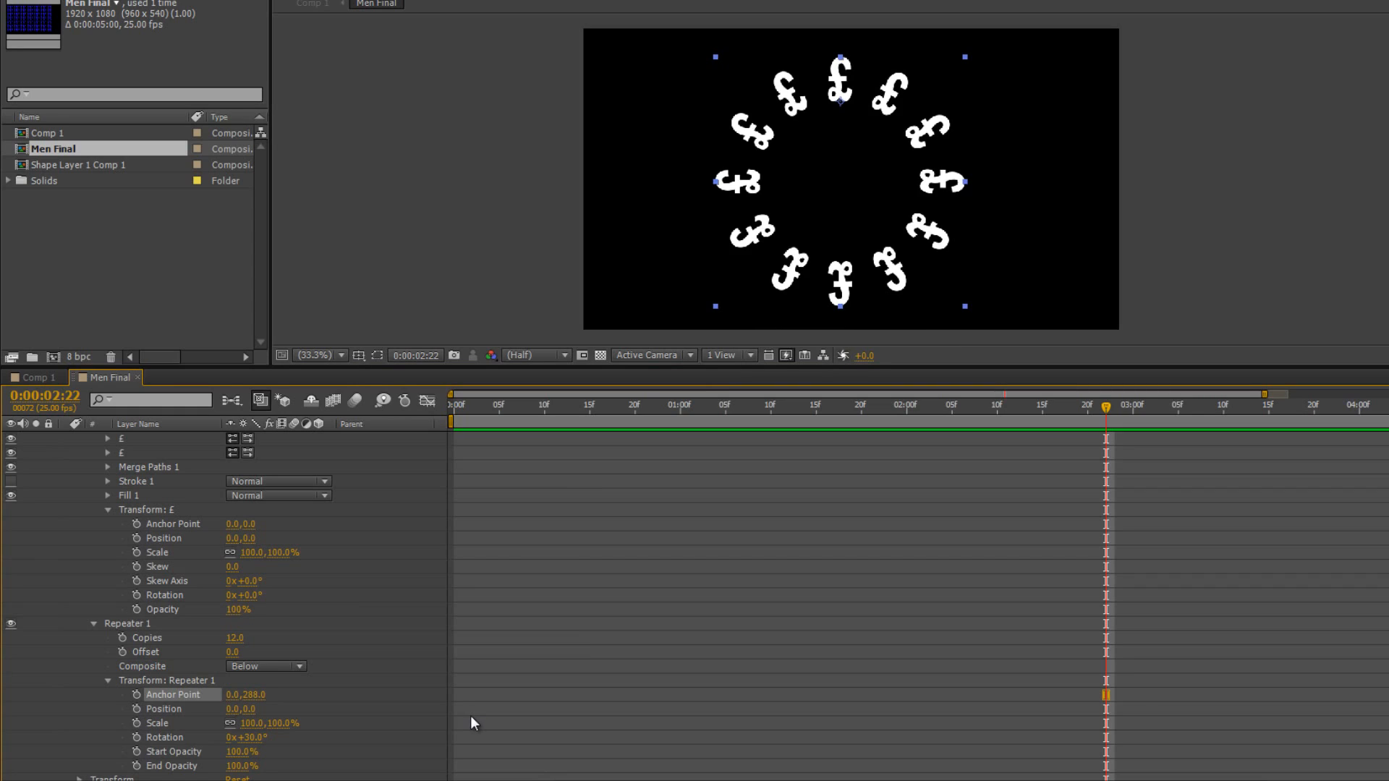
{"action": "mouse_move", "coordinate": [149, 525]}
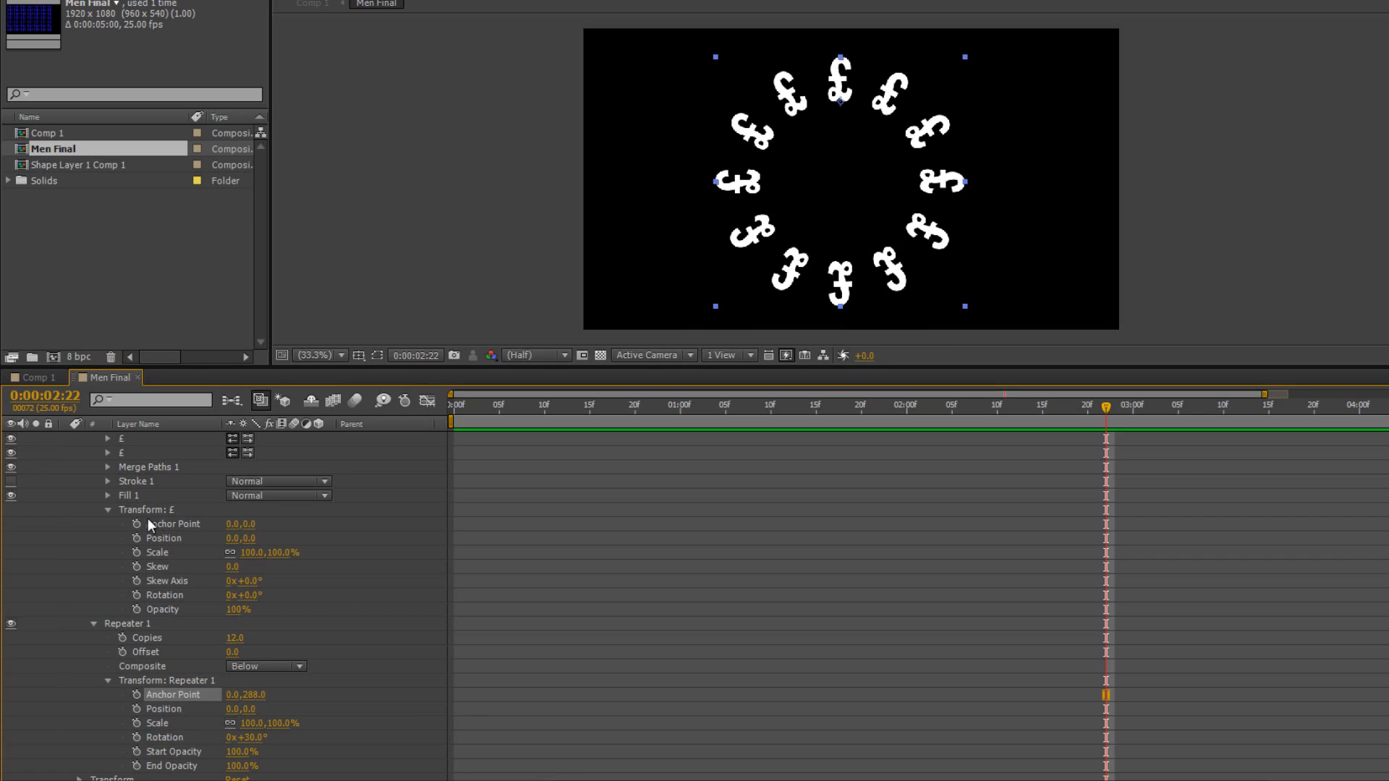
{"action": "mouse_move", "coordinate": [868, 339]}
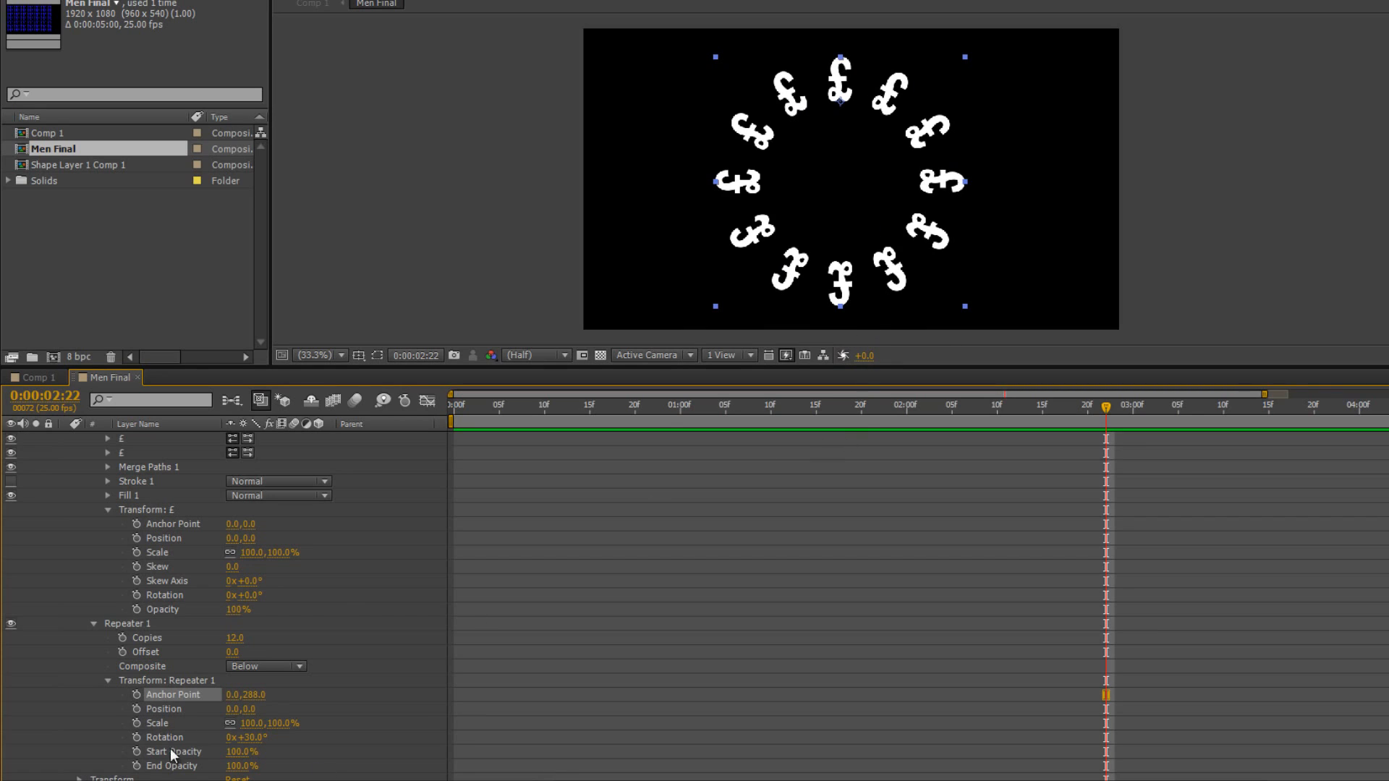
{"action": "left_click", "coordinate": [244, 595]}
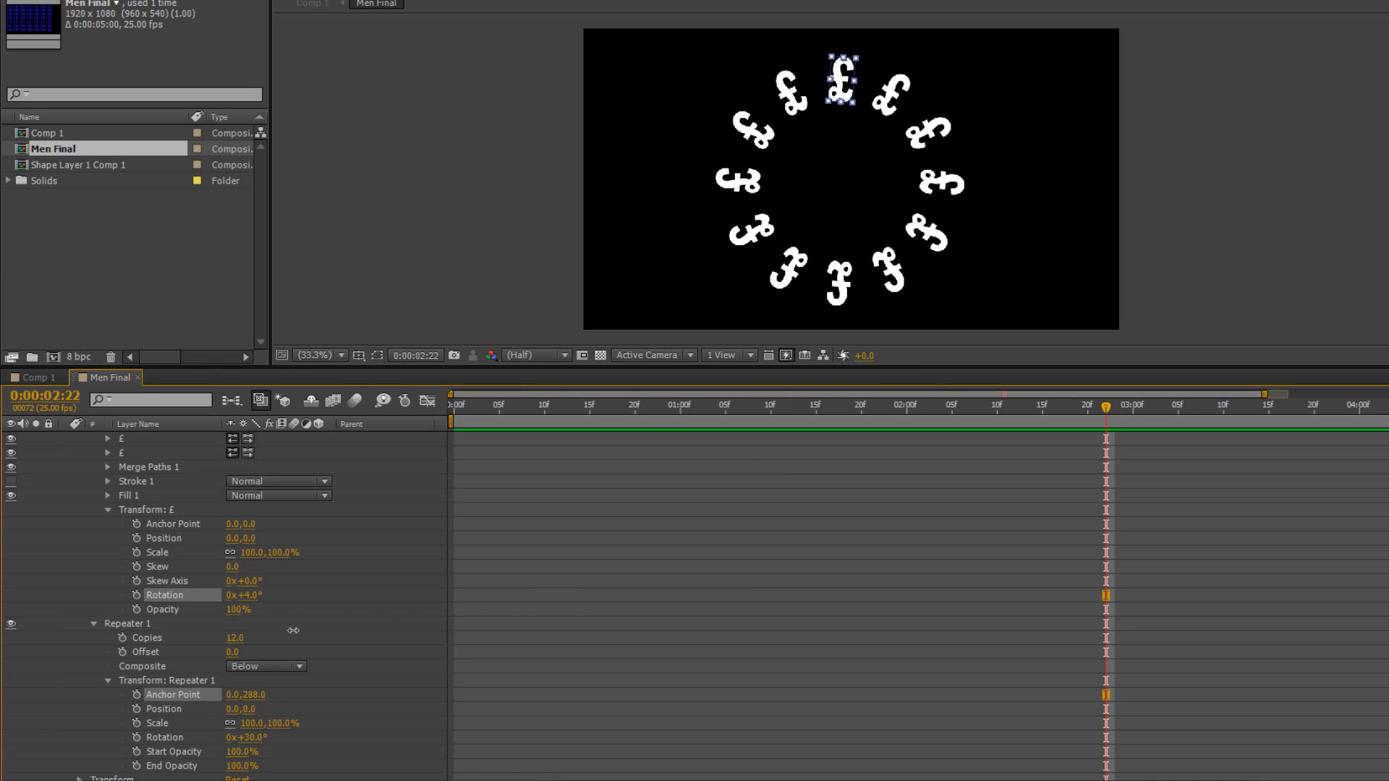
{"action": "right_click", "coordinate": [159, 595]}
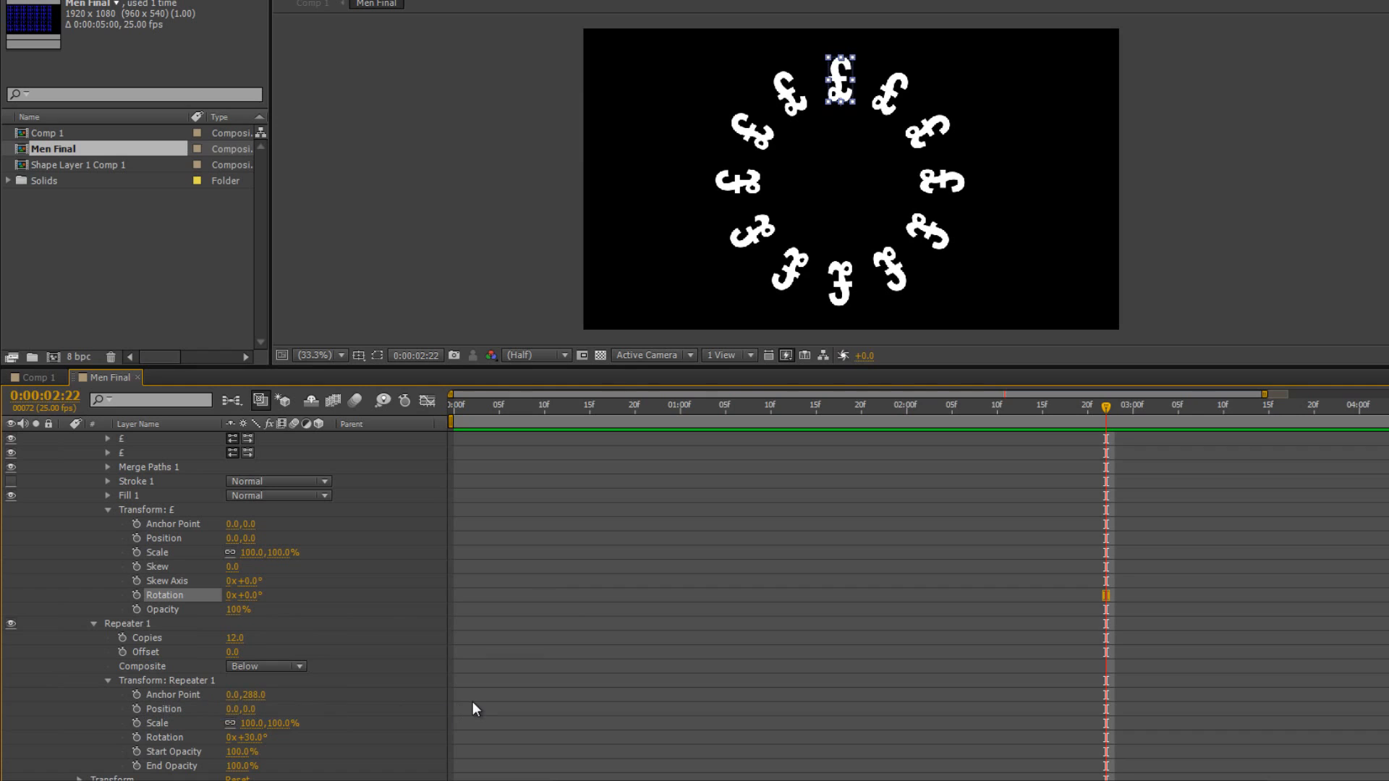
{"action": "mouse_move", "coordinate": [222, 717]}
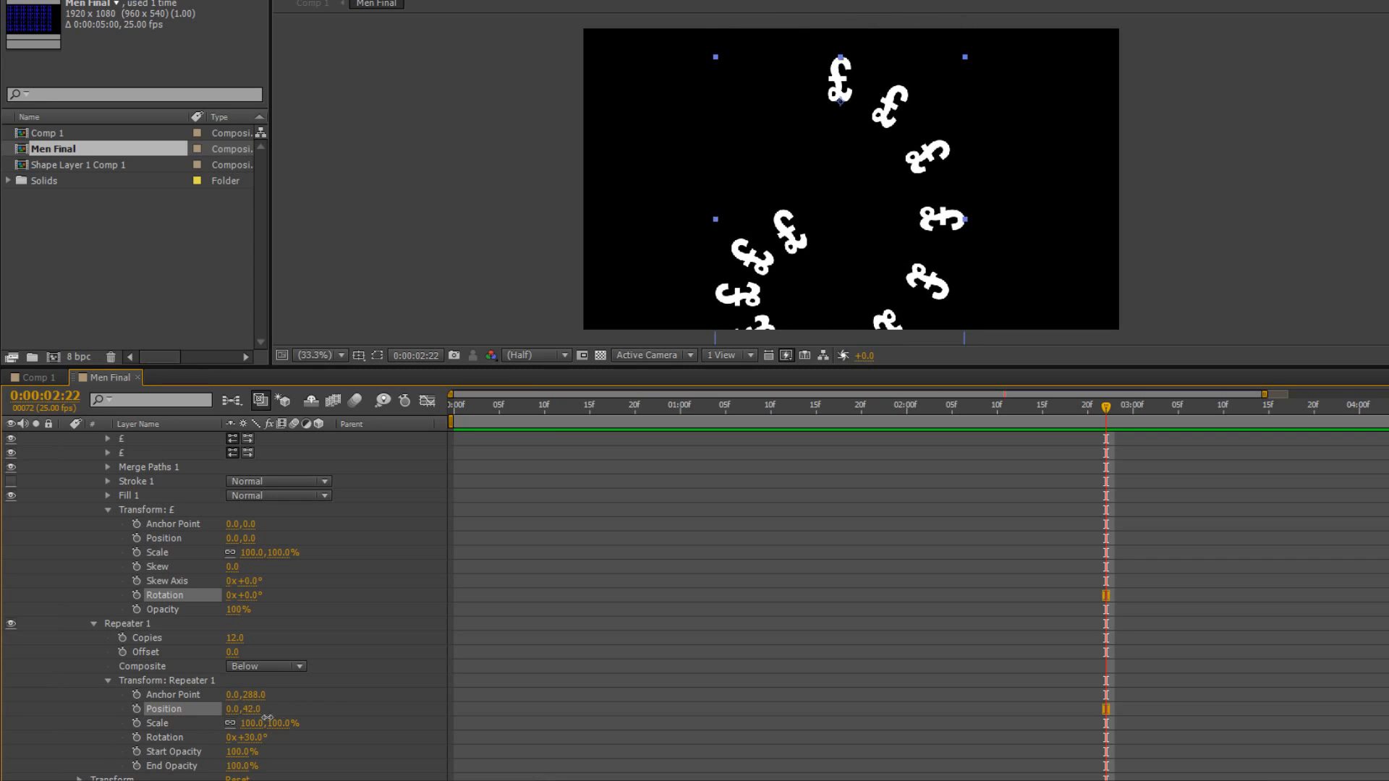
{"action": "left_click_drag", "start_coordinate": [248, 709], "coordinate": [226, 709]}
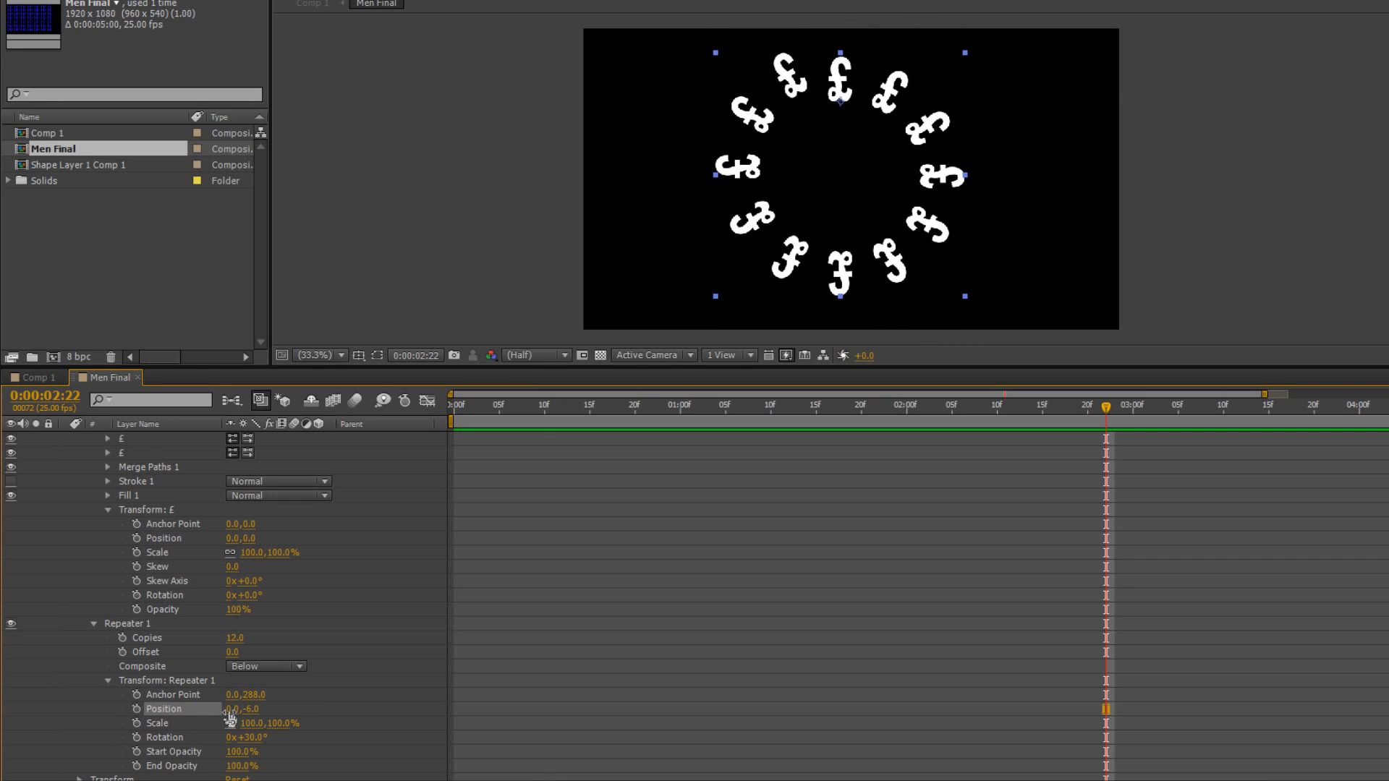
{"action": "left_click_drag", "start_coordinate": [239, 709], "coordinate": [257, 709]}
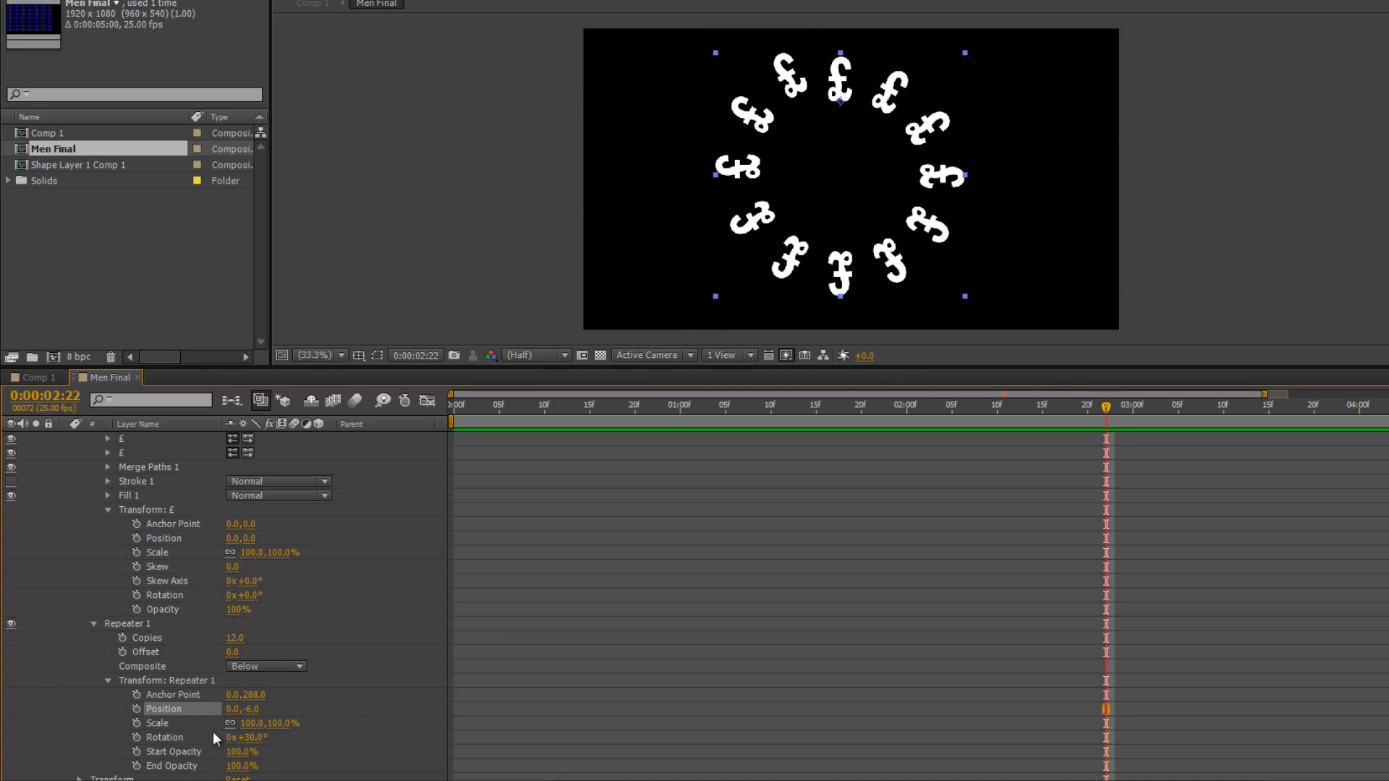
{"action": "right_click", "coordinate": [164, 708]}
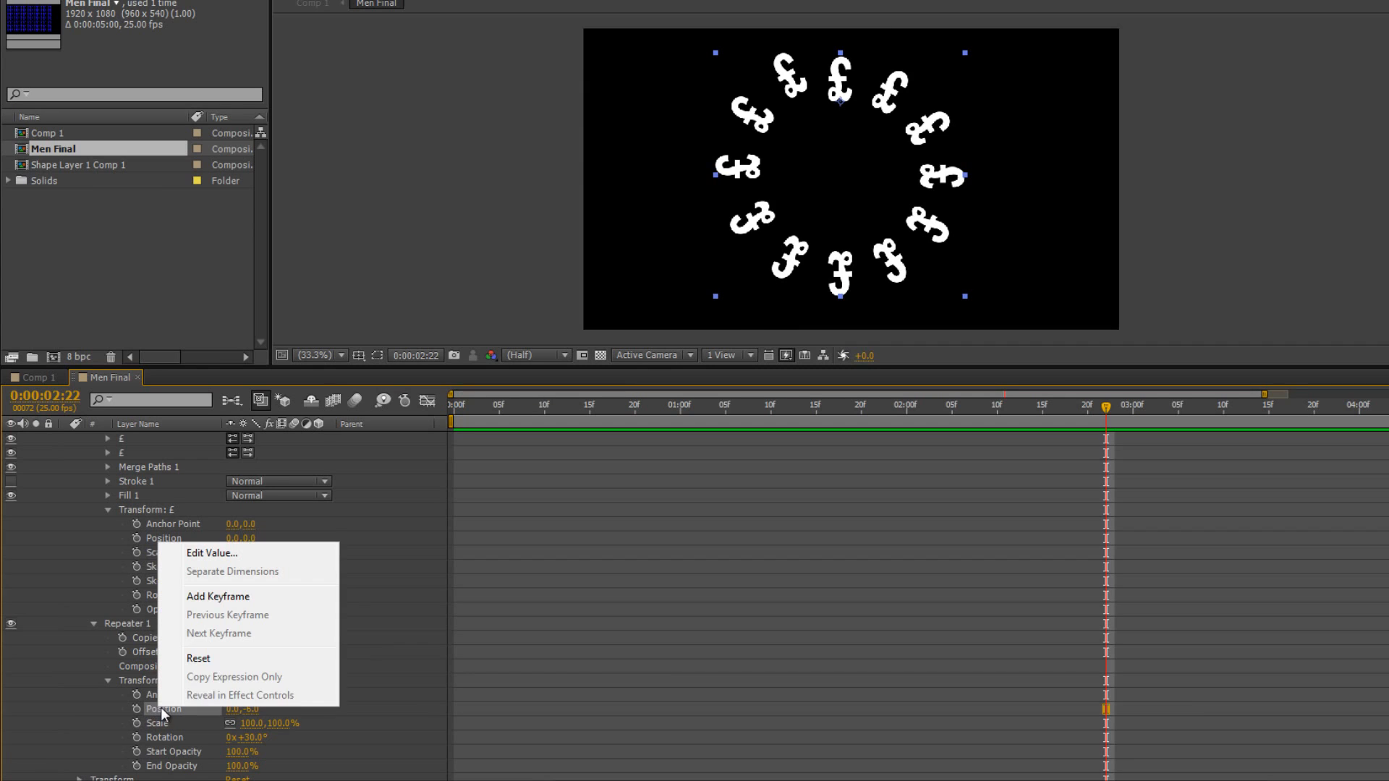
{"action": "left_click", "coordinate": [197, 658]}
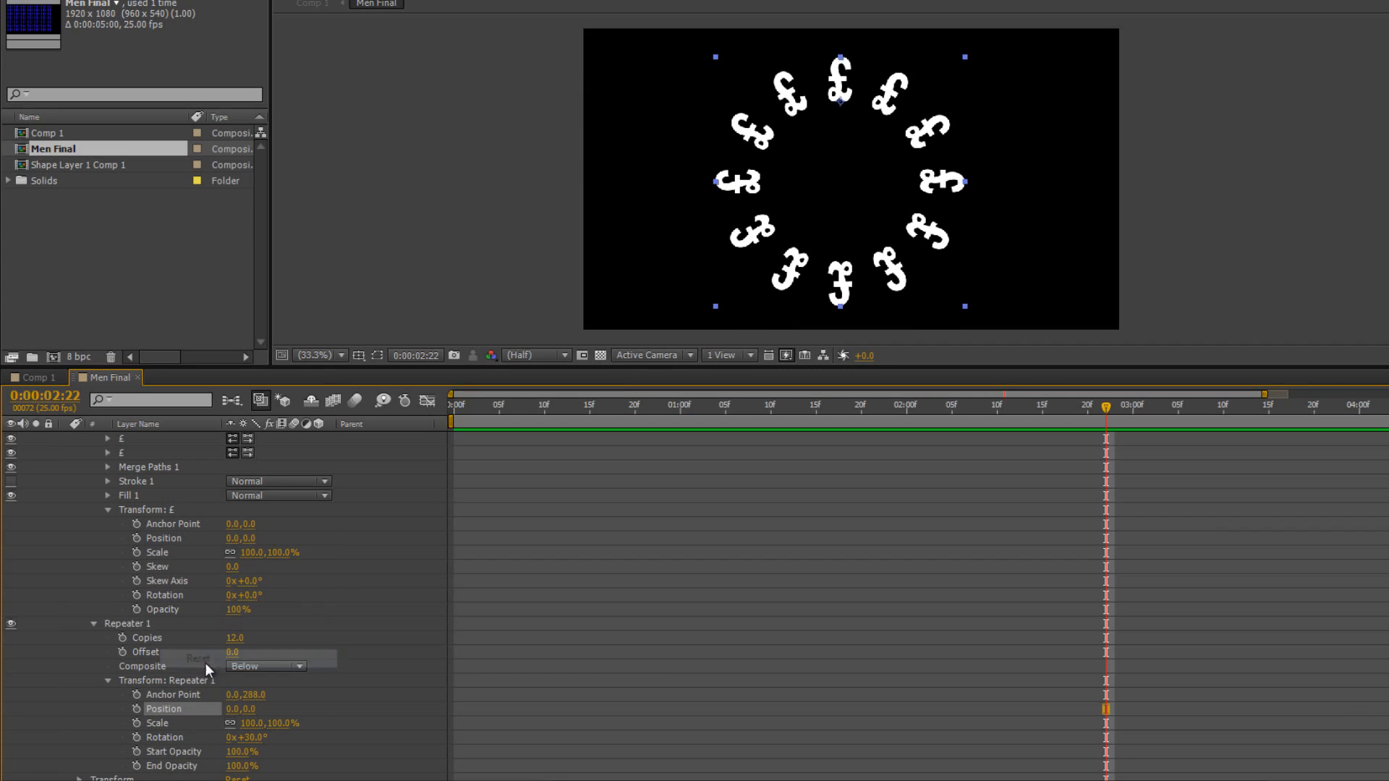
{"action": "mouse_move", "coordinate": [240, 553]}
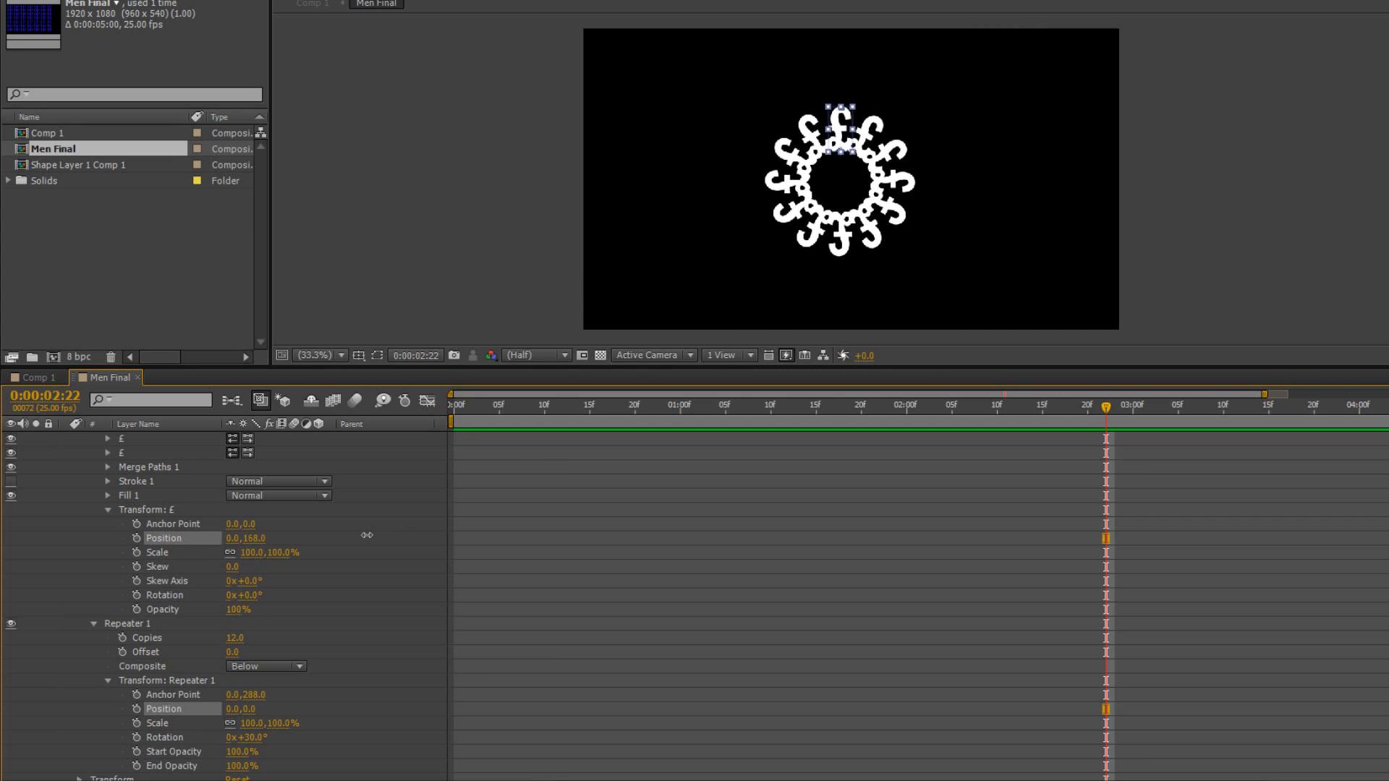
Step: Scrub the £ shape's Transform Position from 0,168 to about 8,-4
{"action": "left_click_drag", "start_coordinate": [246, 537], "coordinate": [246, 538]}
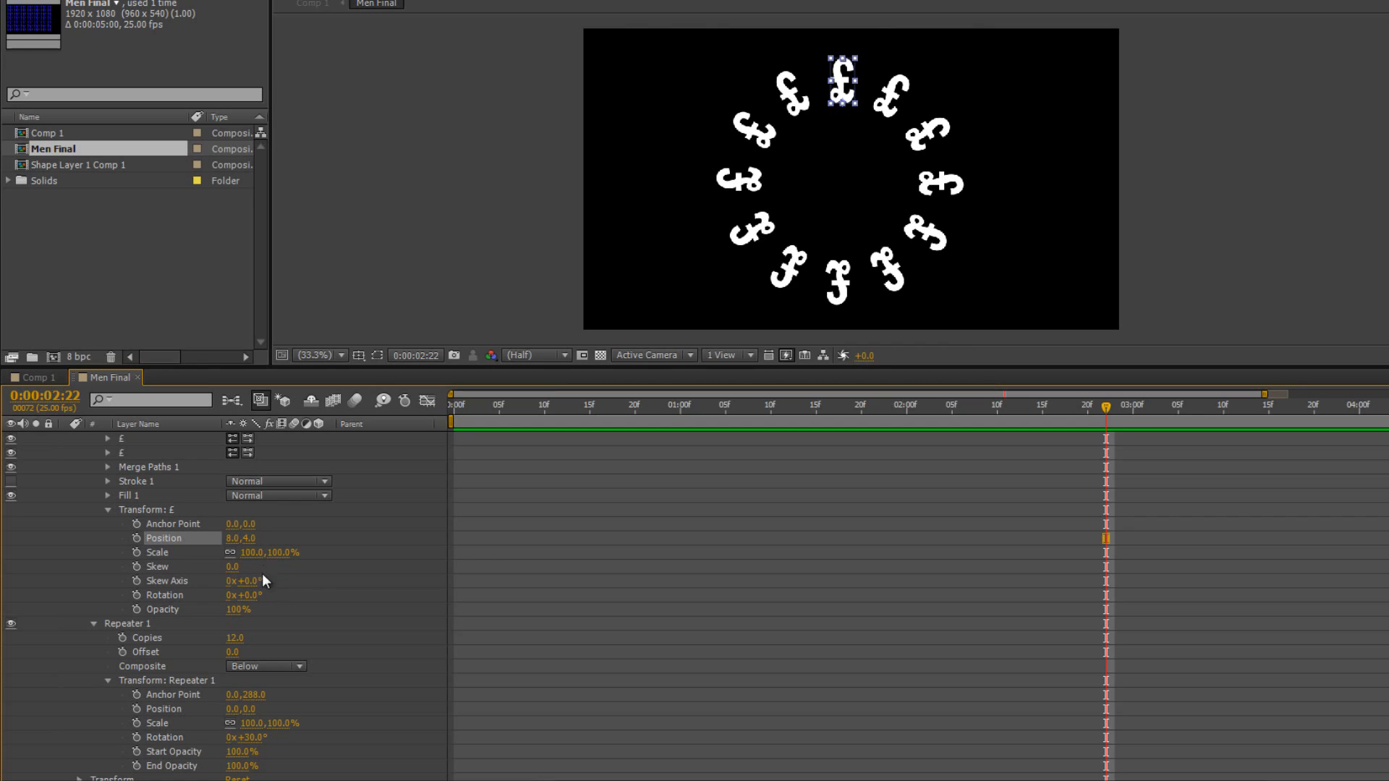
{"action": "mouse_move", "coordinate": [163, 514]}
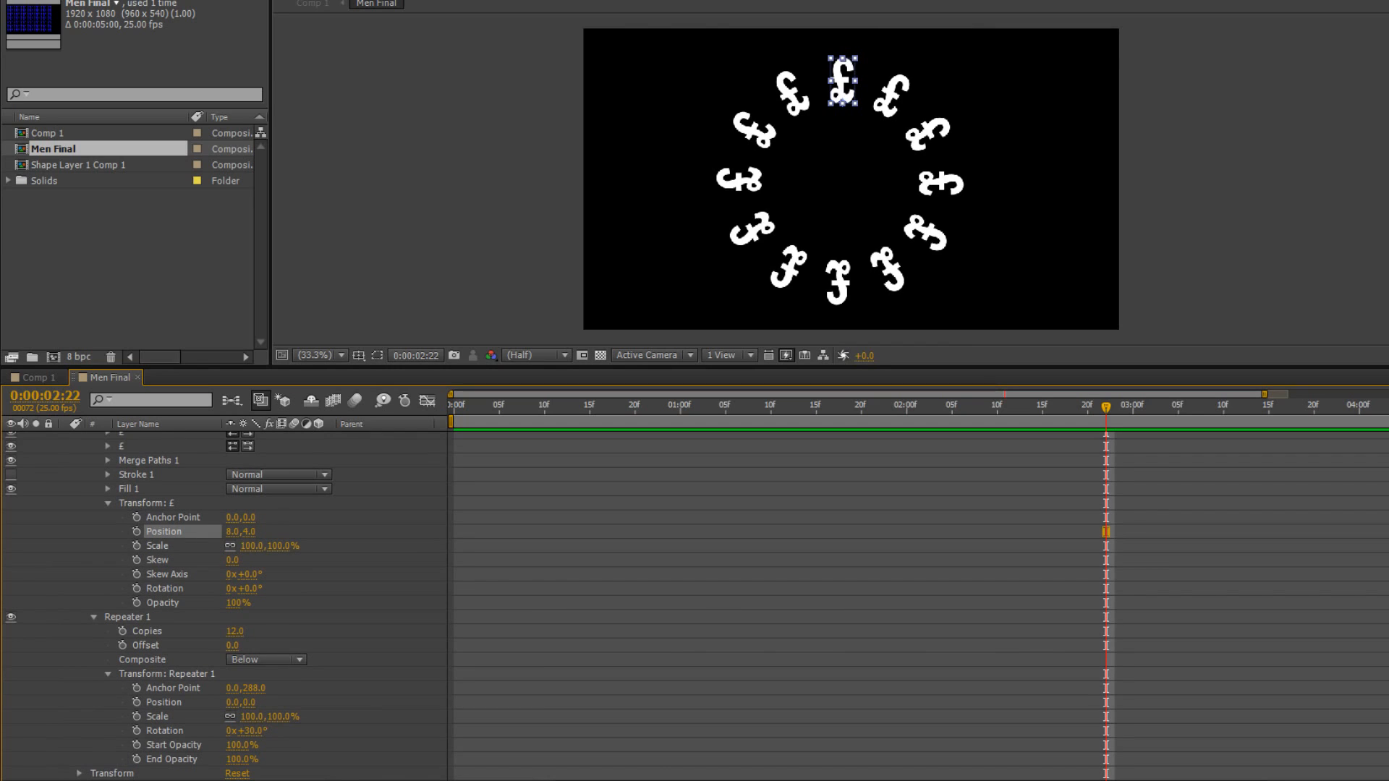
{"action": "scroll", "scroll_direction": "down", "scroll_amount": 3}
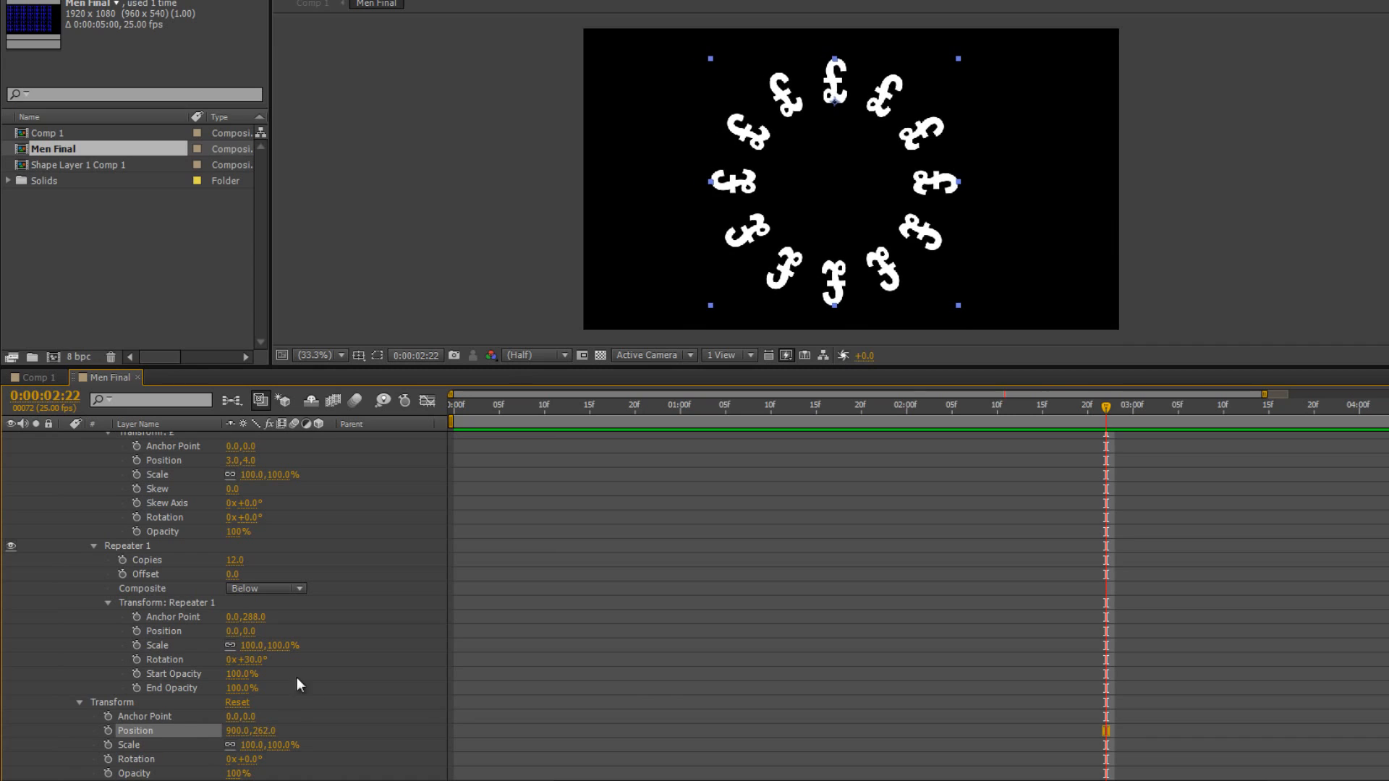
Step: Set the £ shape's Transform Position back to 0.0,0.0
{"action": "scroll", "scroll_direction": "down", "scroll_amount": 3}
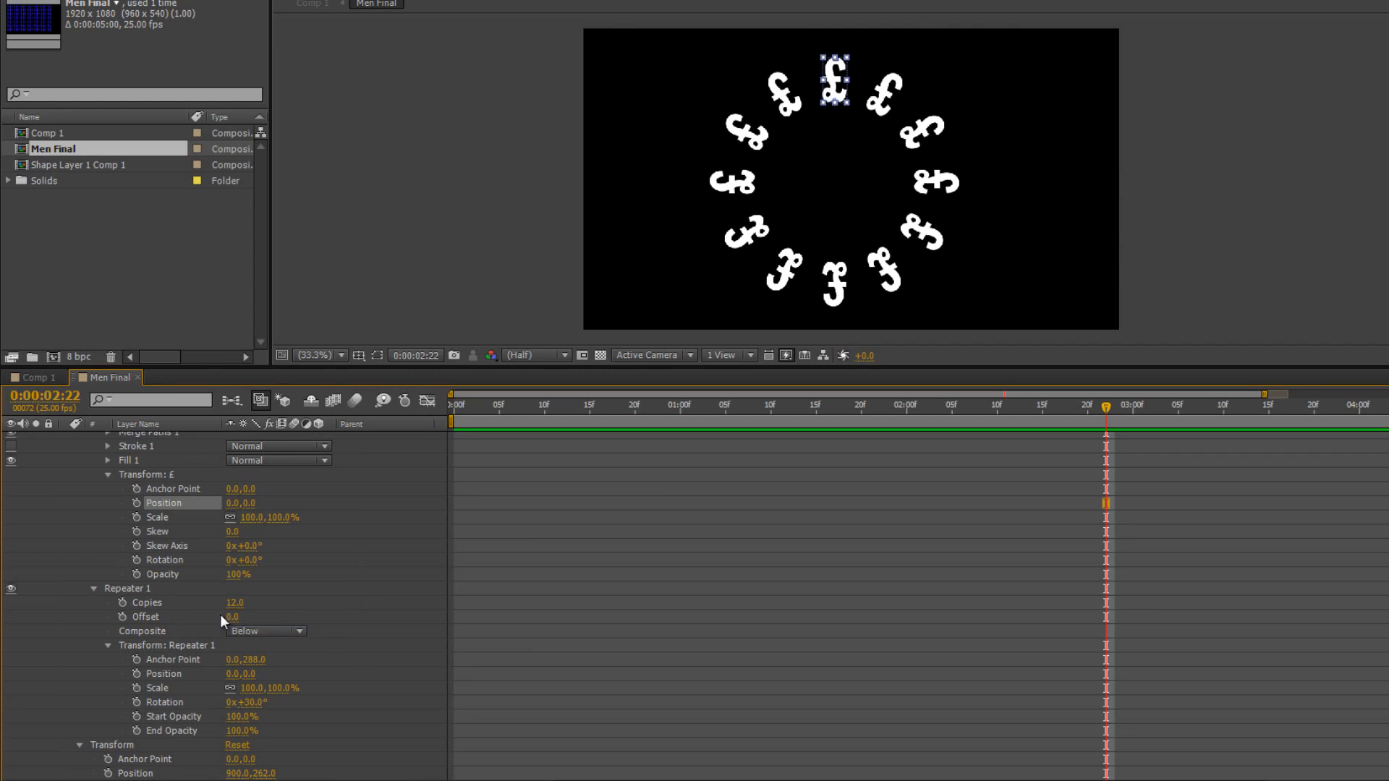
Step: Keyframe repeater Position and Rotation at 0s, reaching Position 100,0 and Rotation 0 at 1s
{"action": "left_click", "coordinate": [144, 616]}
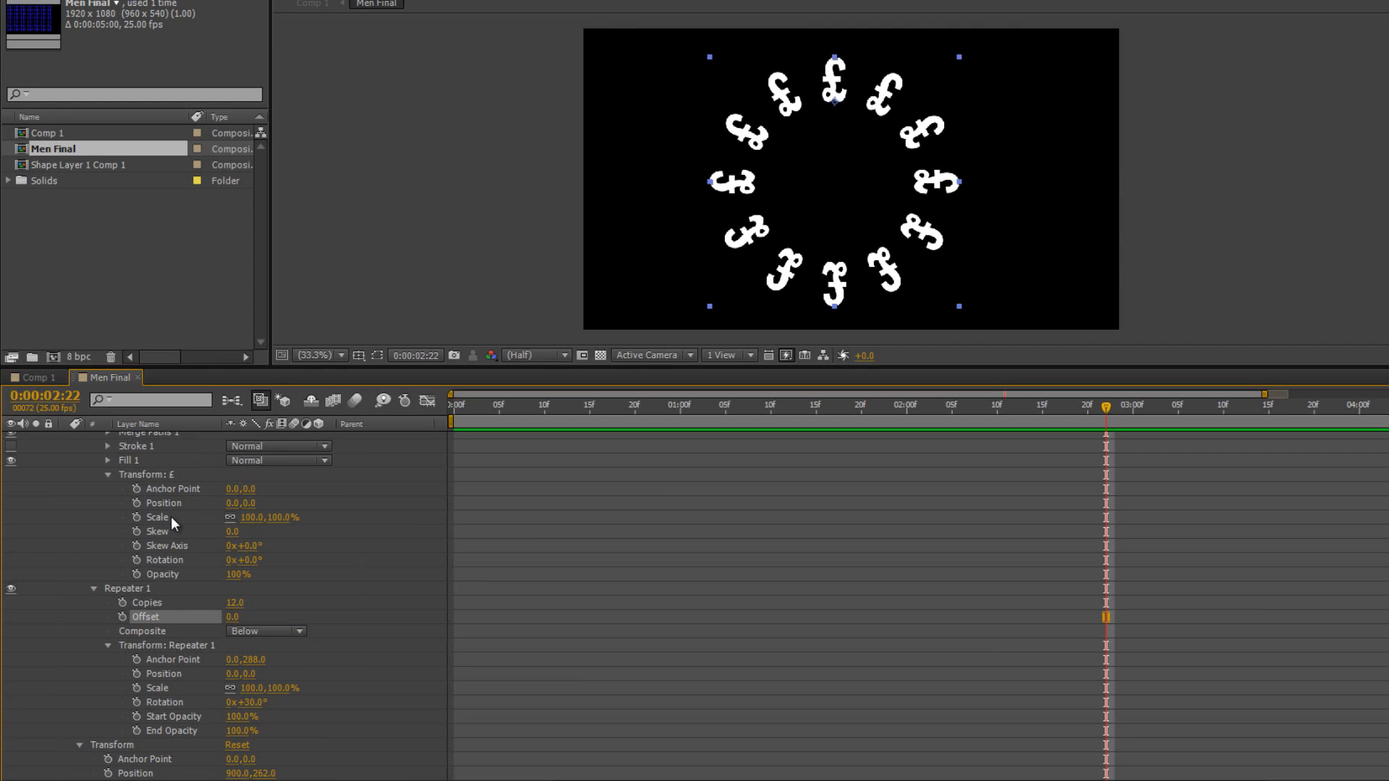
{"action": "mouse_move", "coordinate": [466, 608]}
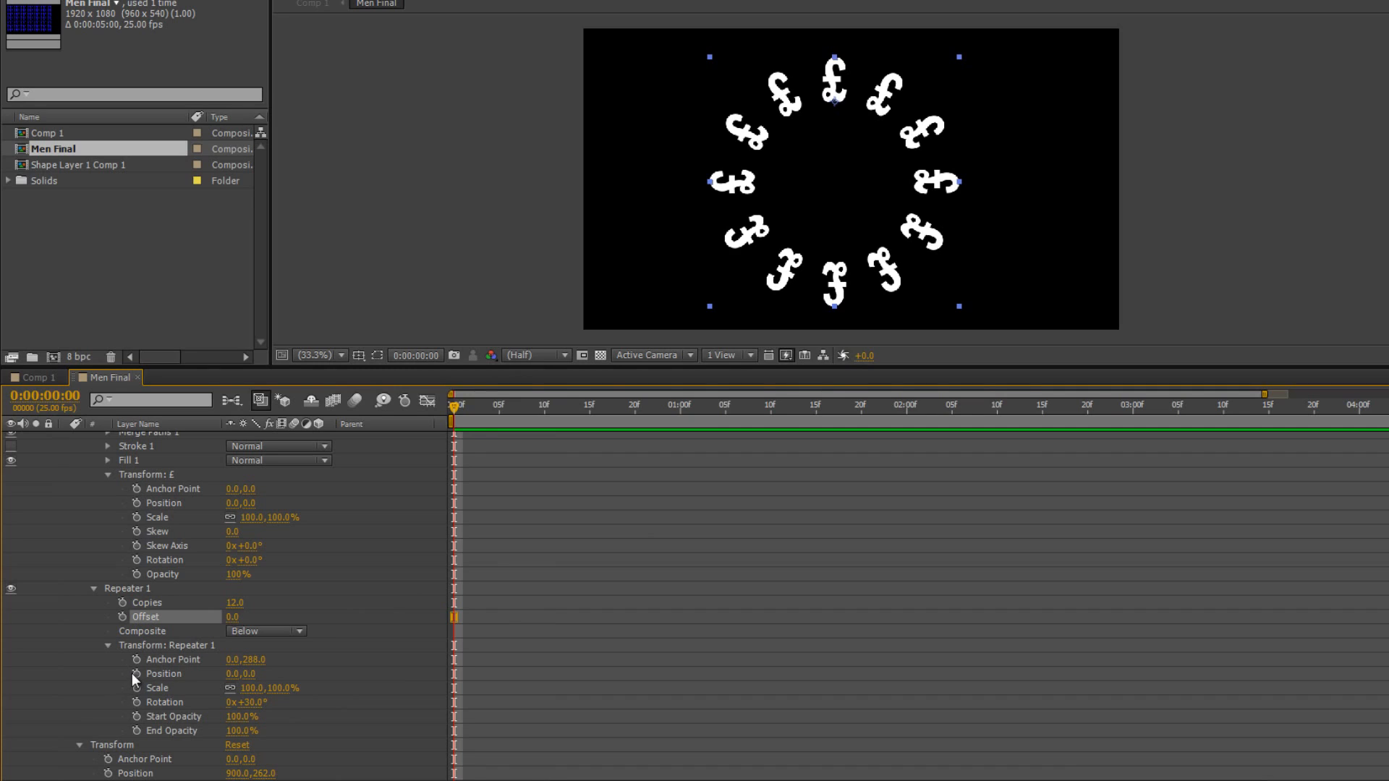
{"action": "left_click", "coordinate": [135, 674]}
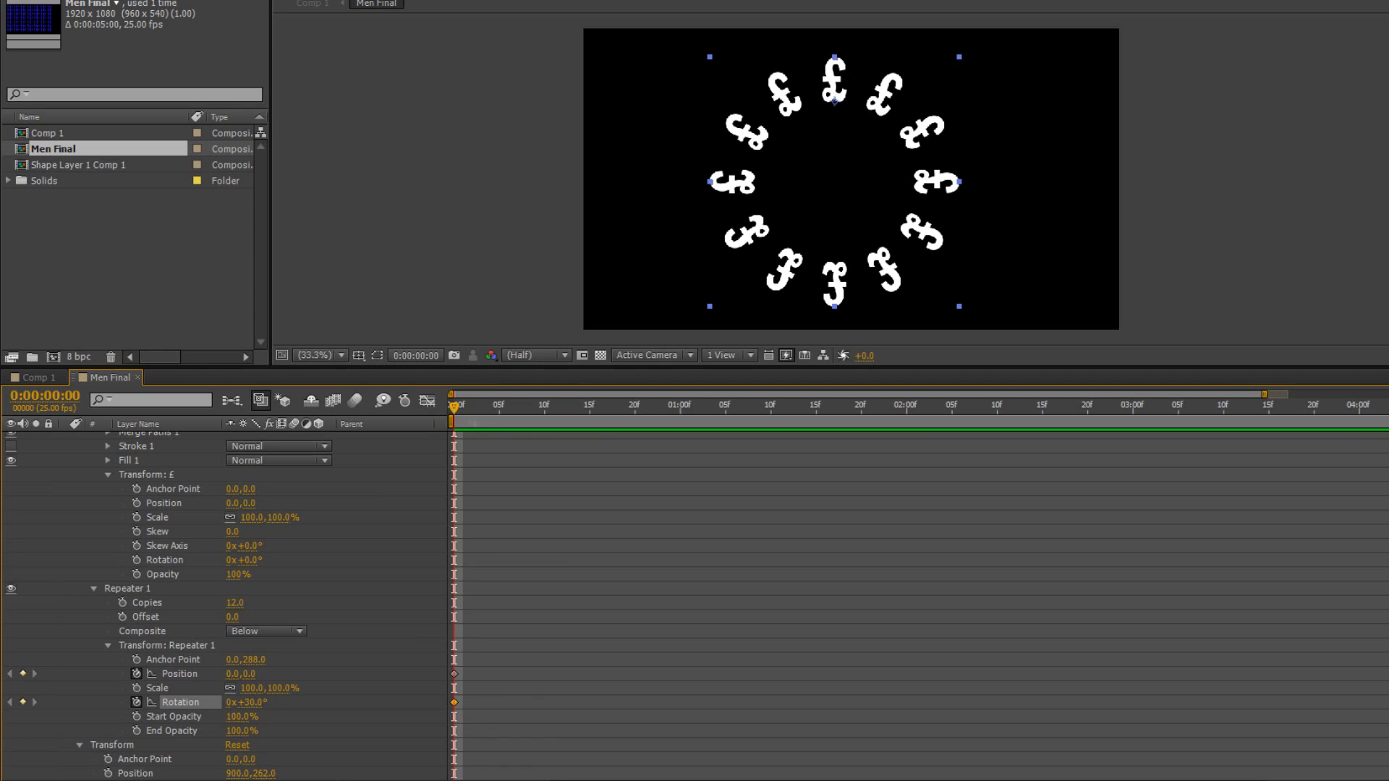
{"action": "left_click", "coordinate": [686, 410]}
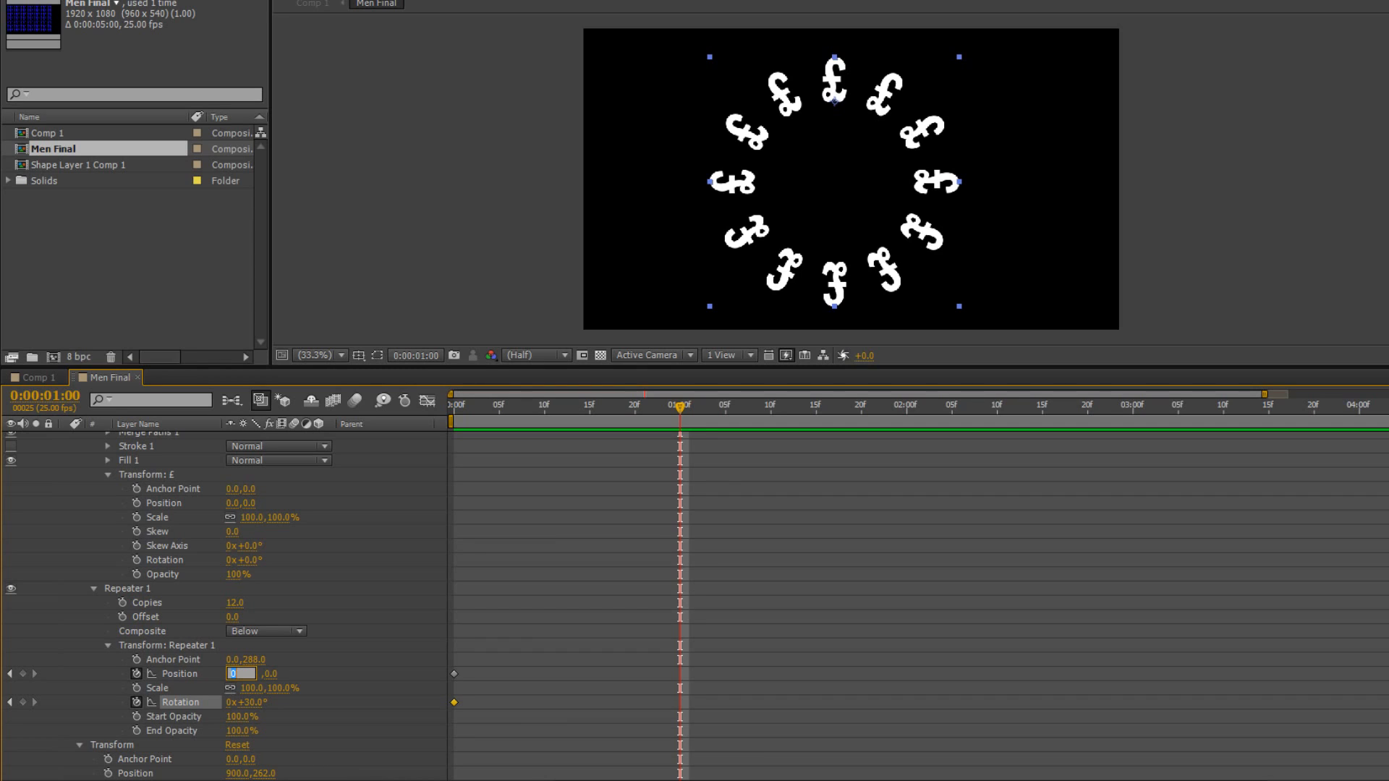
{"action": "type", "text": "100.0"}
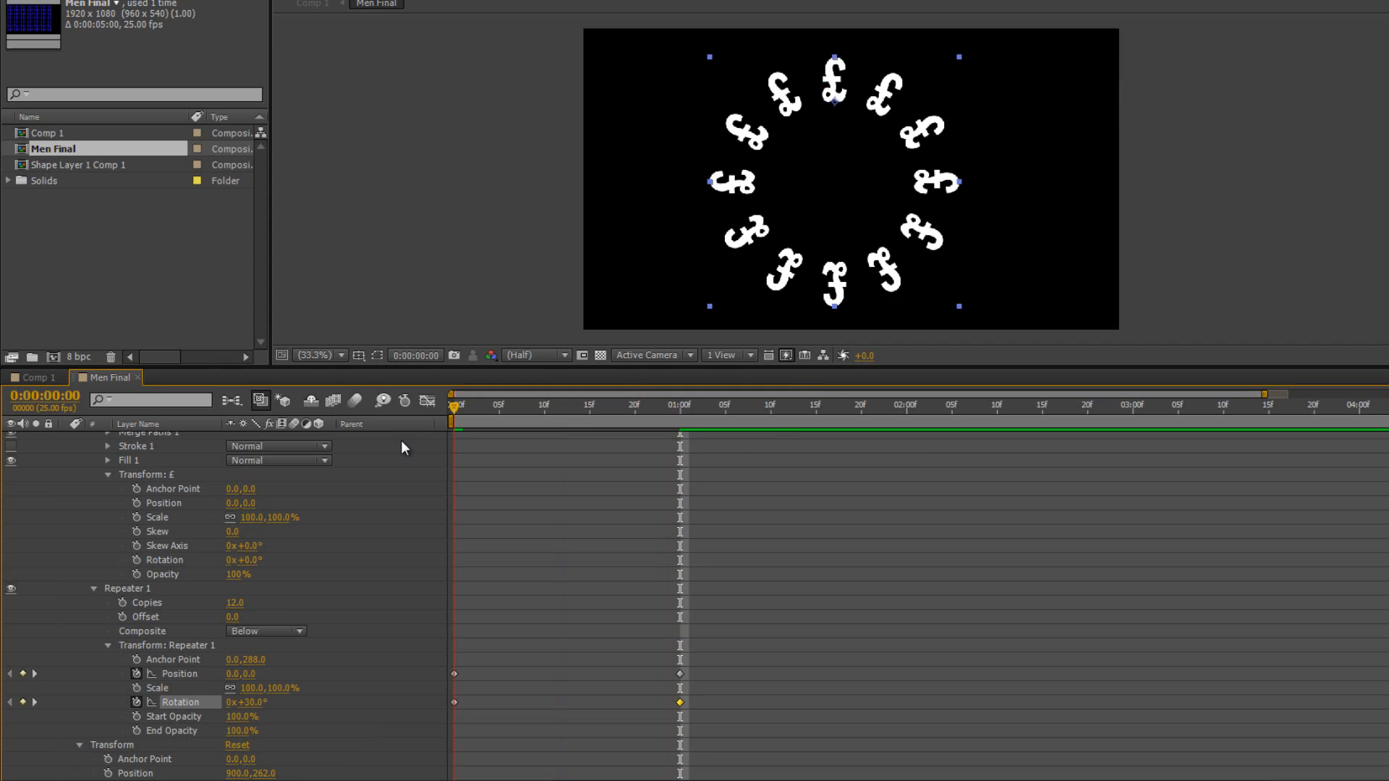
{"action": "left_click", "coordinate": [687, 391]}
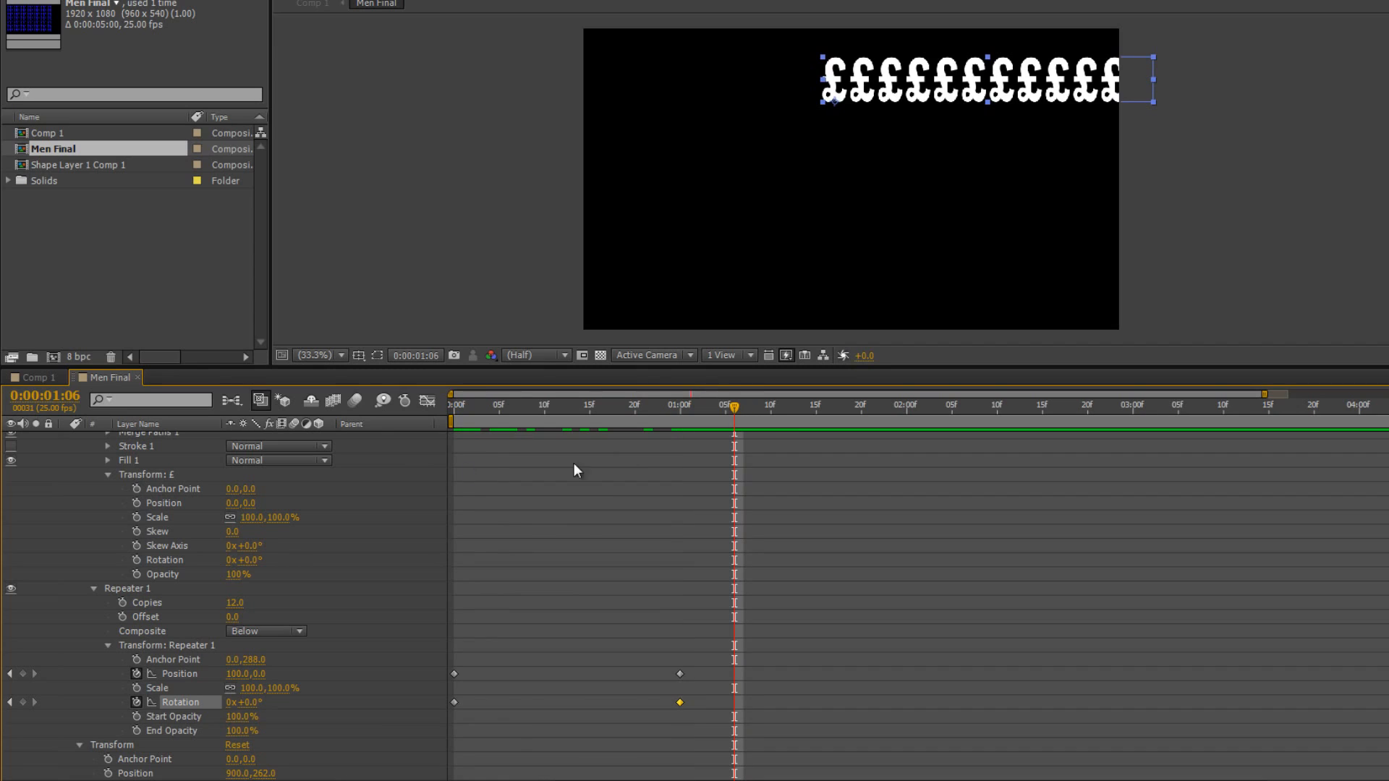
{"action": "mouse_move", "coordinate": [832, 108]}
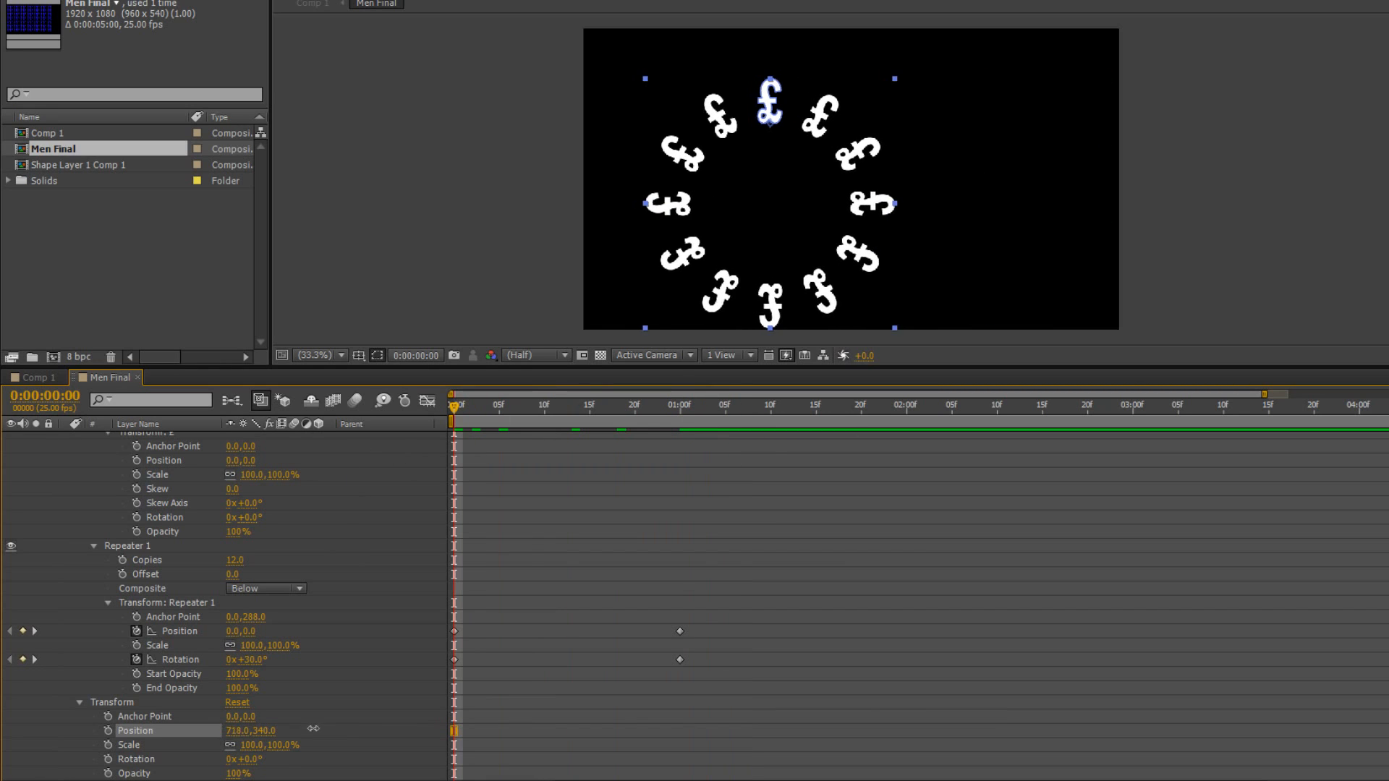
Step: Scrub the layer Position to shift the twelve-sign ring nearer the frame centre
{"action": "left_click_drag", "start_coordinate": [251, 730], "coordinate": [275, 729]}
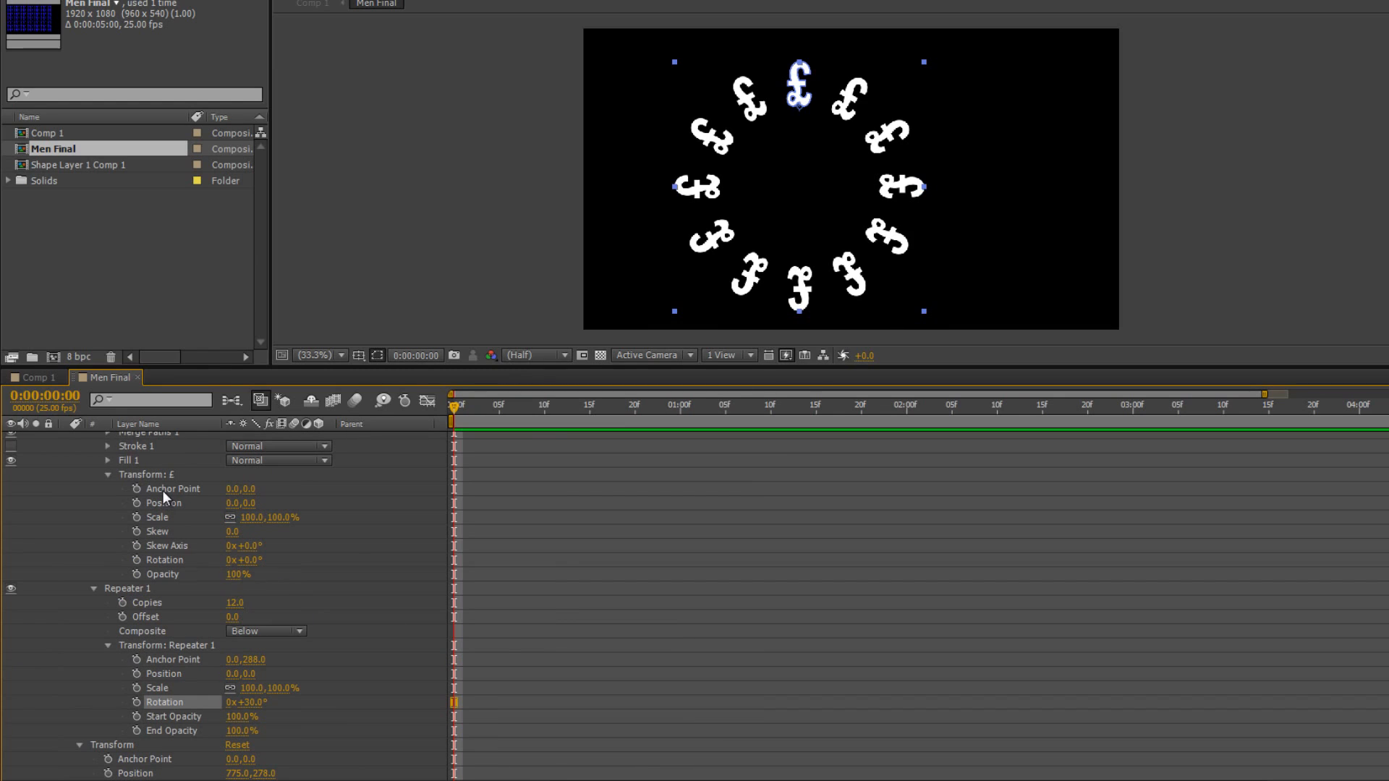
{"action": "mouse_move", "coordinate": [237, 549]}
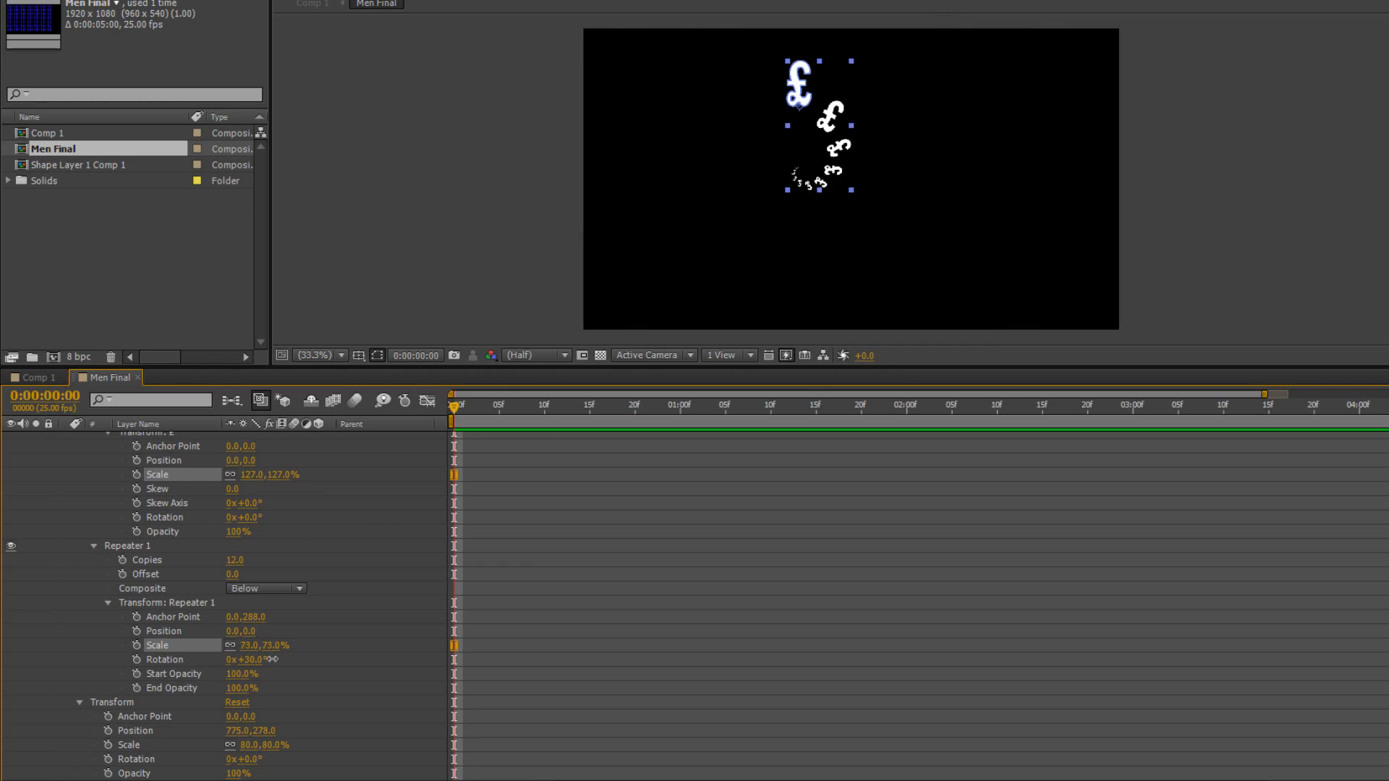
Step: Scrub Repeater Scale to 87% and lower End Opacity to 79%
{"action": "left_click_drag", "start_coordinate": [261, 645], "coordinate": [293, 644]}
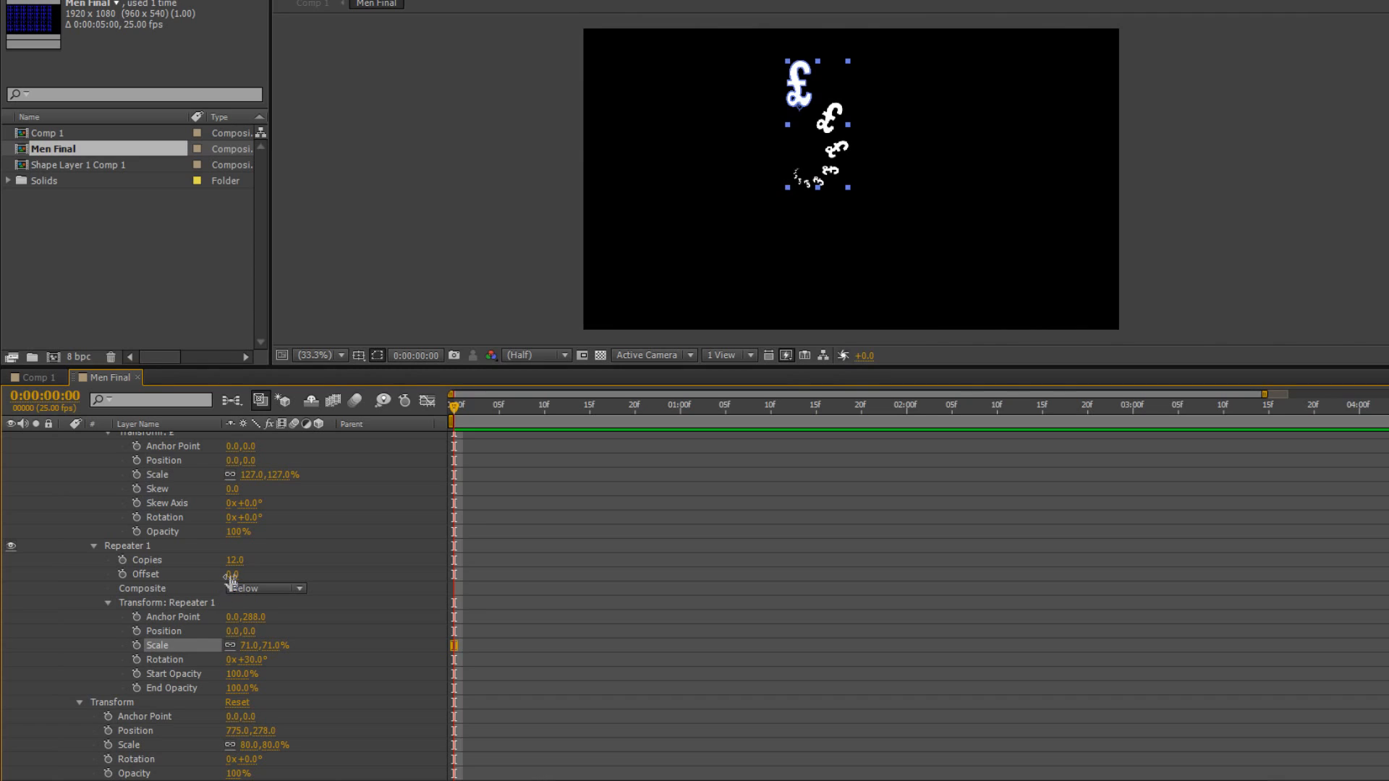
{"action": "left_click_drag", "start_coordinate": [234, 574], "coordinate": [235, 589]}
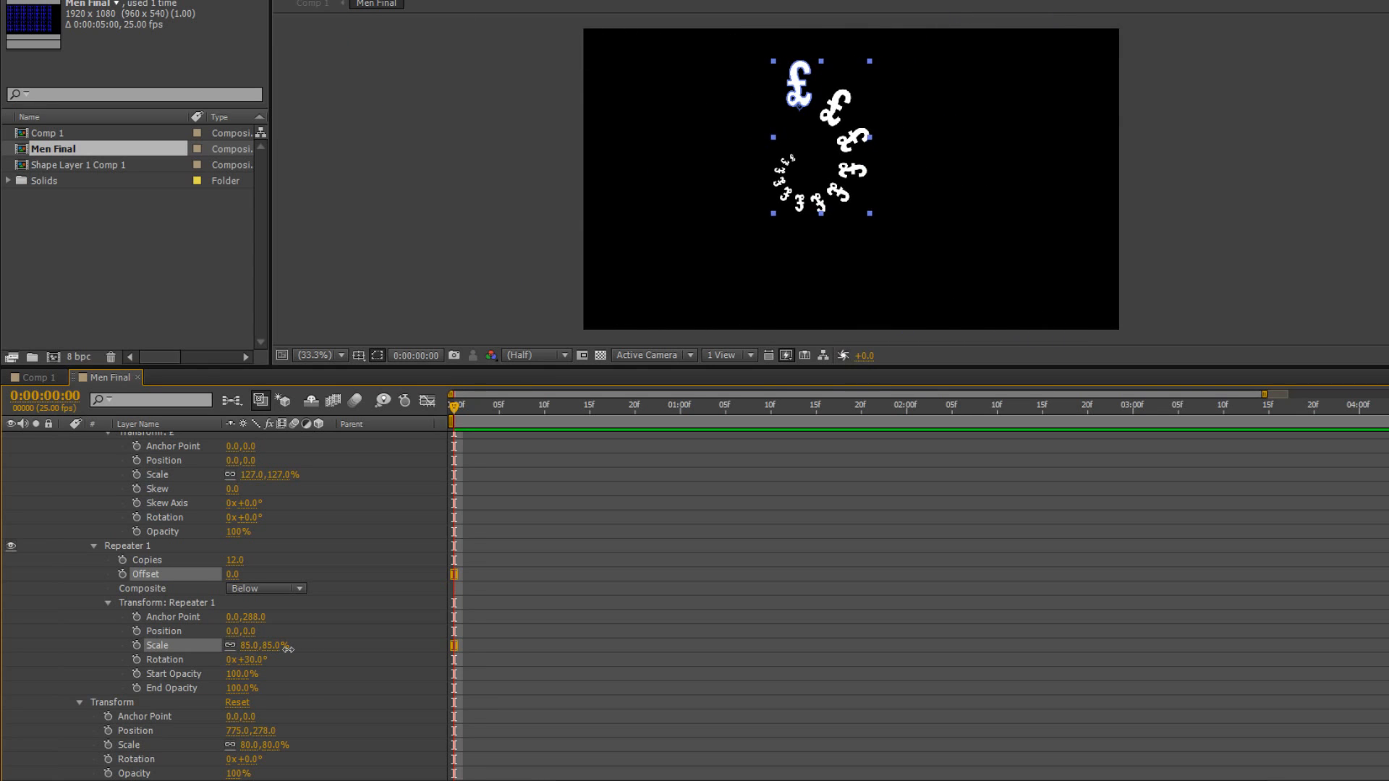
{"action": "left_click_drag", "start_coordinate": [260, 644], "coordinate": [266, 644]}
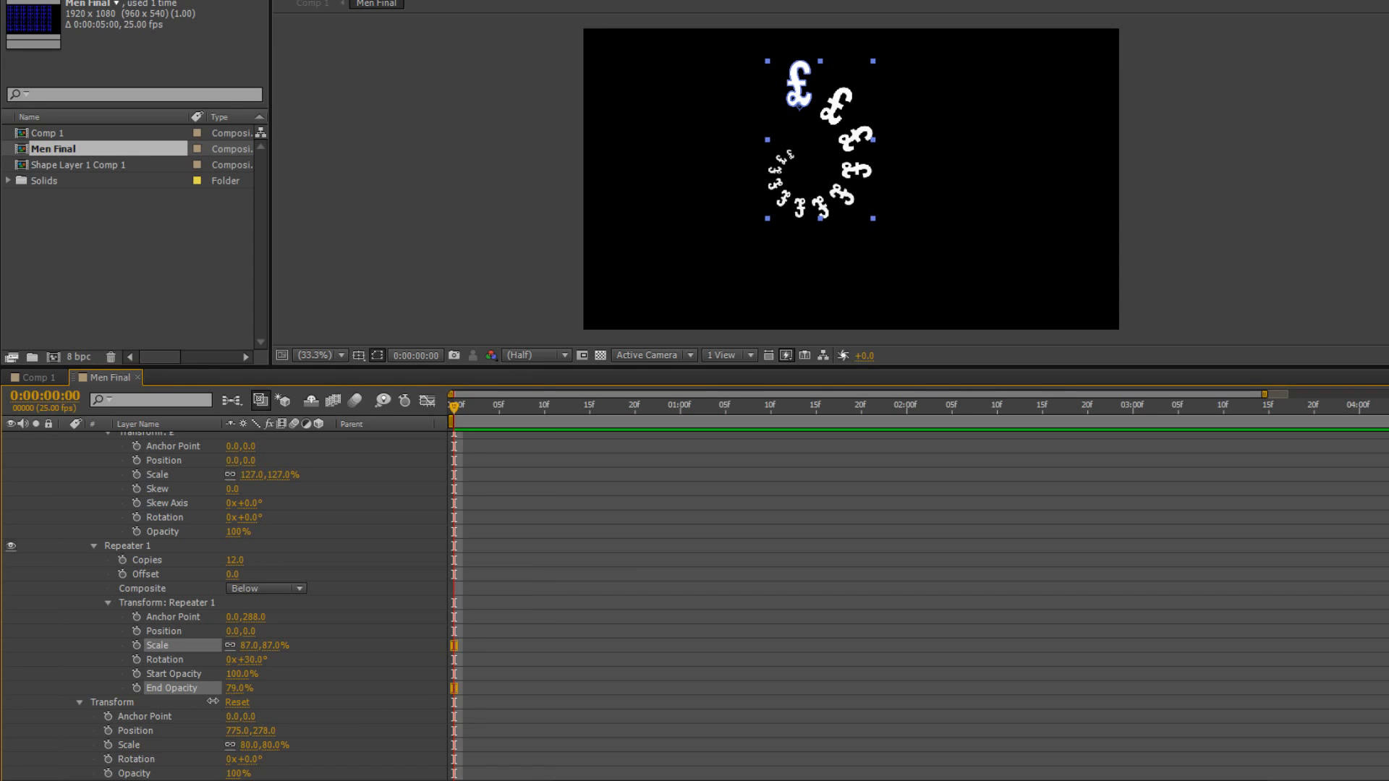
Step: Set End Opacity to 10% and raise Copies to 39
{"action": "left_click", "coordinate": [238, 694]}
{"action": "type", "text": "10"}
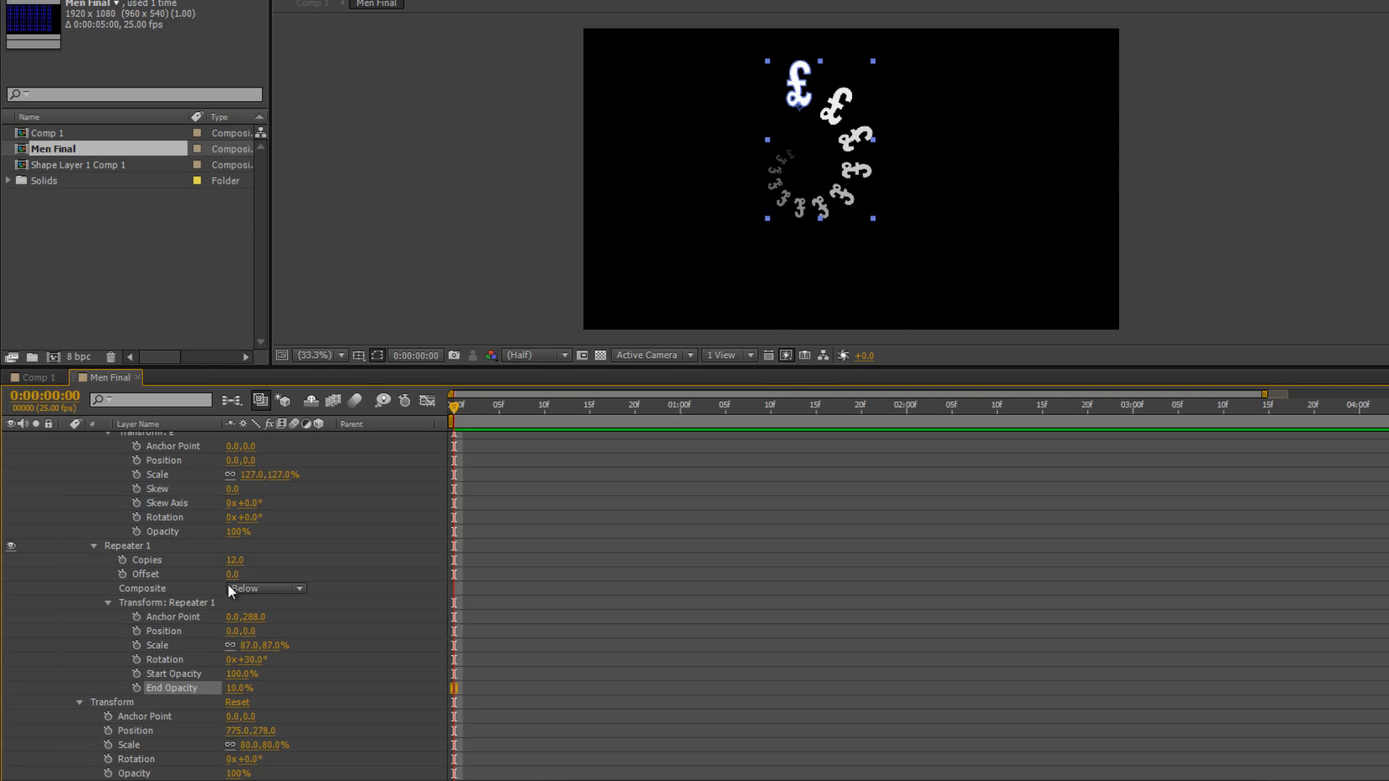
{"action": "left_click_drag", "start_coordinate": [232, 574], "coordinate": [266, 573]}
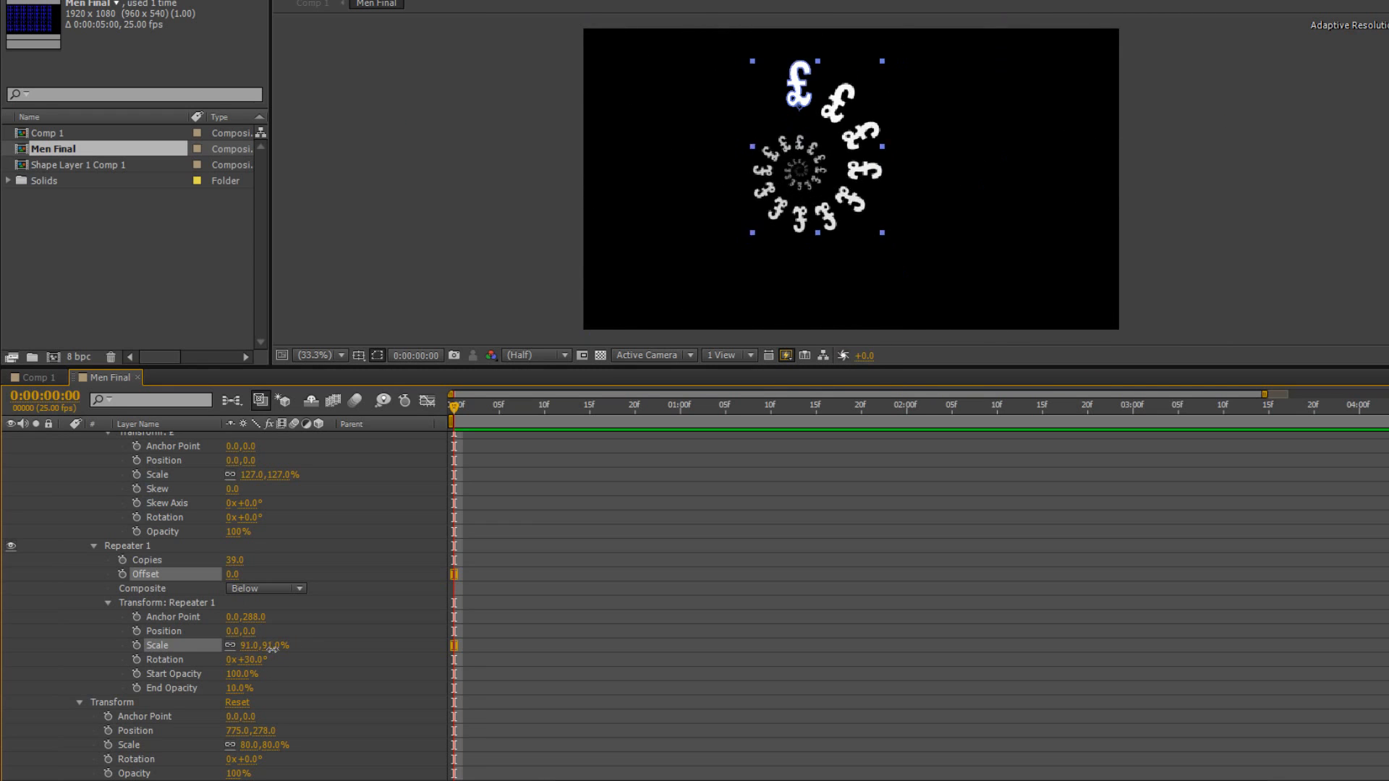
Step: Scrub Repeater Scale to 88% and set the layer Scale to 82%
{"action": "left_click_drag", "start_coordinate": [270, 644], "coordinate": [284, 645]}
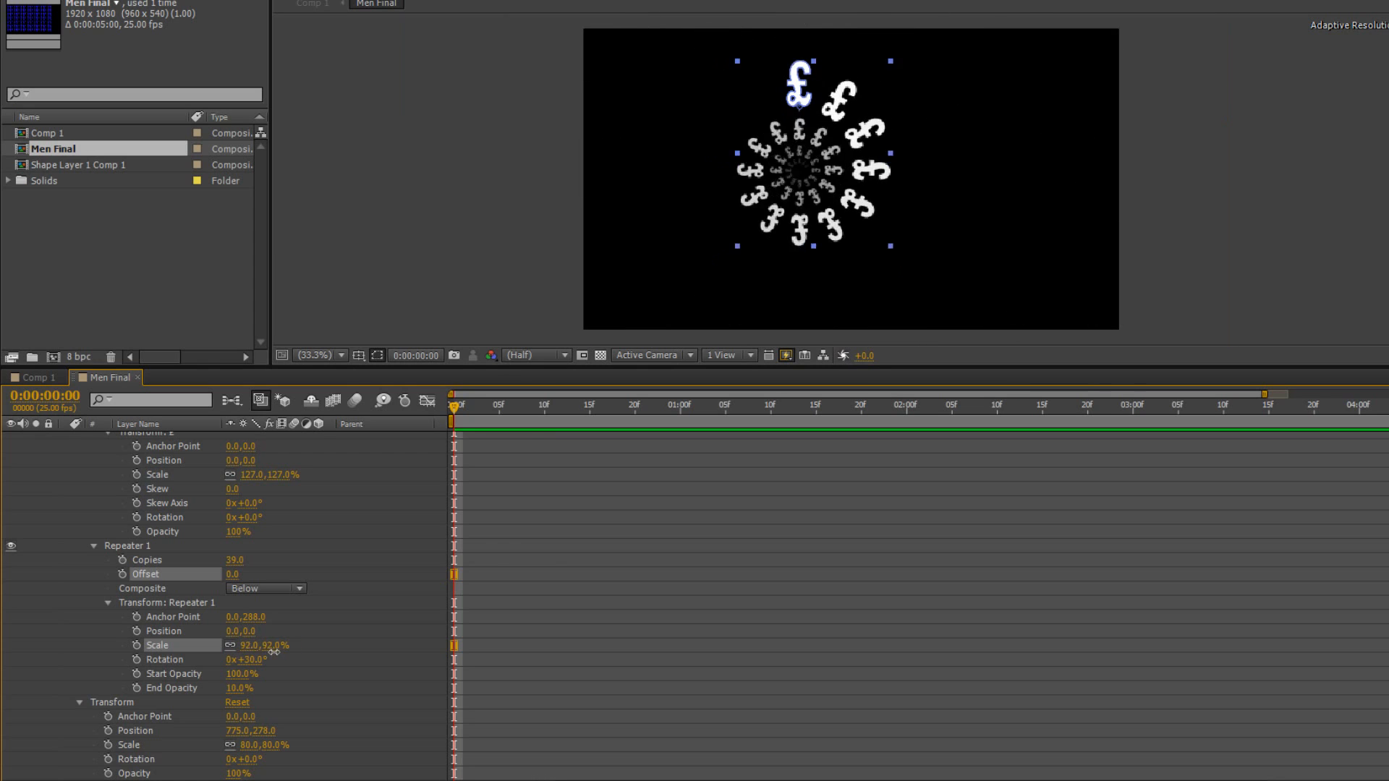
{"action": "left_click_drag", "start_coordinate": [270, 644], "coordinate": [301, 644]}
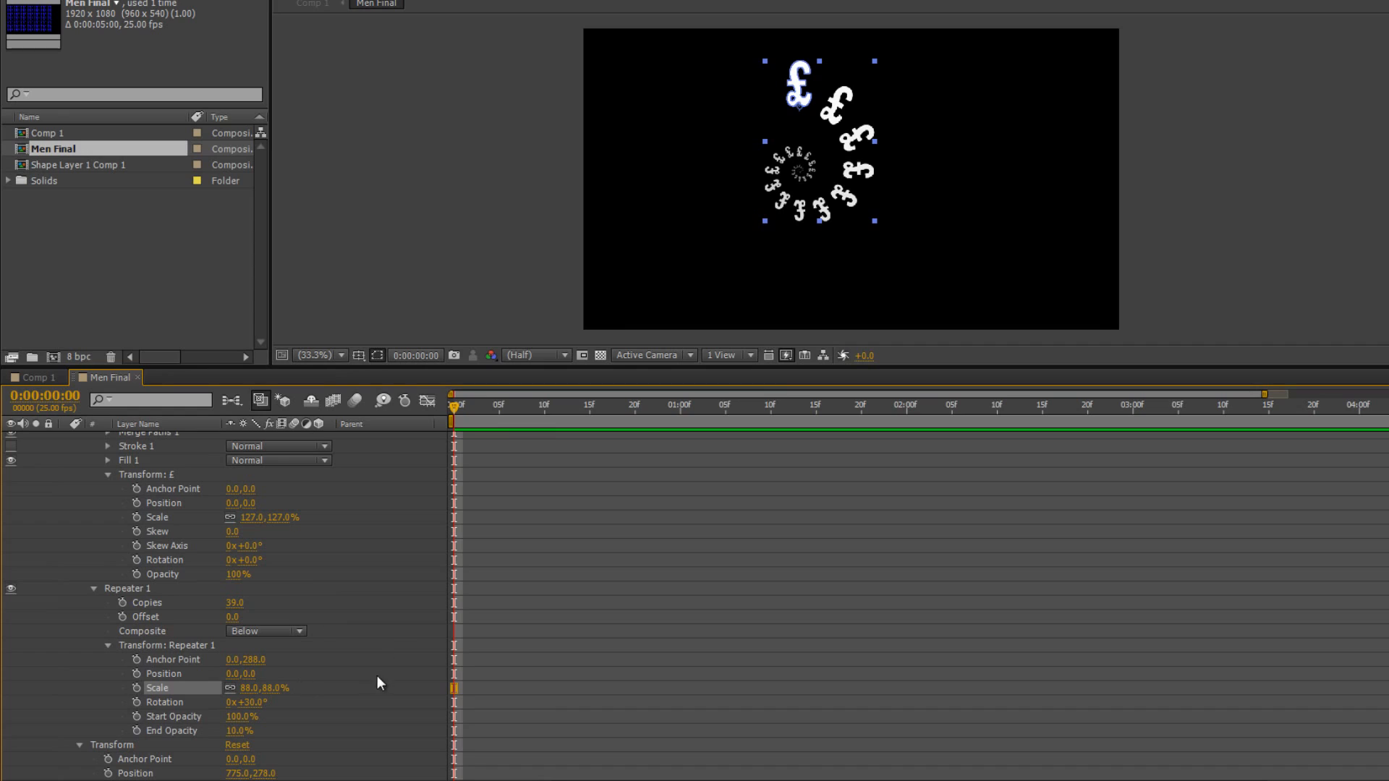
{"action": "mouse_move", "coordinate": [380, 636]}
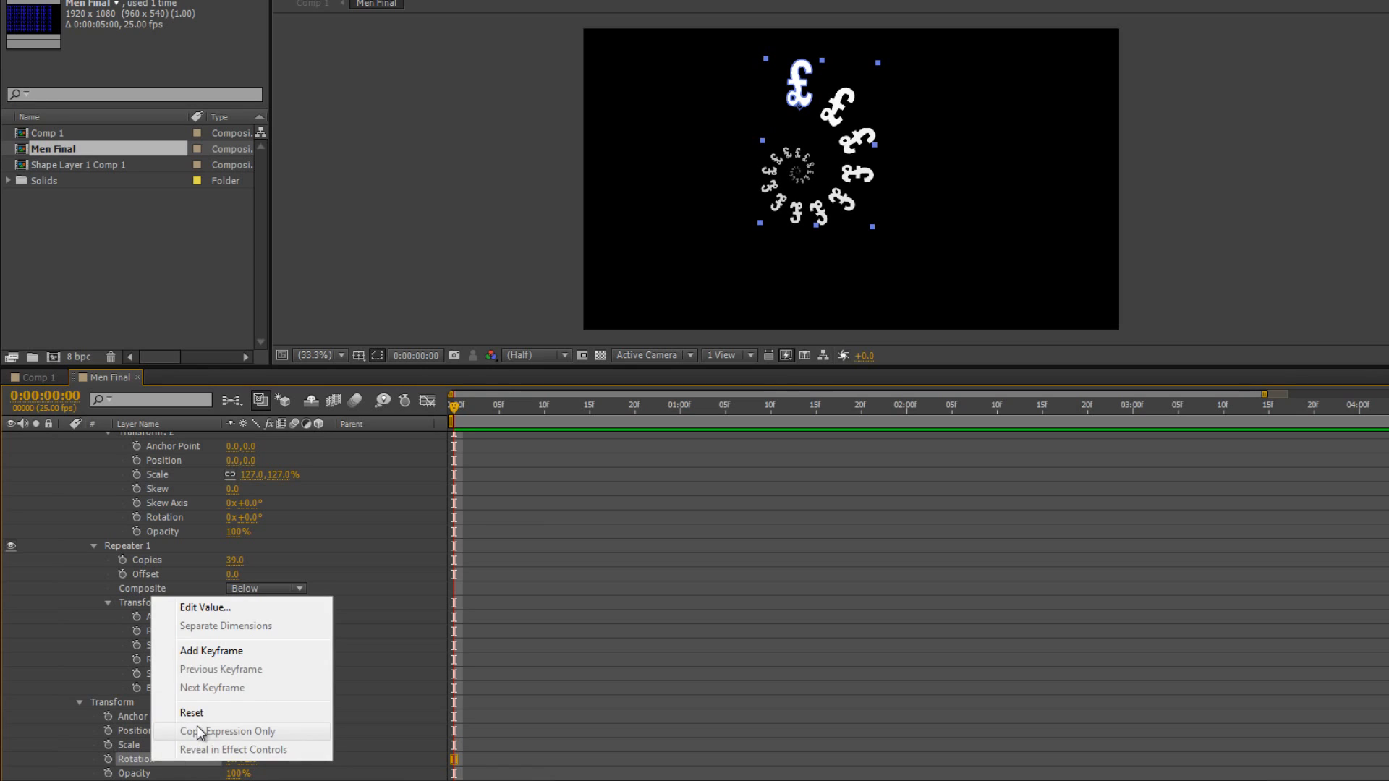
{"action": "left_click", "coordinate": [191, 712]}
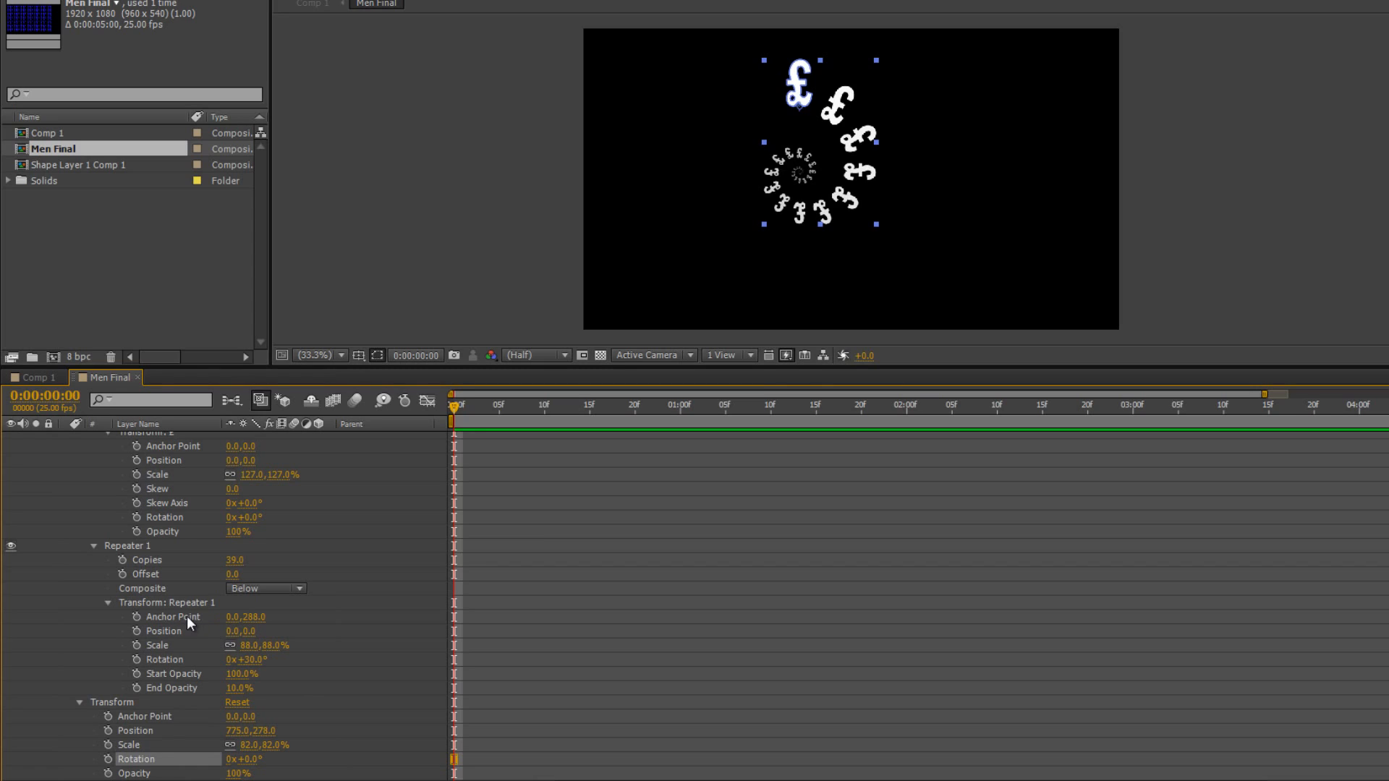
{"action": "left_click", "coordinate": [173, 617]}
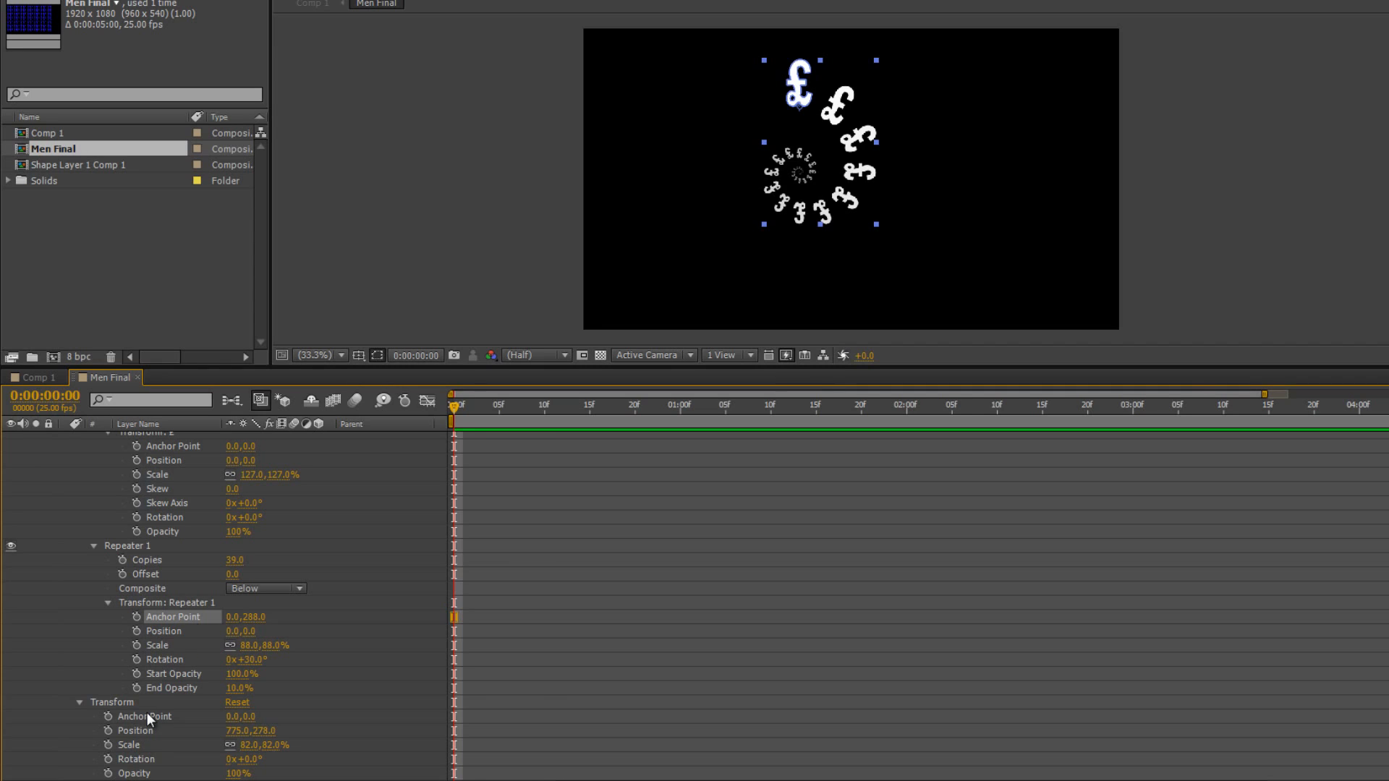
Step: Set the layer Anchor Point to 0,288 with Position 775,516
{"action": "left_click", "coordinate": [145, 715]}
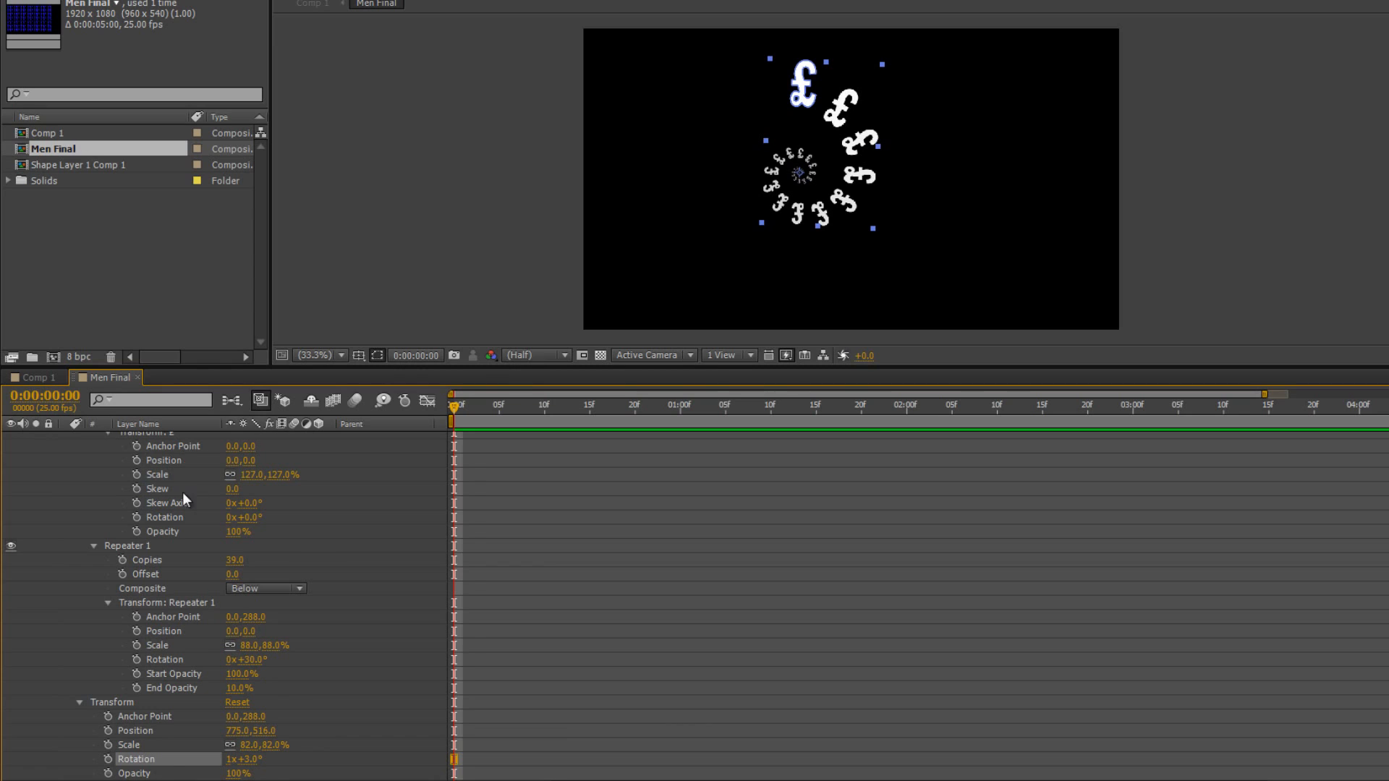
{"action": "mouse_move", "coordinate": [119, 757]}
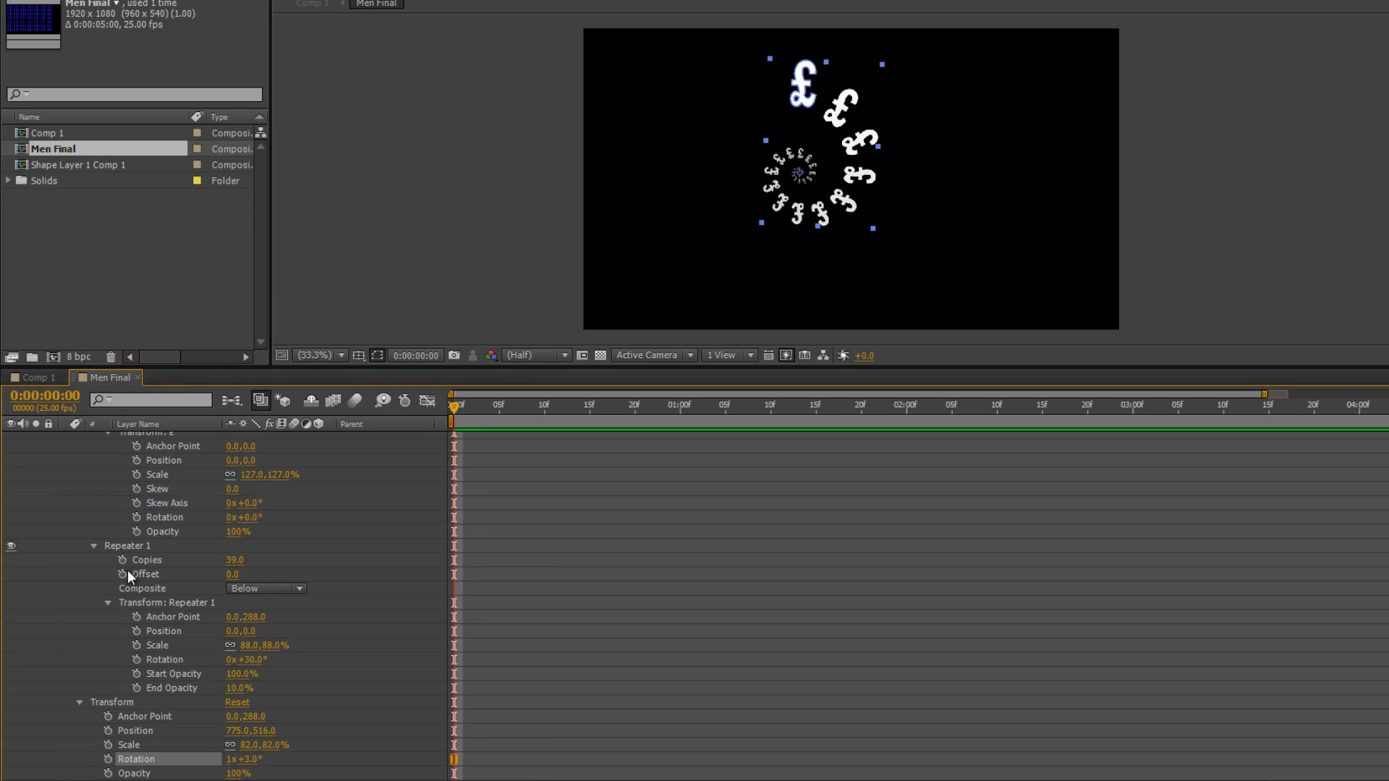
{"action": "mouse_move", "coordinate": [335, 572]}
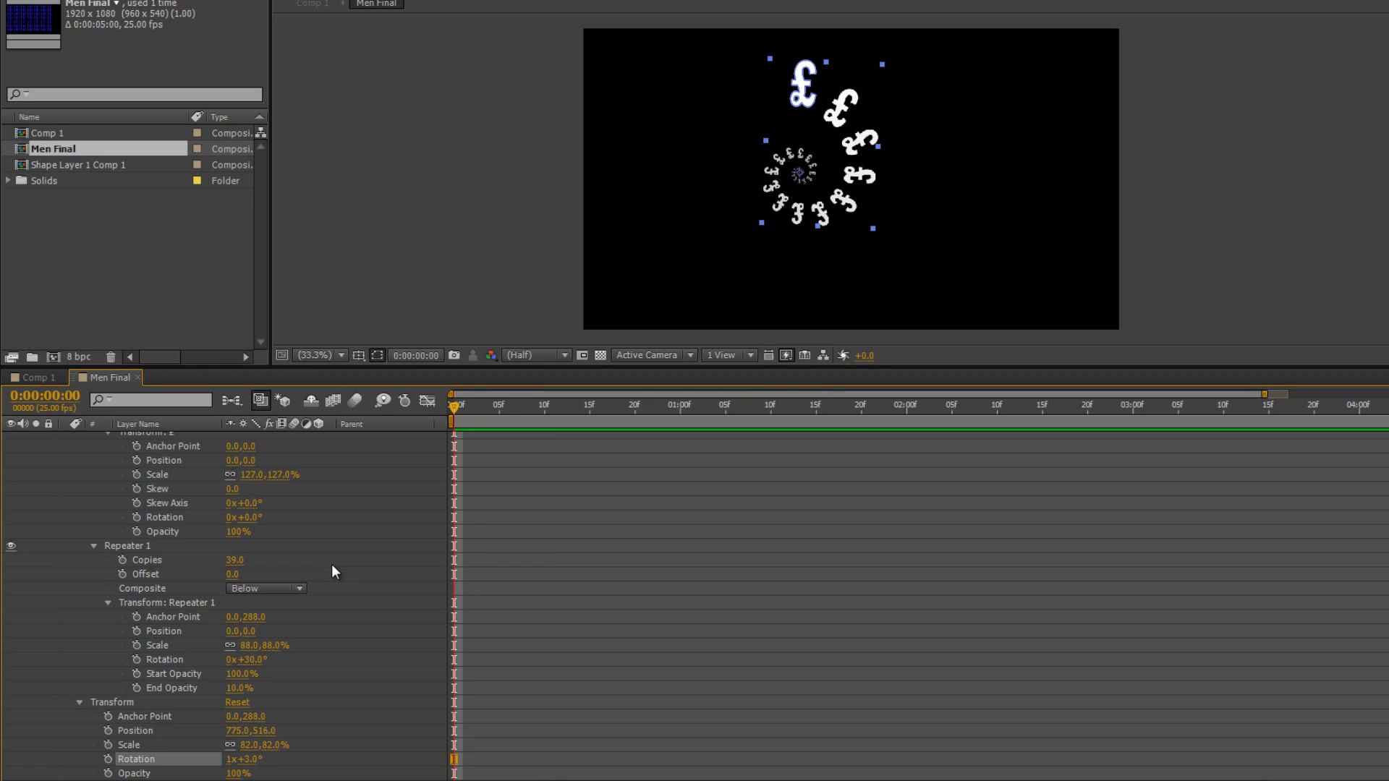